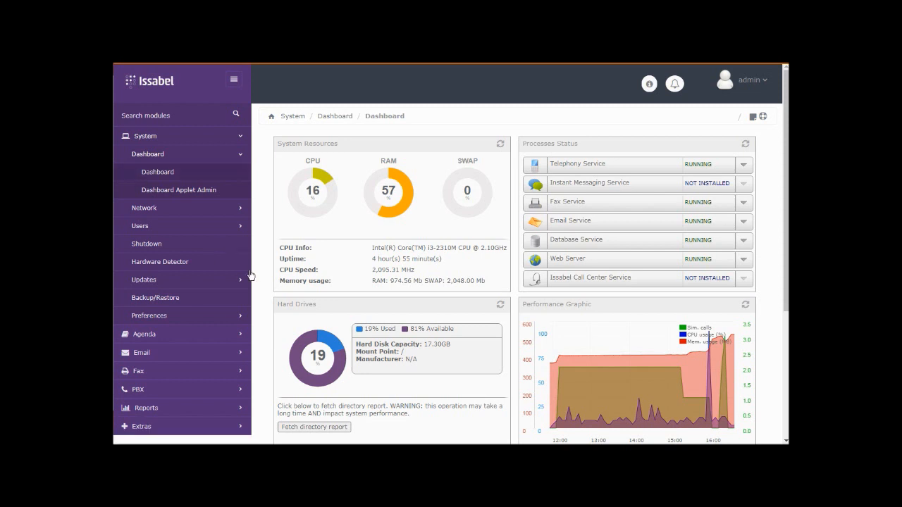
mouse_move(225, 345)
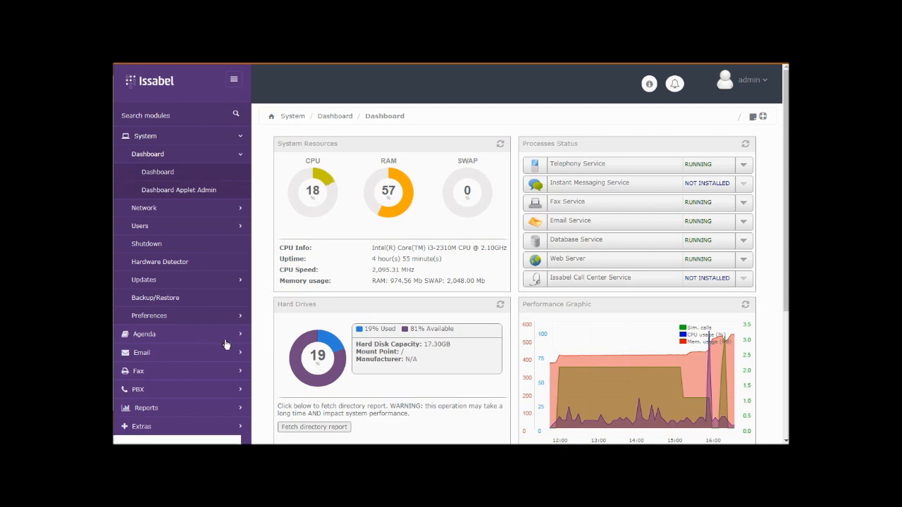
Go to PBX Configuration's Conferences page listing conferences 3015, 3022 and 3023
click(138, 389)
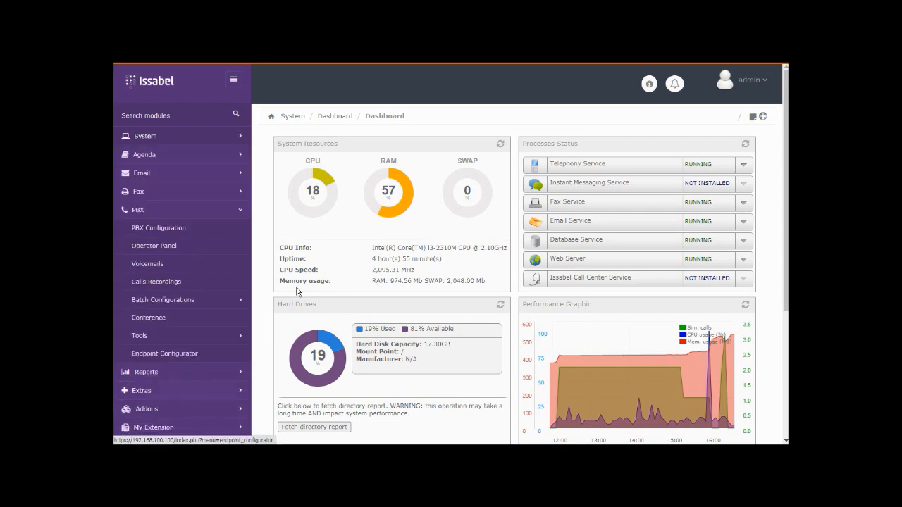
click(158, 228)
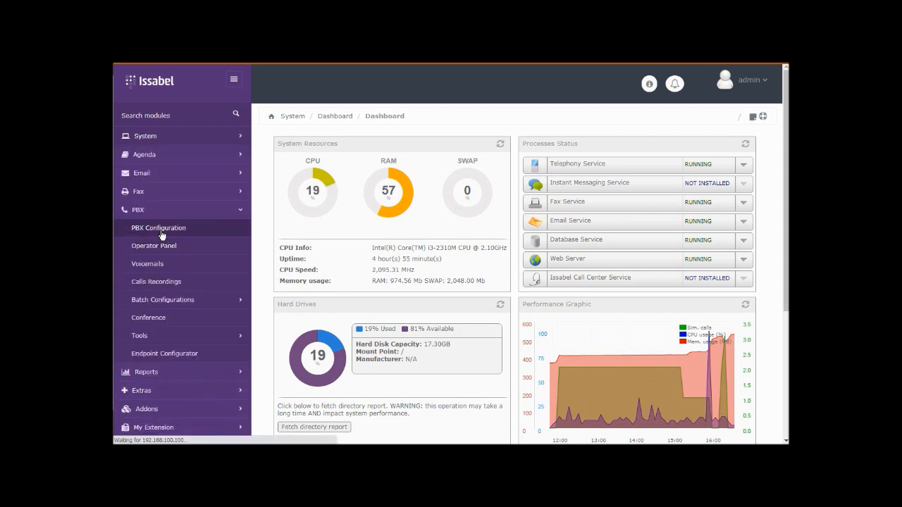
click(157, 228)
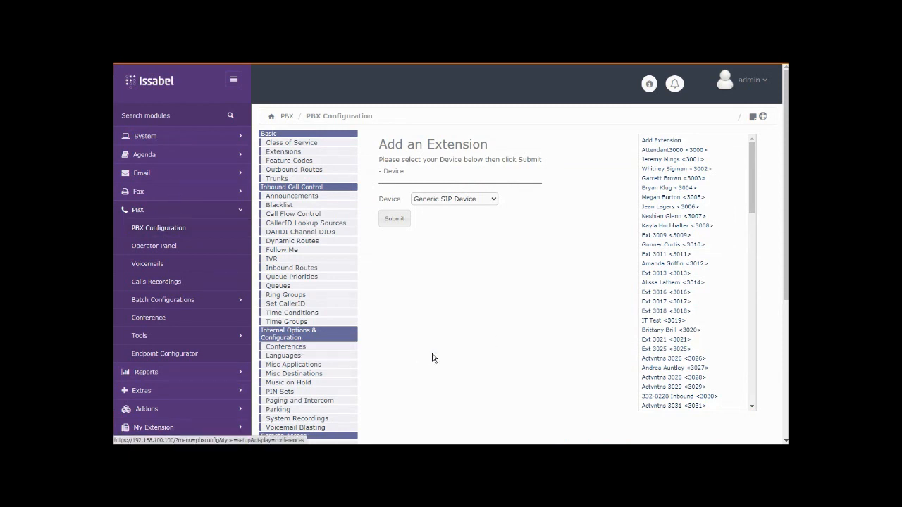
click(286, 346)
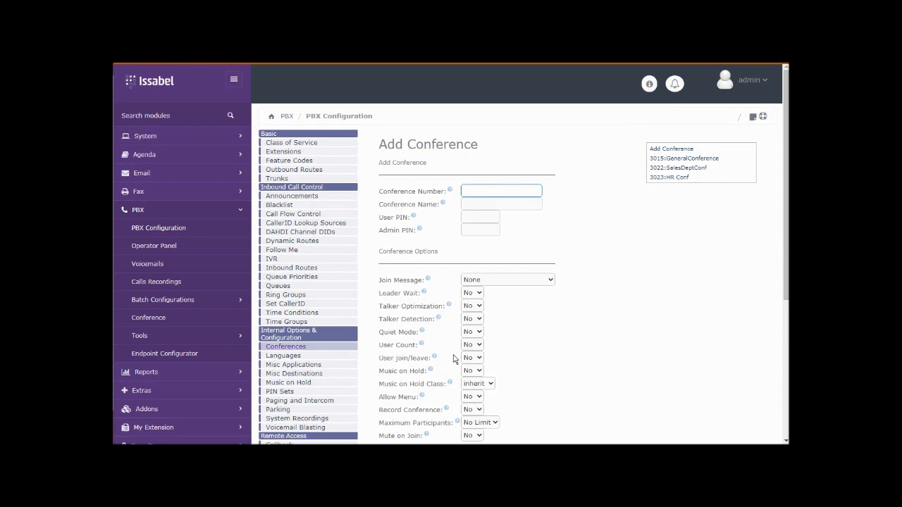
mouse_move(654, 229)
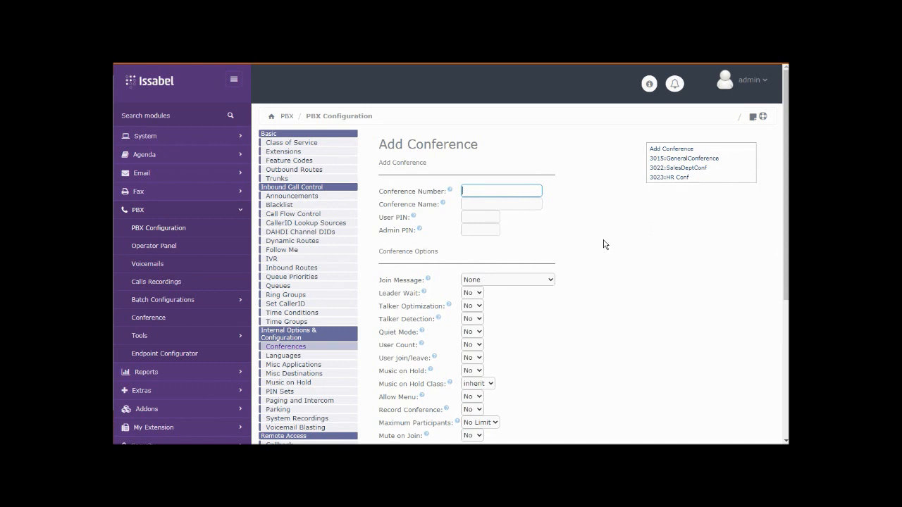
mouse_move(683, 157)
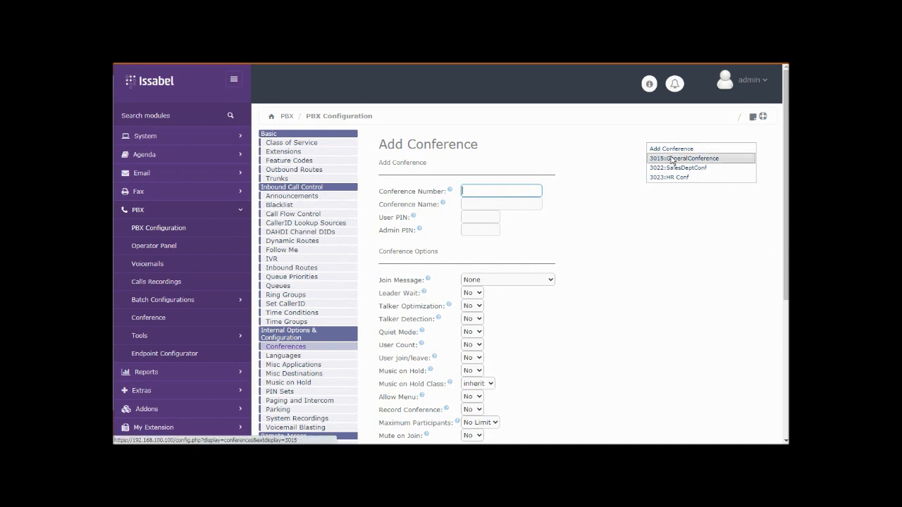
Open 3015 GeneralConference and scroll through its PINs and options, including the 10-participant limit
click(684, 157)
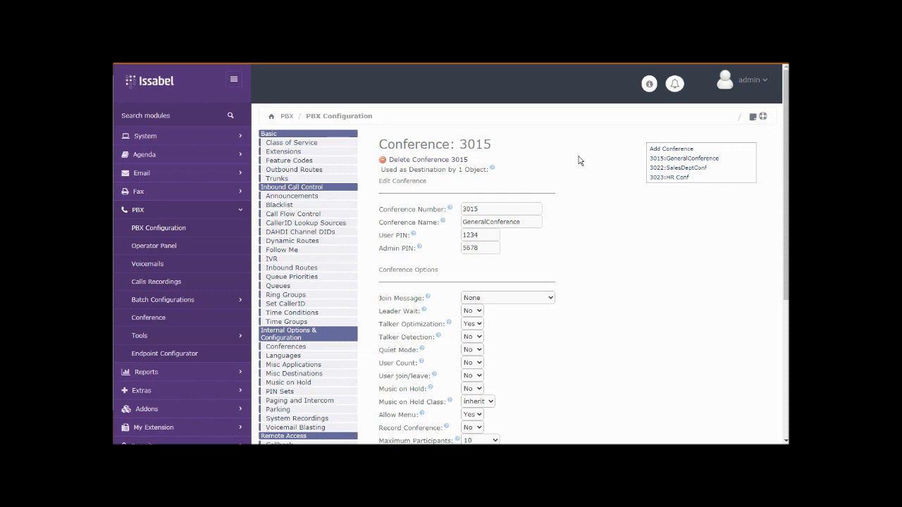
mouse_move(585, 214)
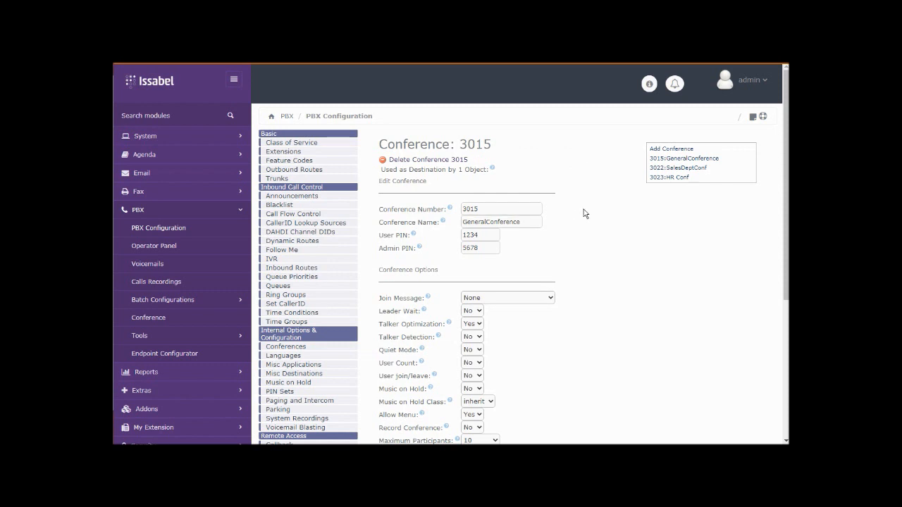
scroll(down, 3)
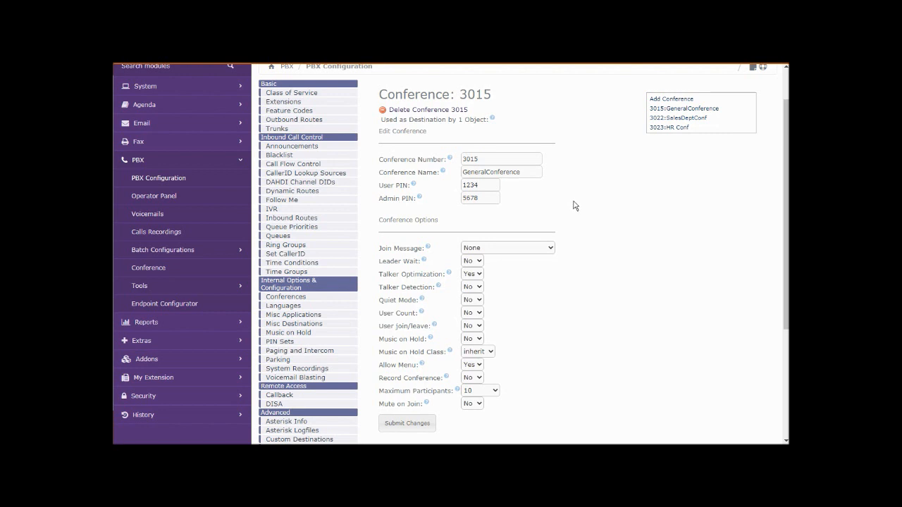
scroll(down, 3)
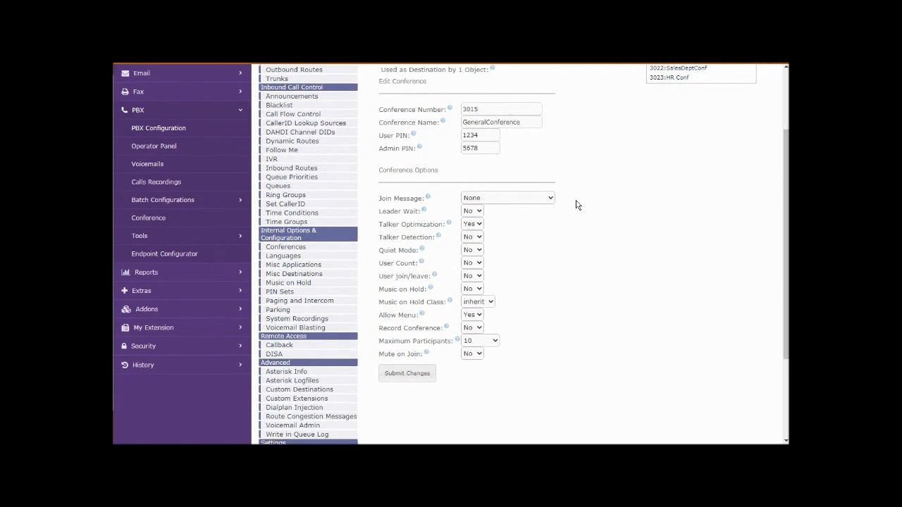
mouse_move(555, 222)
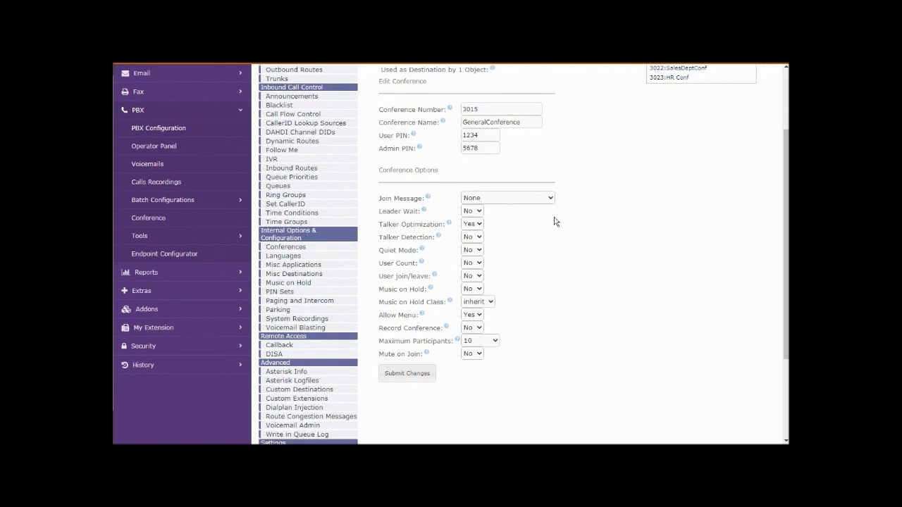
mouse_move(498, 227)
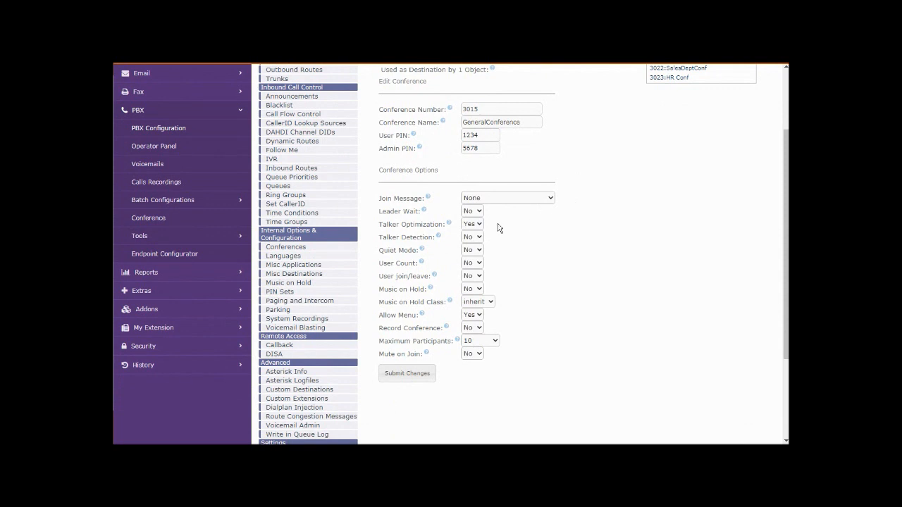
mouse_move(479, 224)
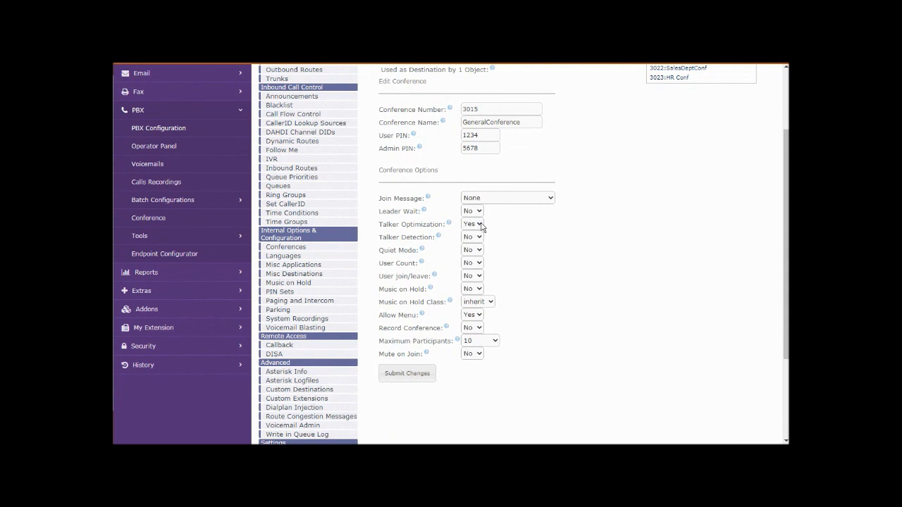
mouse_move(449, 224)
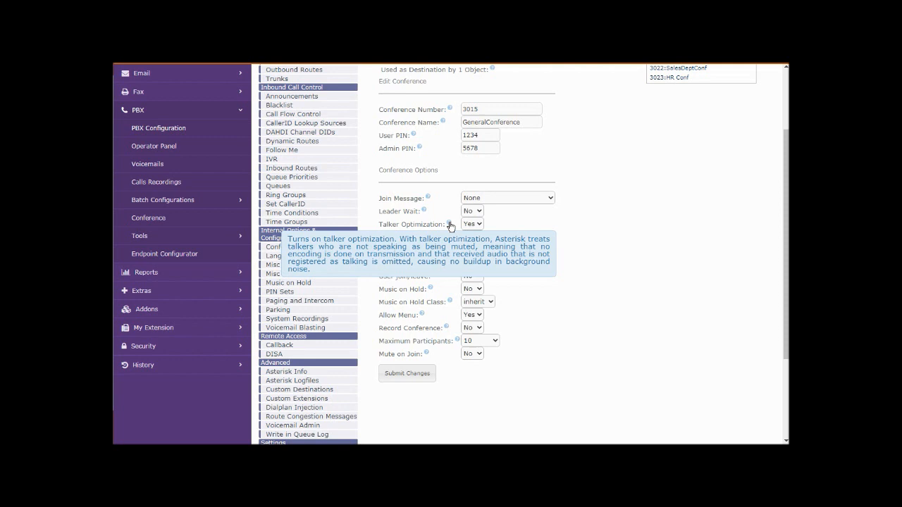
mouse_move(606, 329)
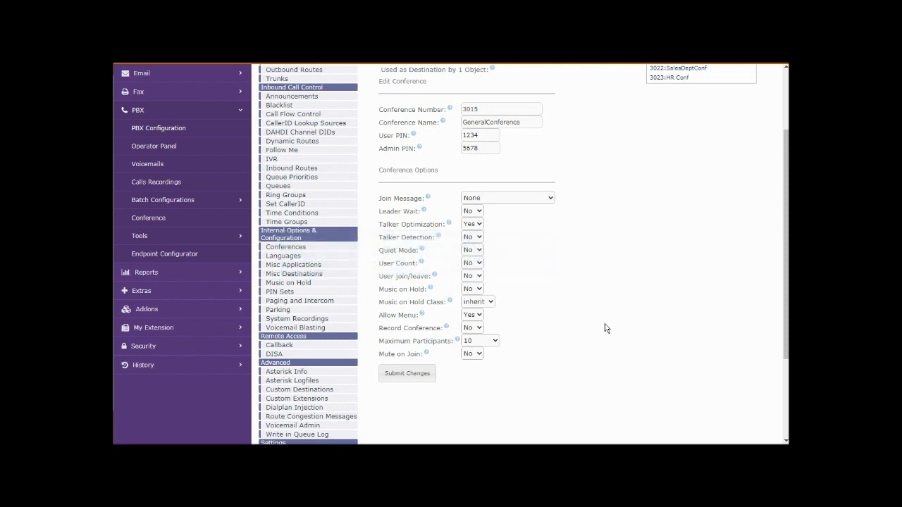
mouse_move(498, 224)
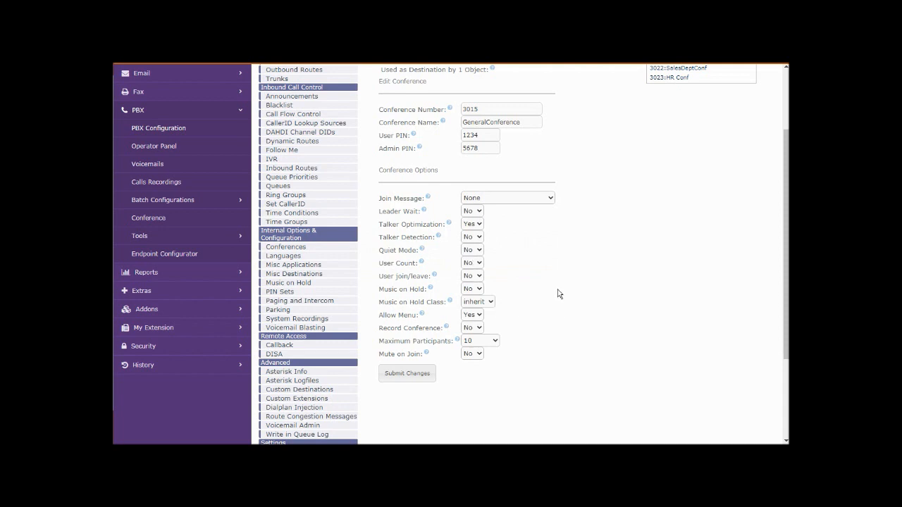
mouse_move(482, 320)
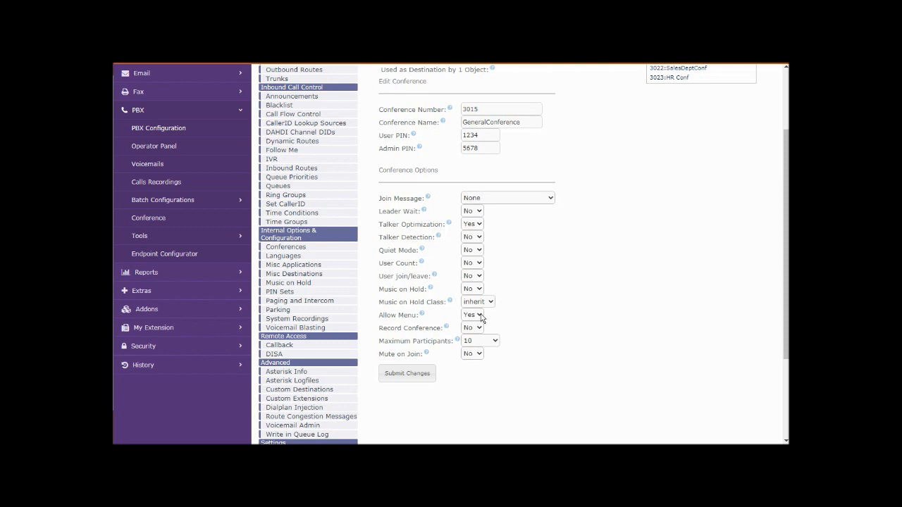
mouse_move(428, 317)
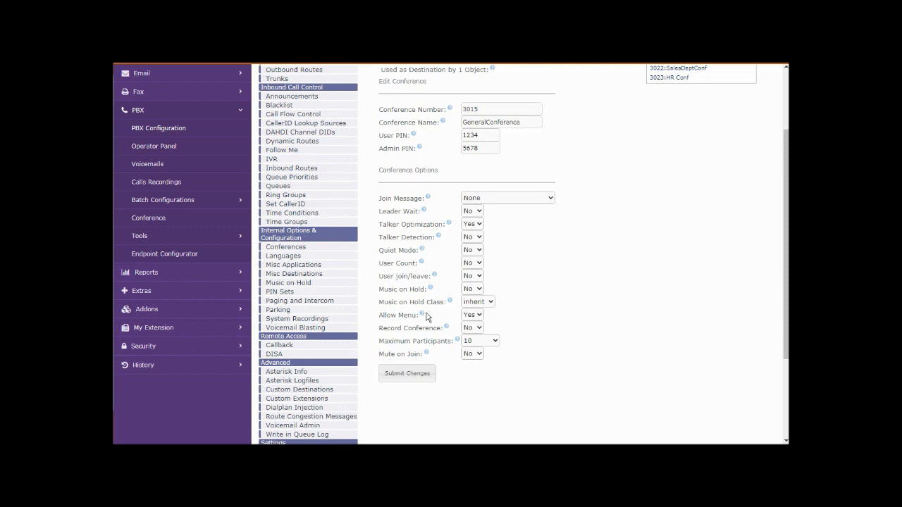
mouse_move(424, 315)
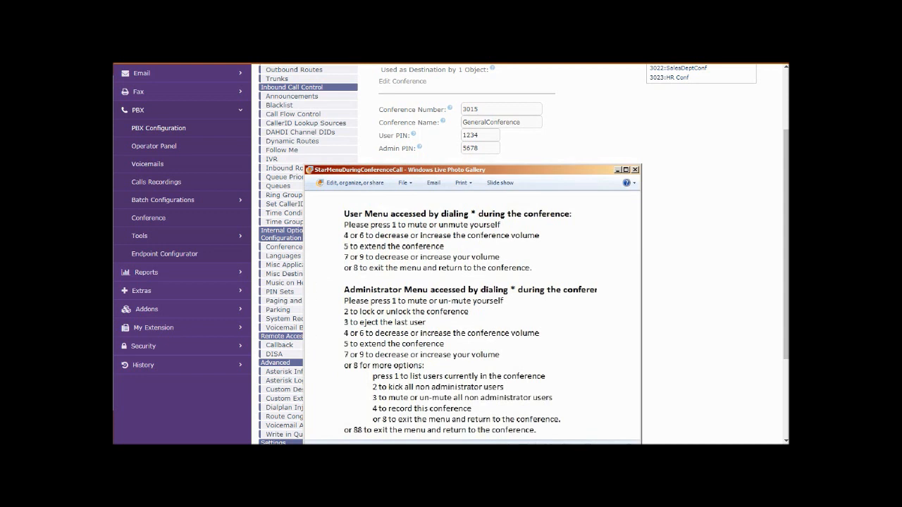
mouse_move(603, 232)
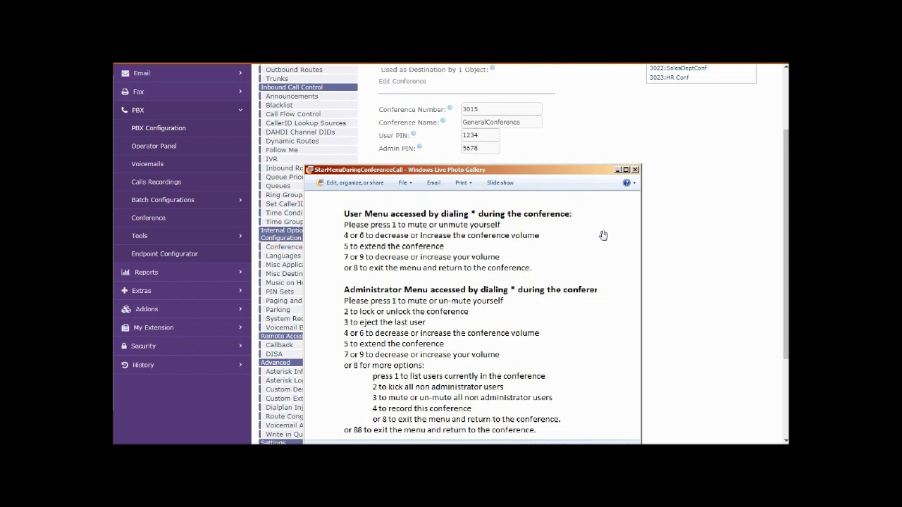
mouse_move(611, 240)
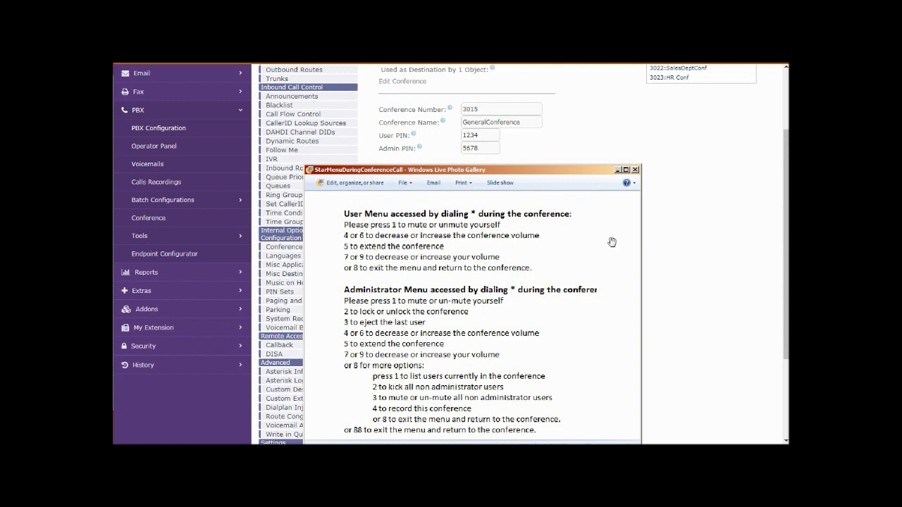
mouse_move(617, 176)
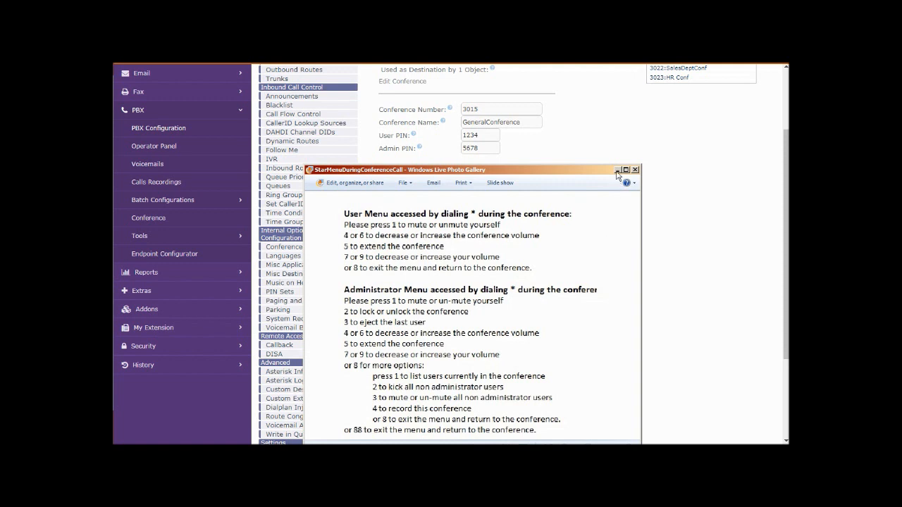
Close the star-menu reference image and keep the X-Lite call to 3015 muted
click(634, 169)
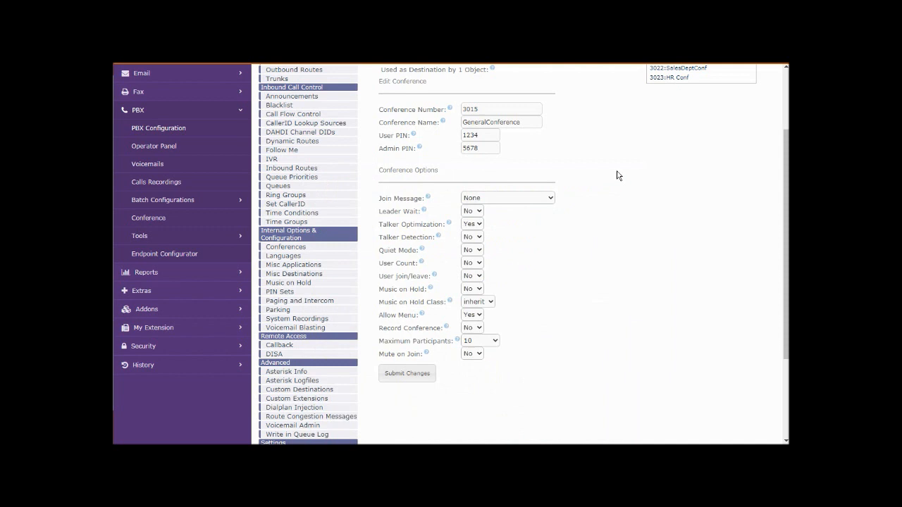
mouse_move(560, 342)
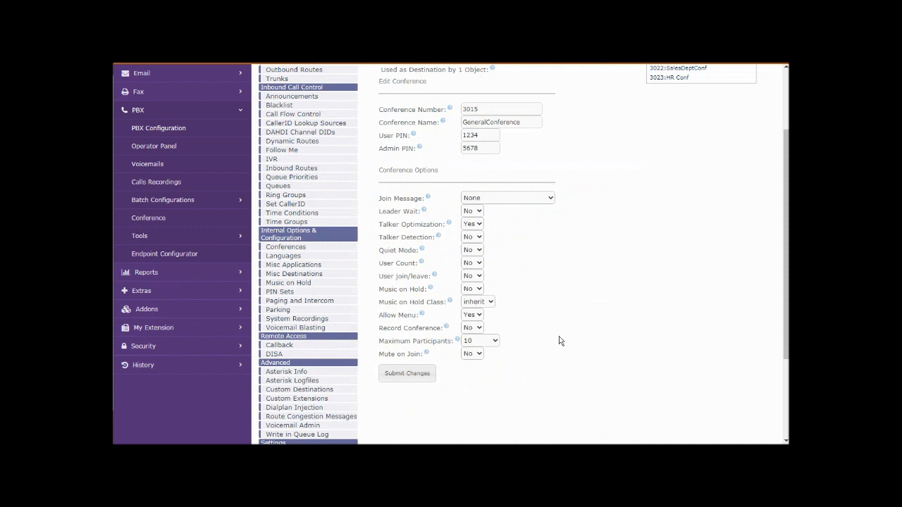
scroll(up, 3)
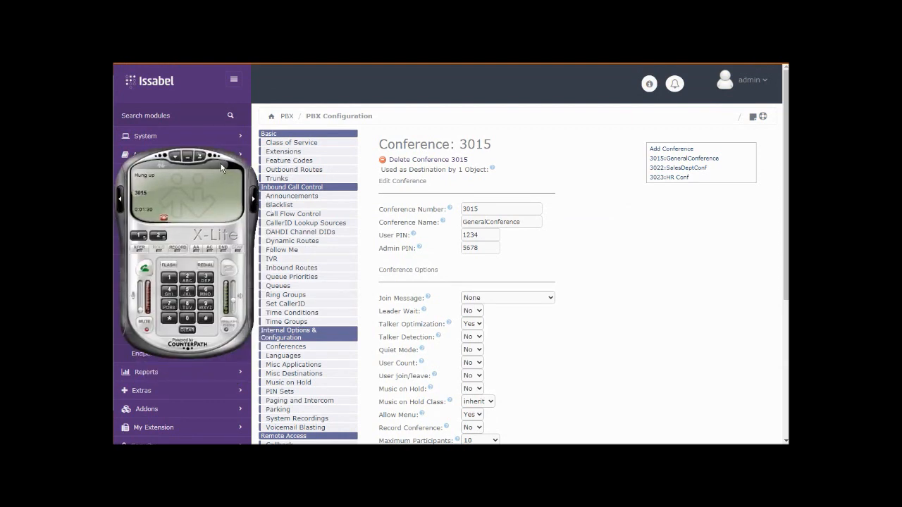
mouse_move(184, 182)
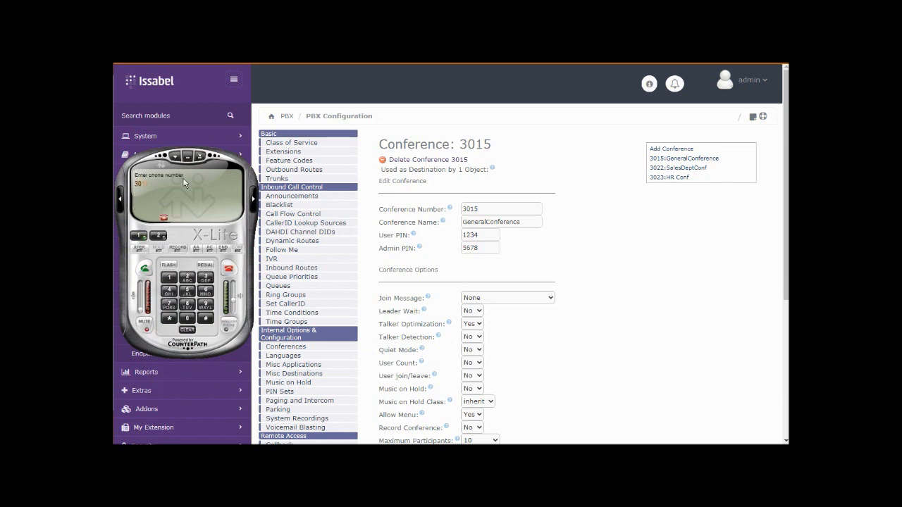
click(146, 271)
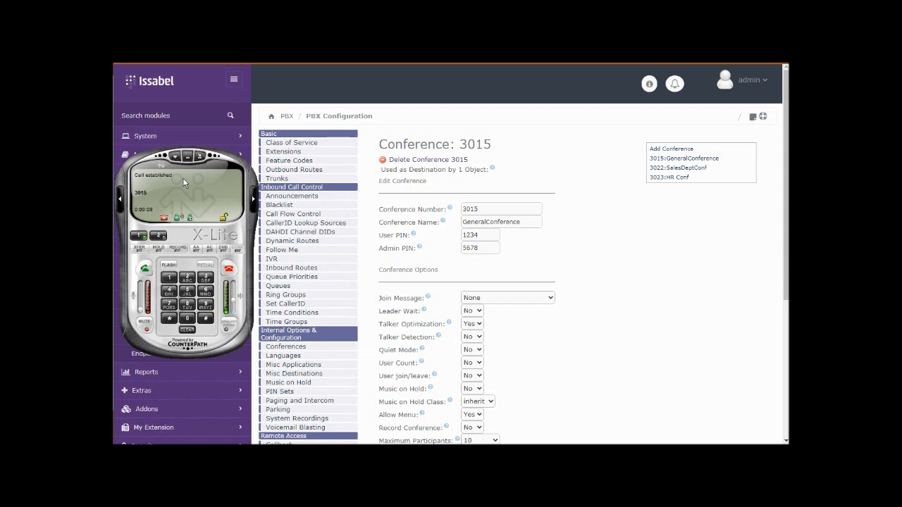
mouse_move(139, 230)
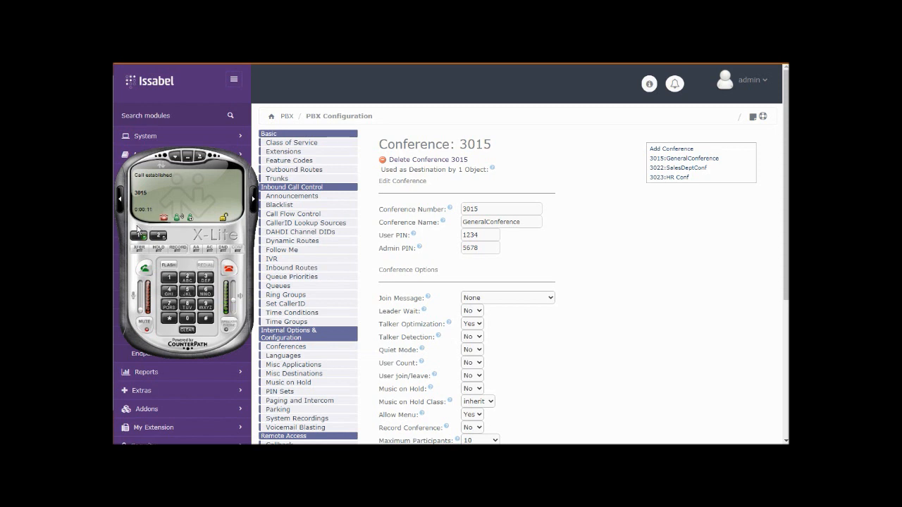
mouse_move(138, 365)
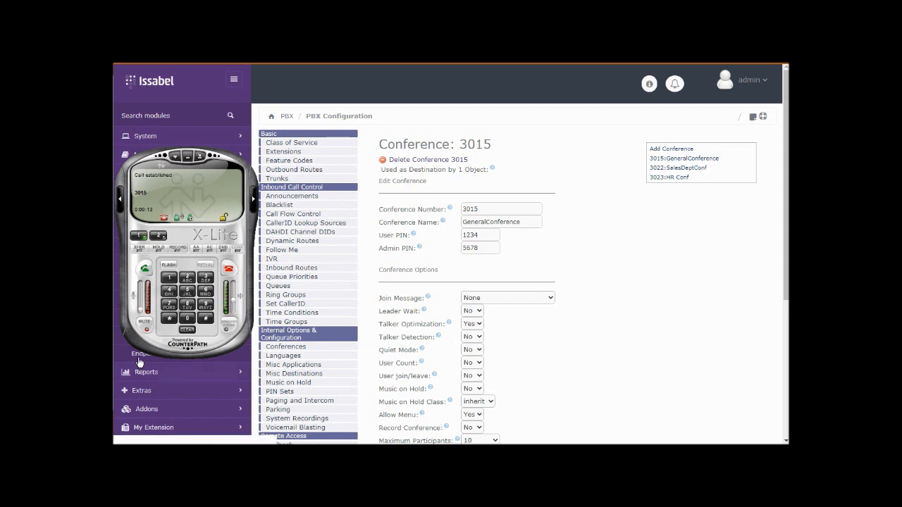
click(144, 322)
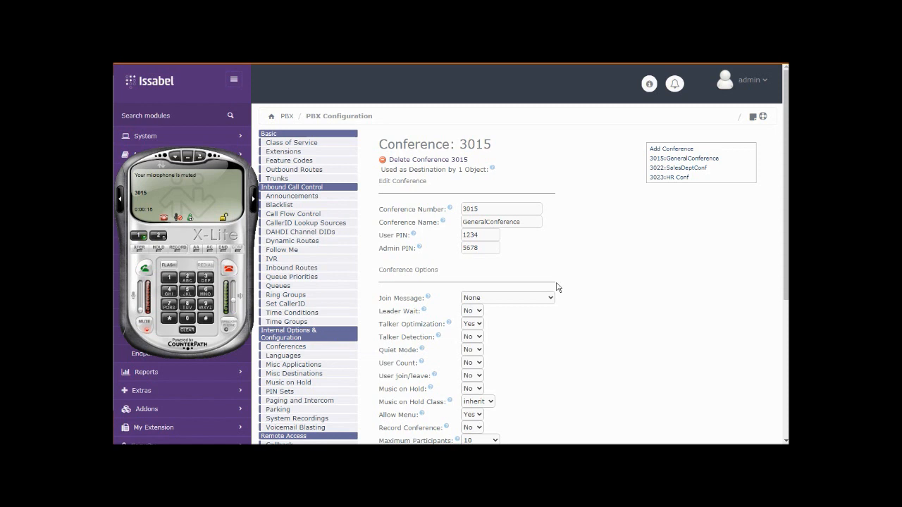
mouse_move(590, 268)
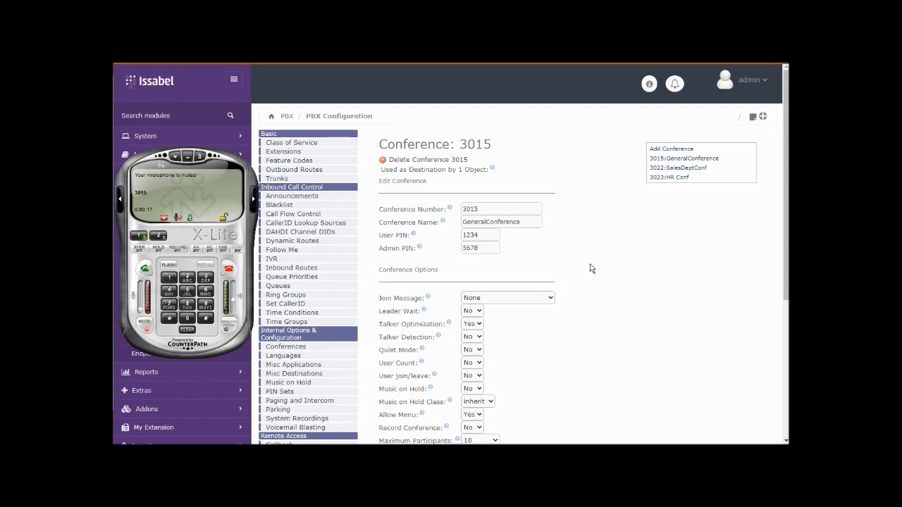
mouse_move(659, 280)
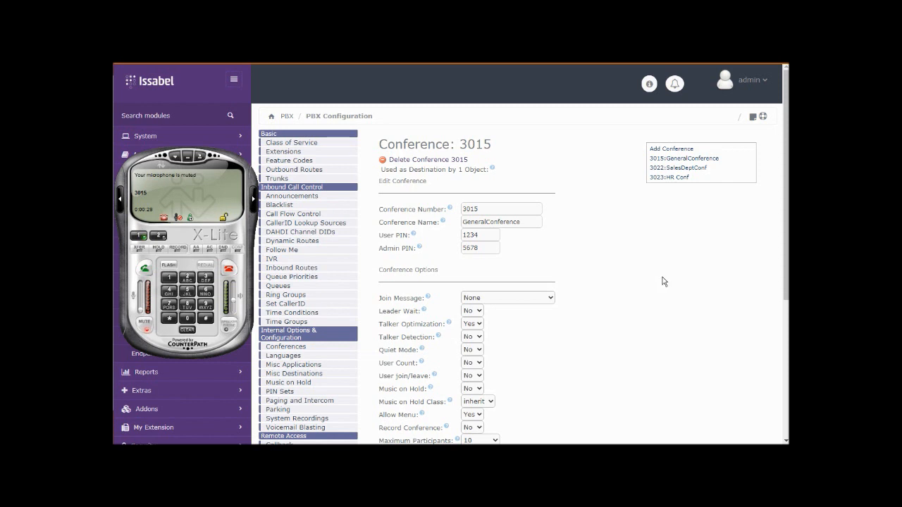
mouse_move(598, 247)
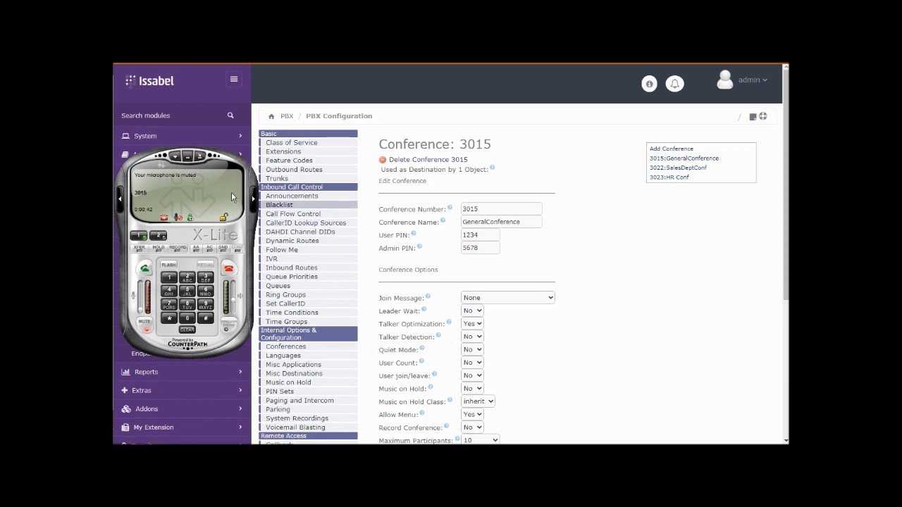
mouse_move(528, 190)
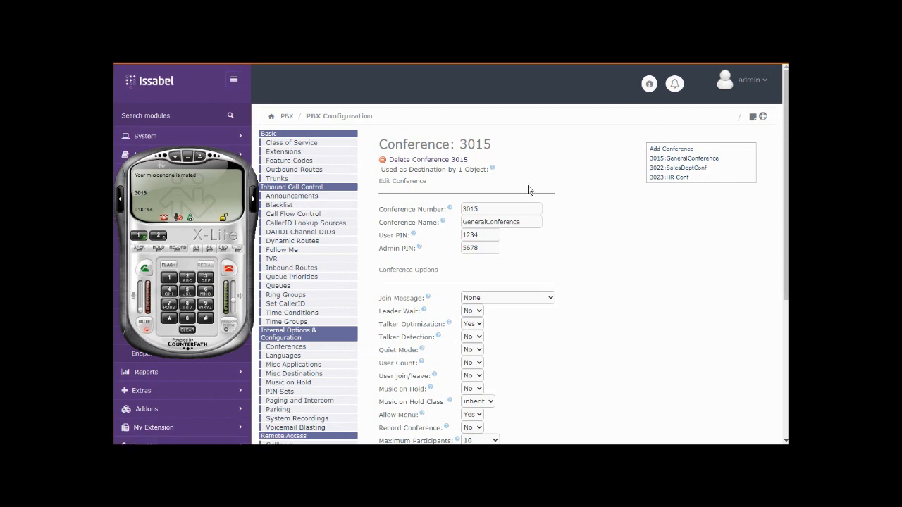
mouse_move(493, 169)
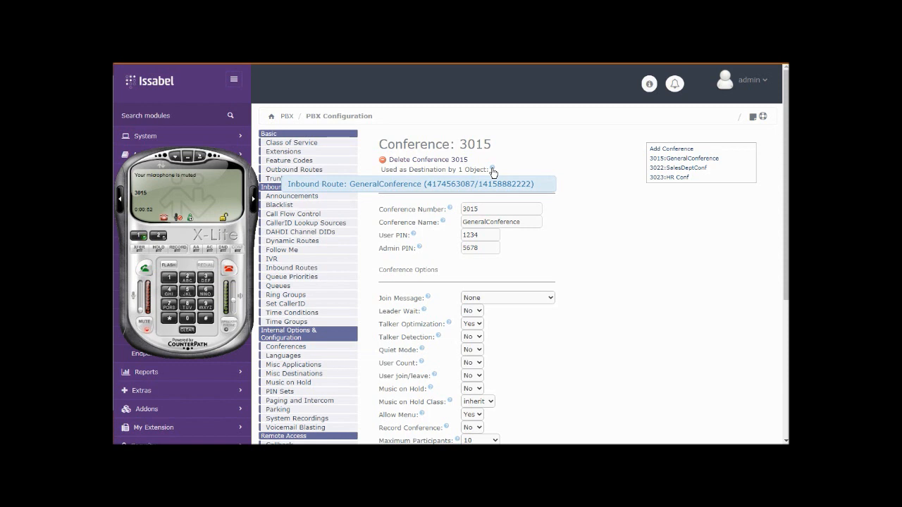
mouse_move(524, 169)
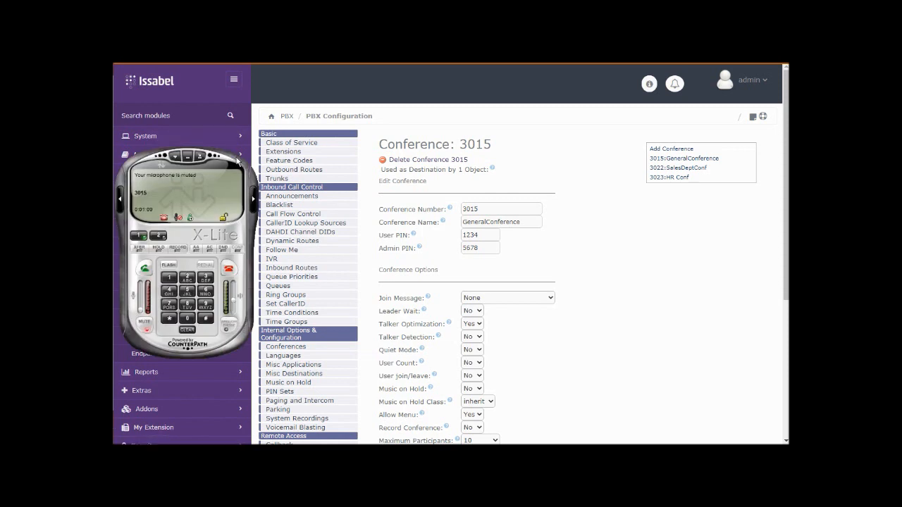
Bring Issabel's Conference 3015 page, used by the GeneralConference inbound route, to the front
click(139, 209)
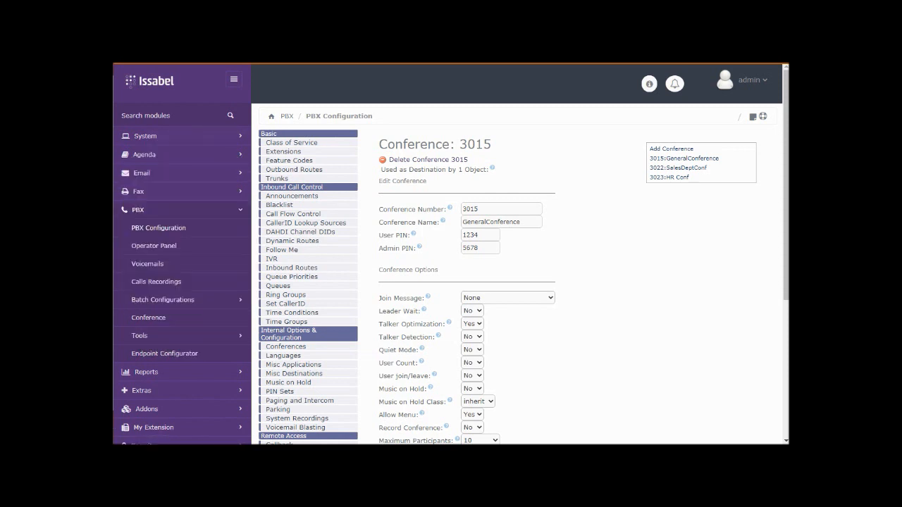
mouse_move(381, 291)
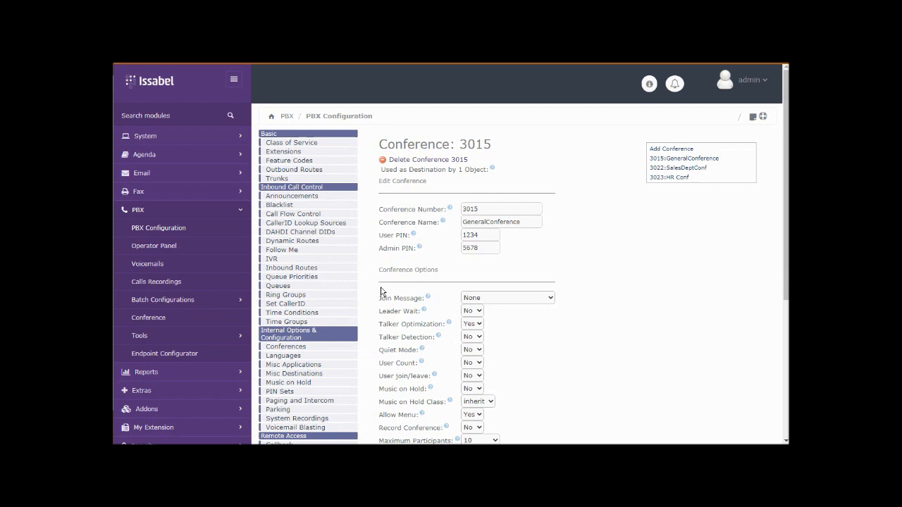
mouse_move(611, 249)
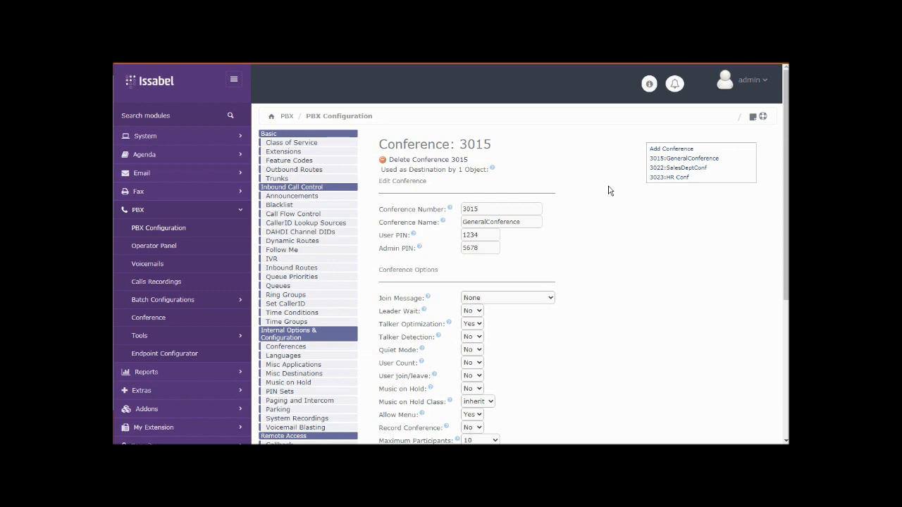
mouse_move(599, 186)
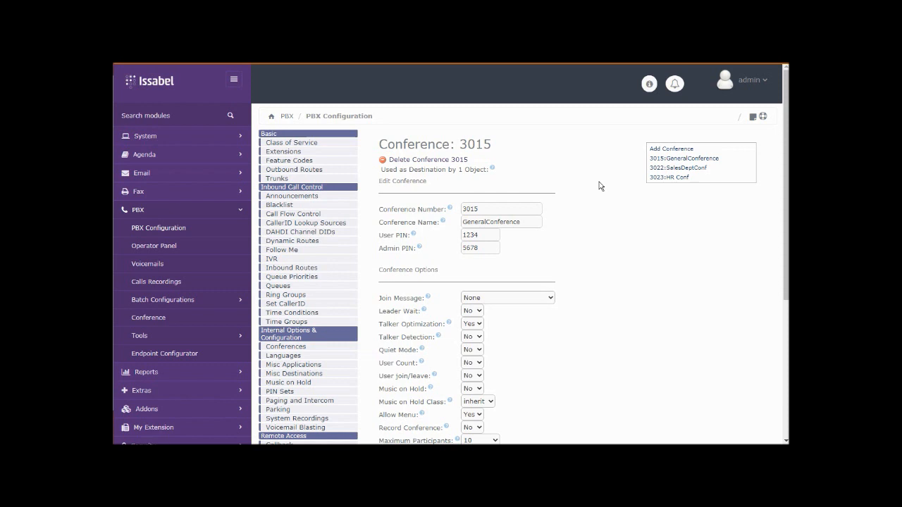
mouse_move(618, 185)
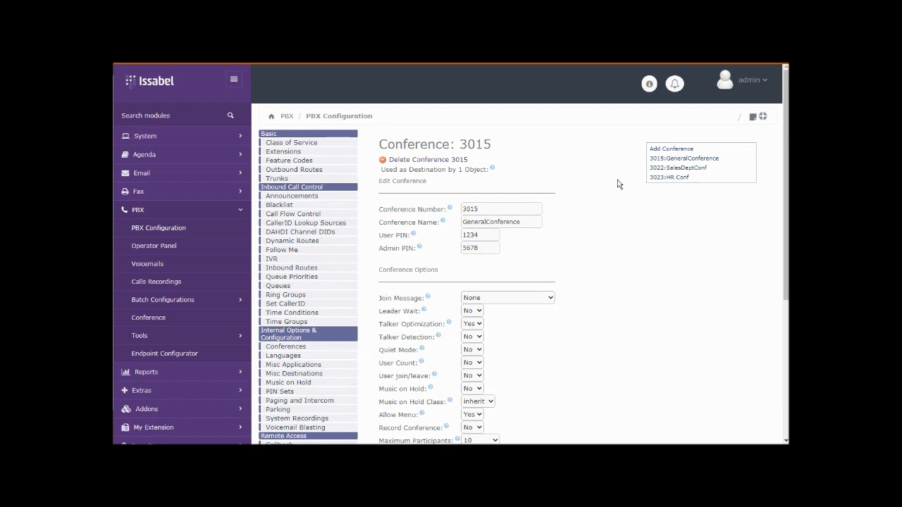
mouse_move(247, 173)
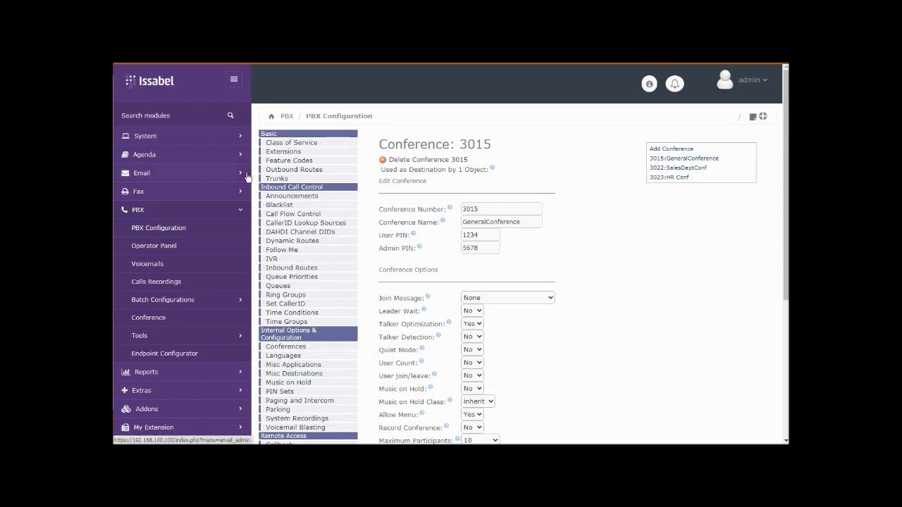
mouse_move(141, 299)
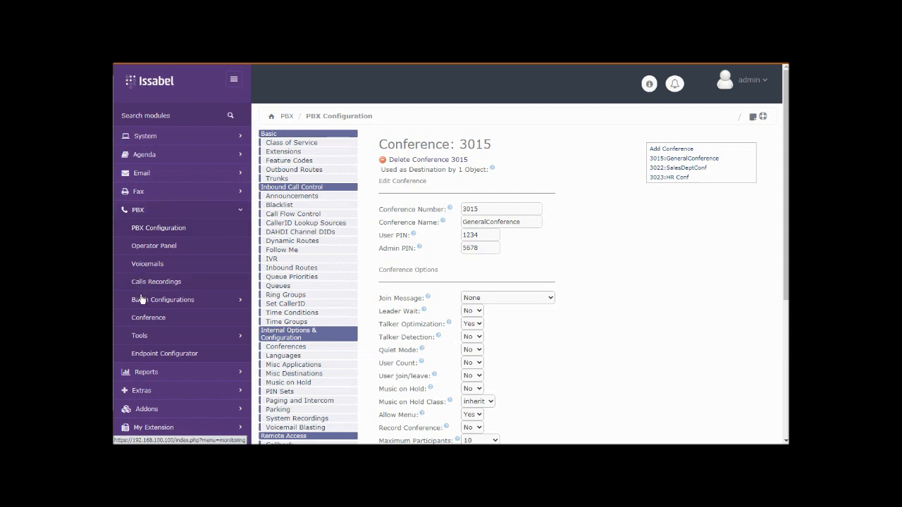
Open PBX > Conference listing ITConference, SalesConference and John Test
click(148, 318)
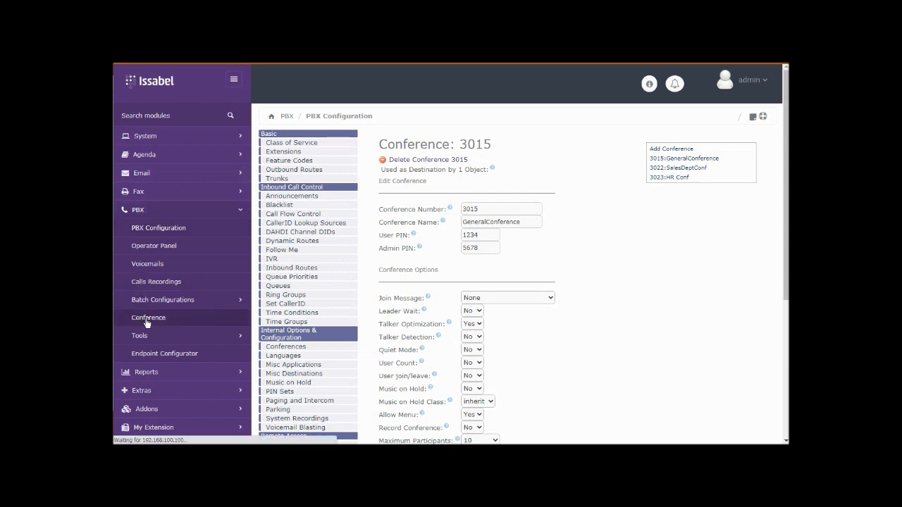
click(148, 317)
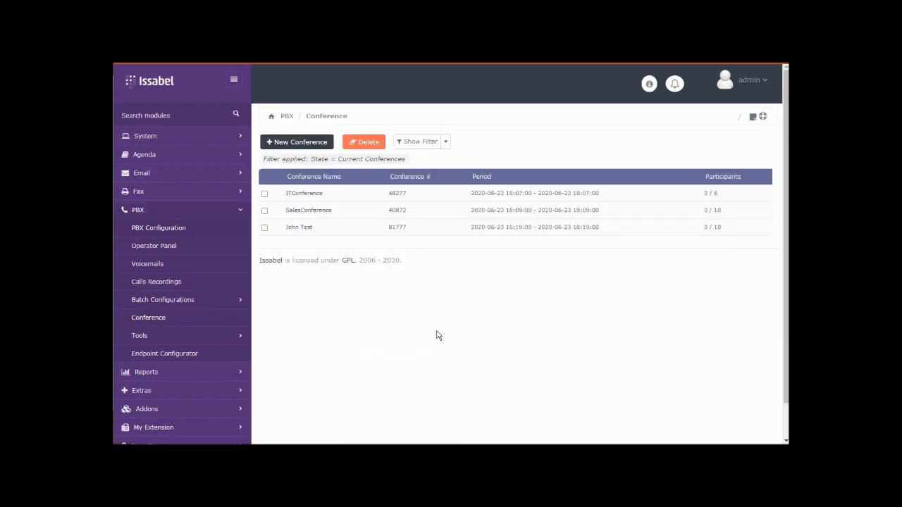
mouse_move(557, 298)
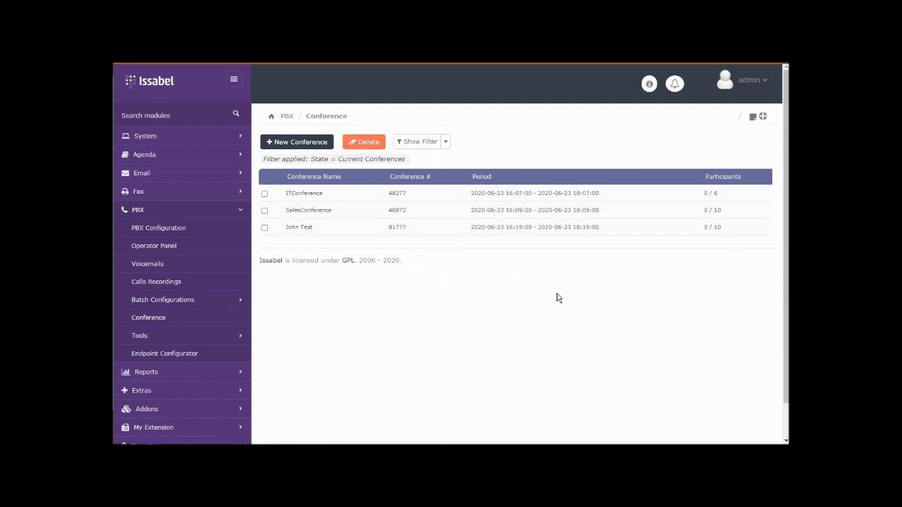
mouse_move(373, 222)
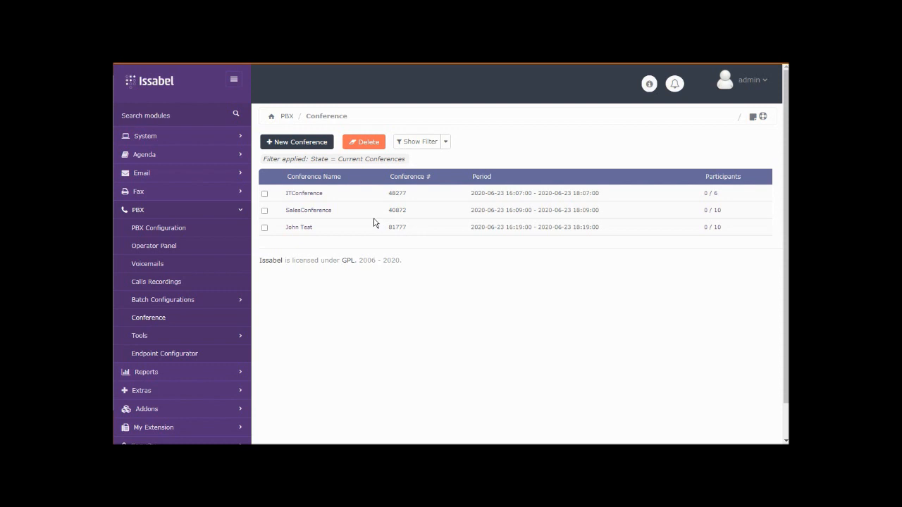
mouse_move(294, 144)
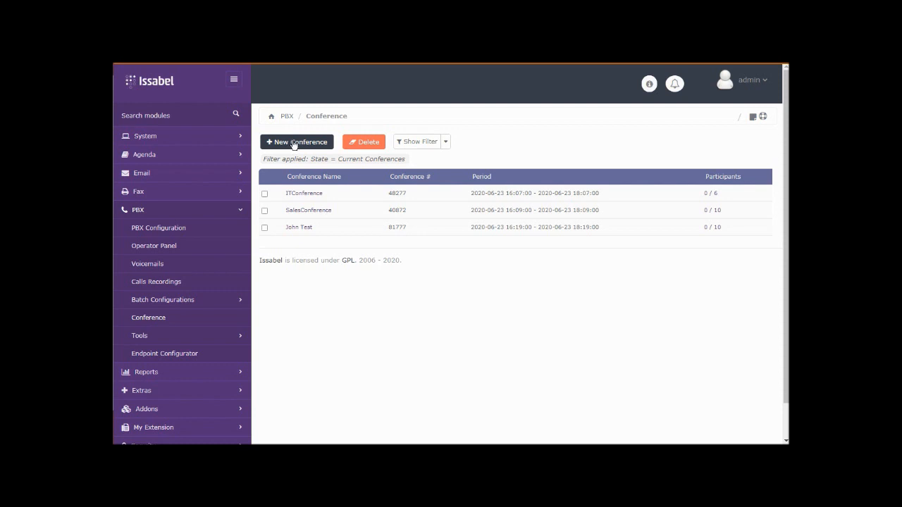
click(296, 141)
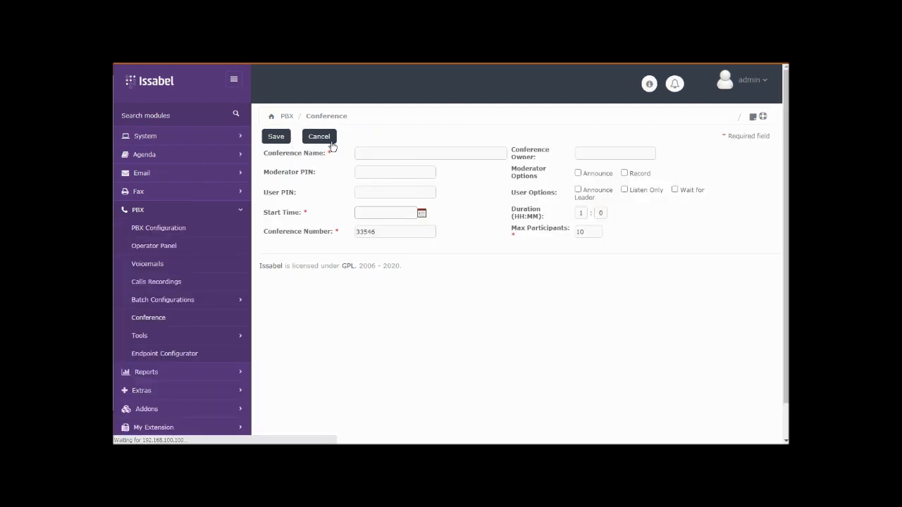
click(430, 153)
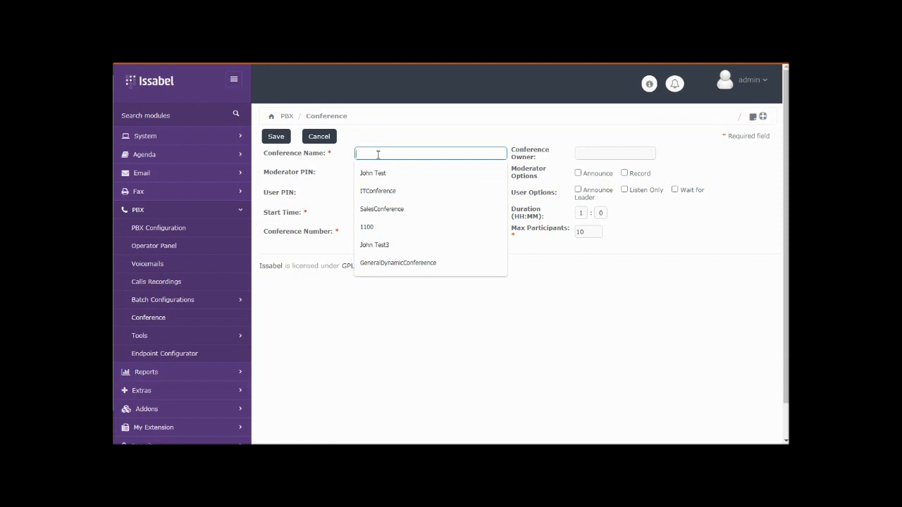
click(398, 262)
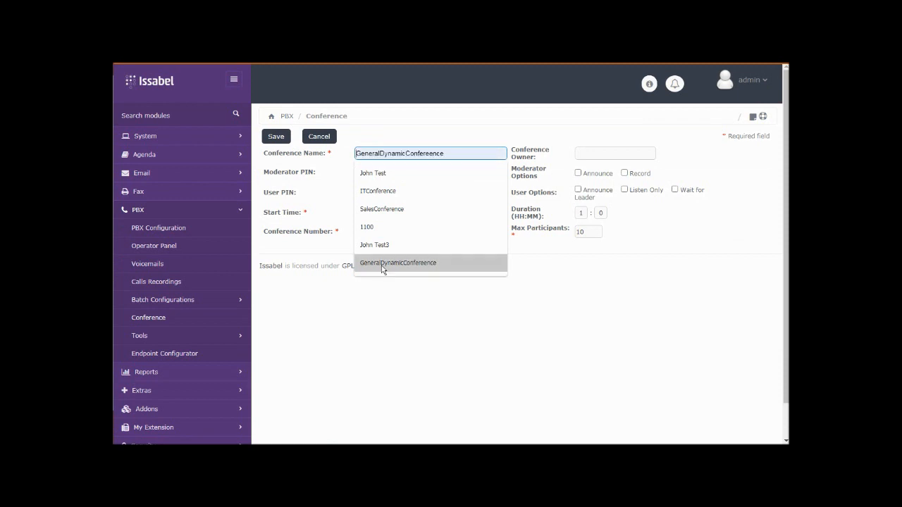
click(398, 262)
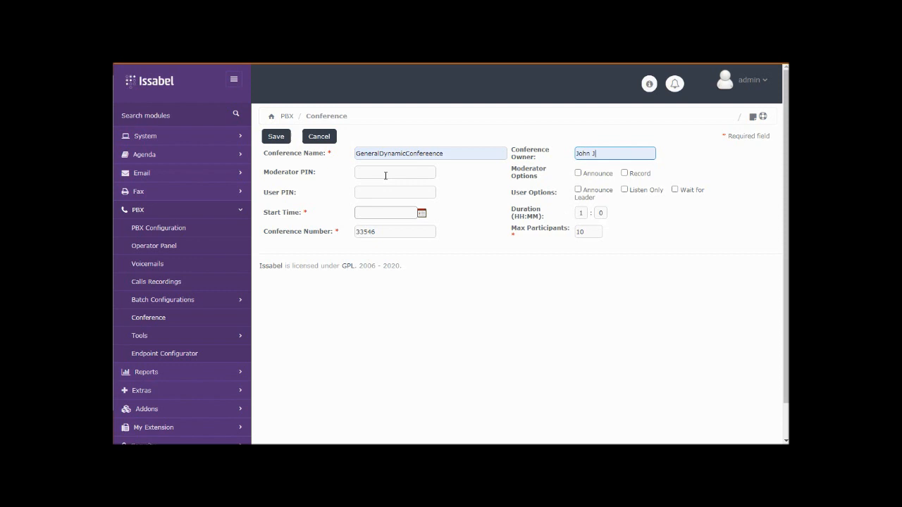
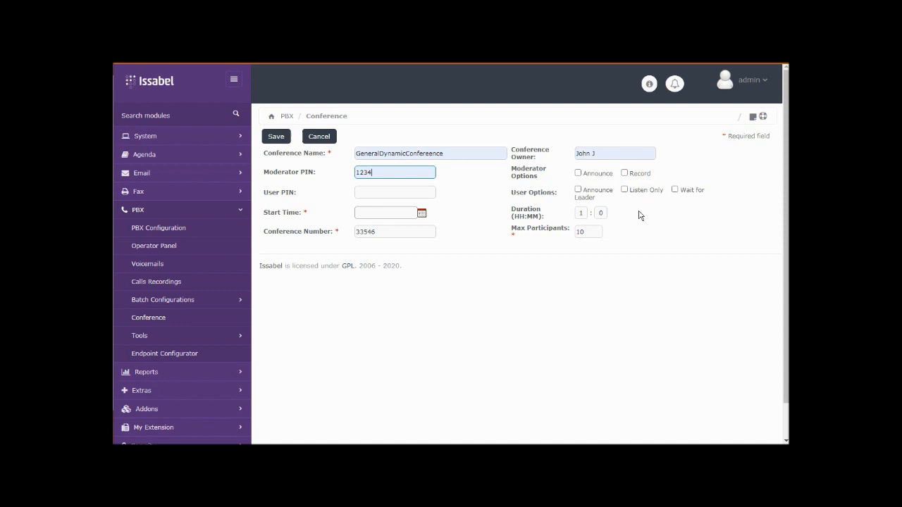
mouse_move(682, 191)
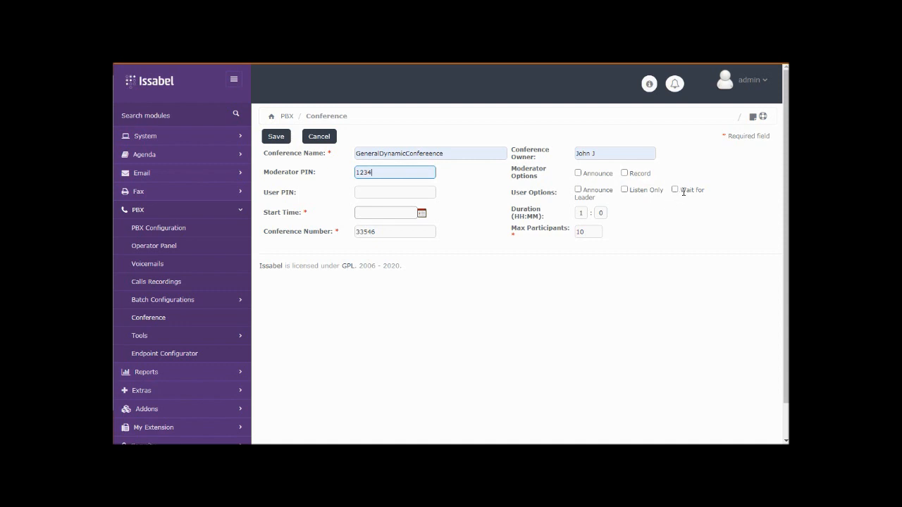
mouse_move(694, 224)
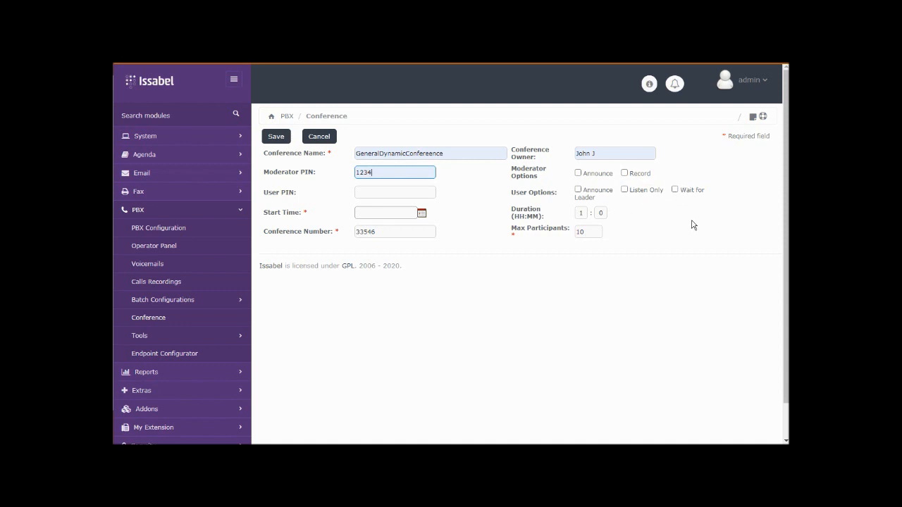
mouse_move(695, 223)
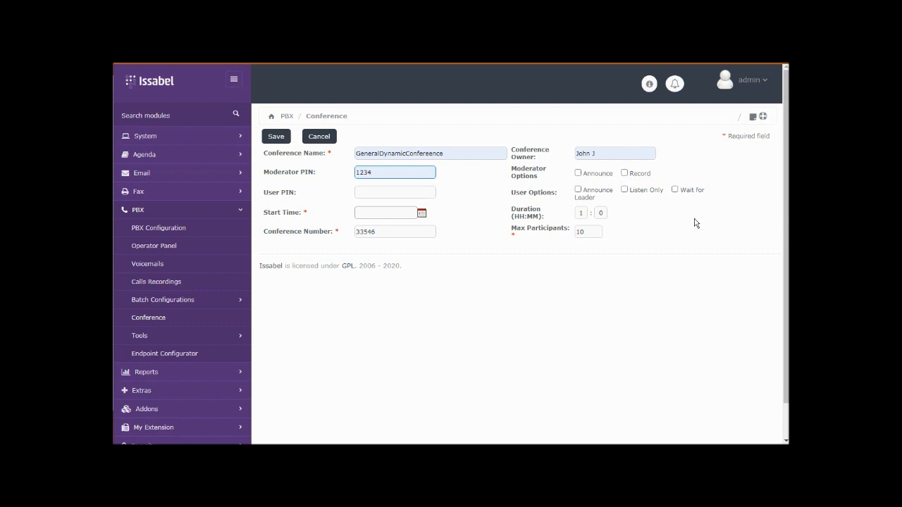
mouse_move(649, 198)
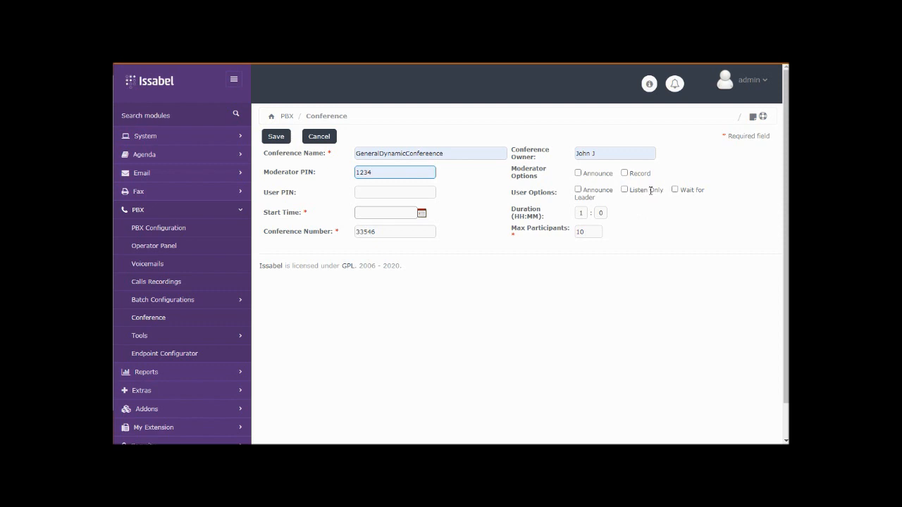
mouse_move(651, 219)
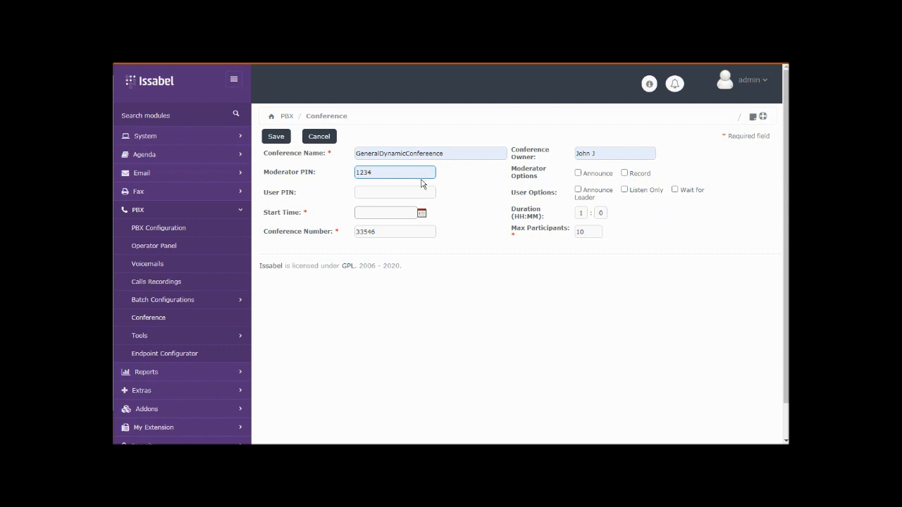
mouse_move(470, 194)
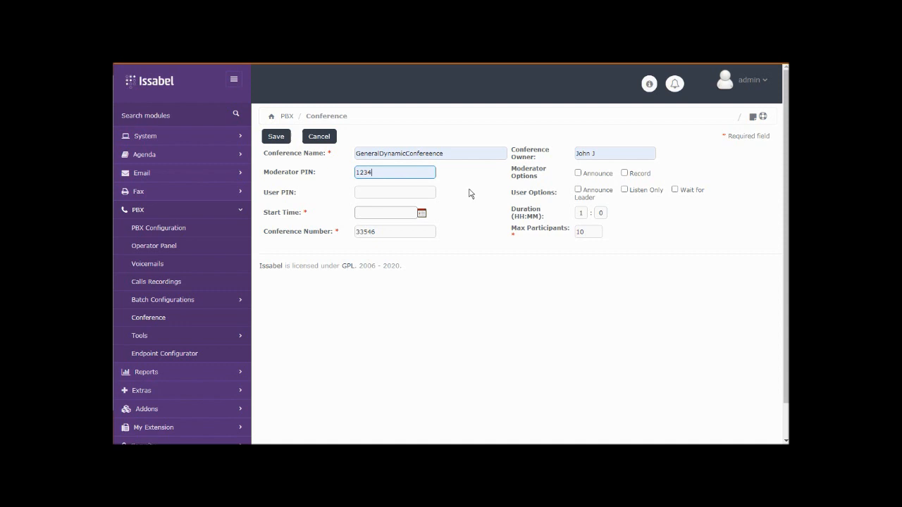
mouse_move(469, 201)
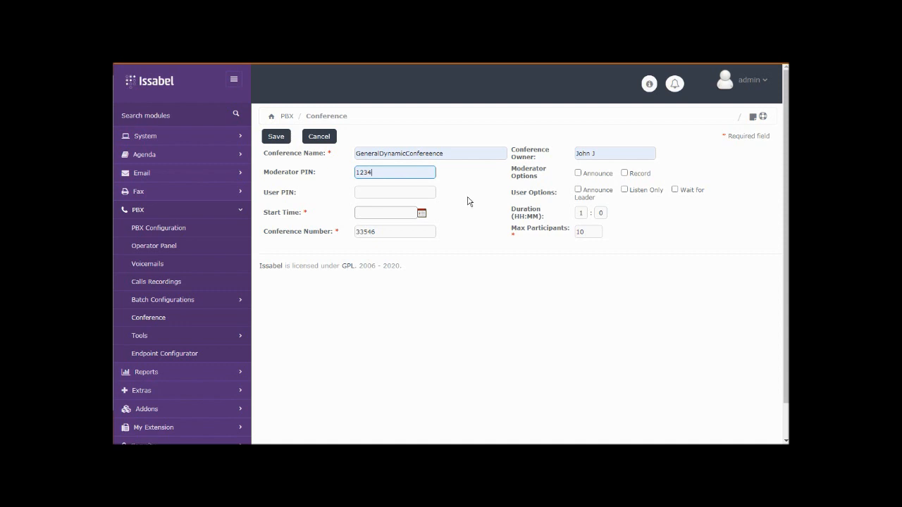
mouse_move(422, 217)
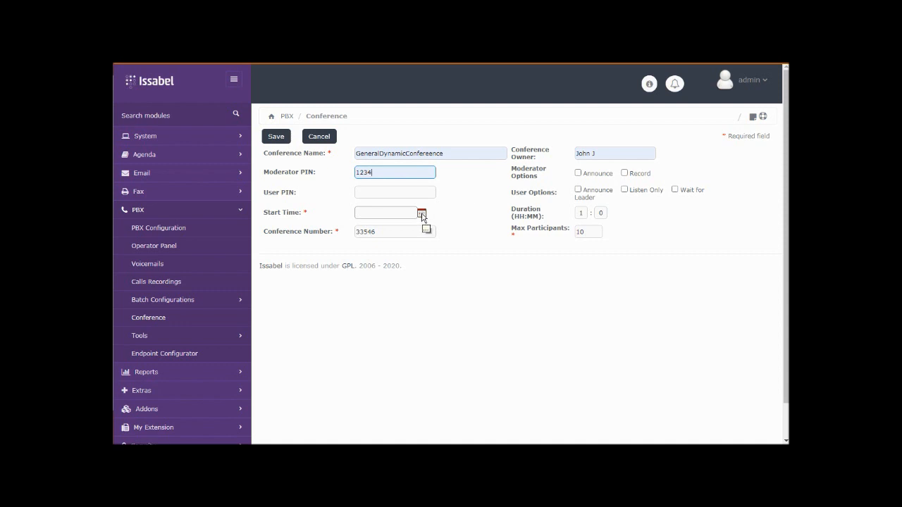
click(422, 213)
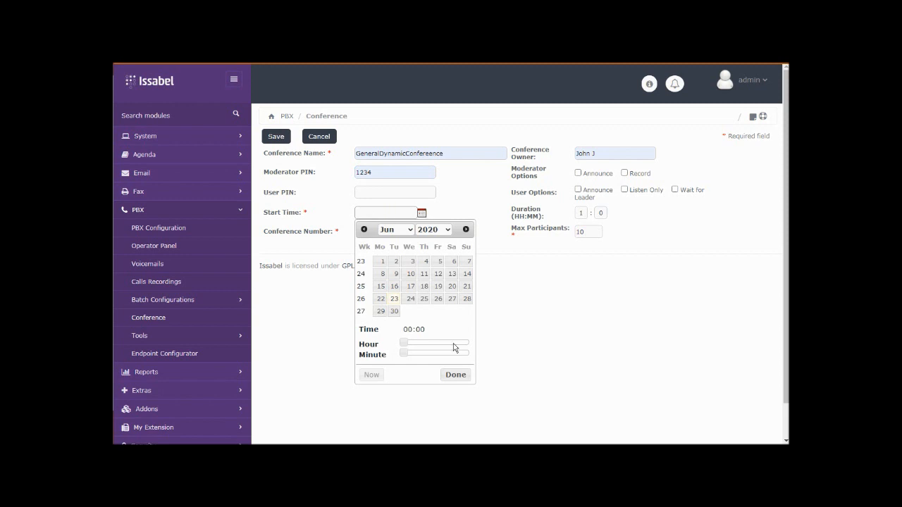
drag(403, 342, 449, 342)
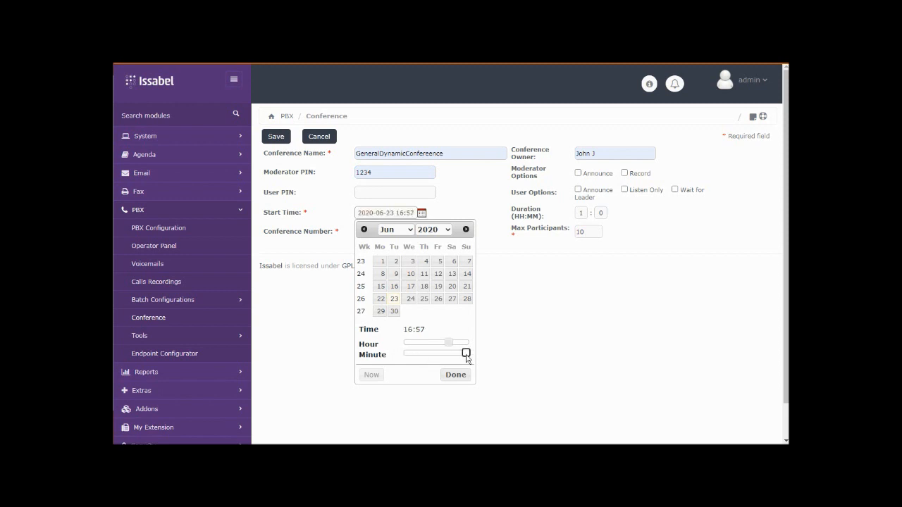
drag(454, 354, 449, 354)
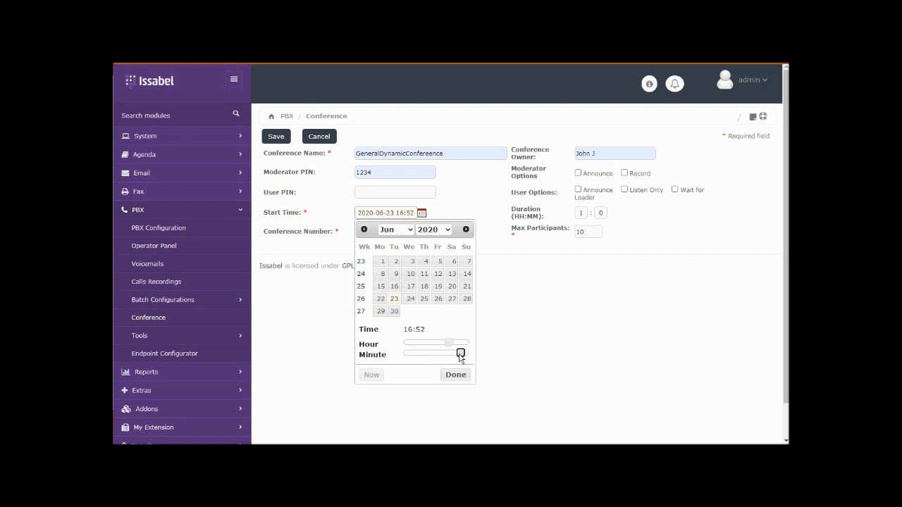
drag(460, 352, 455, 353)
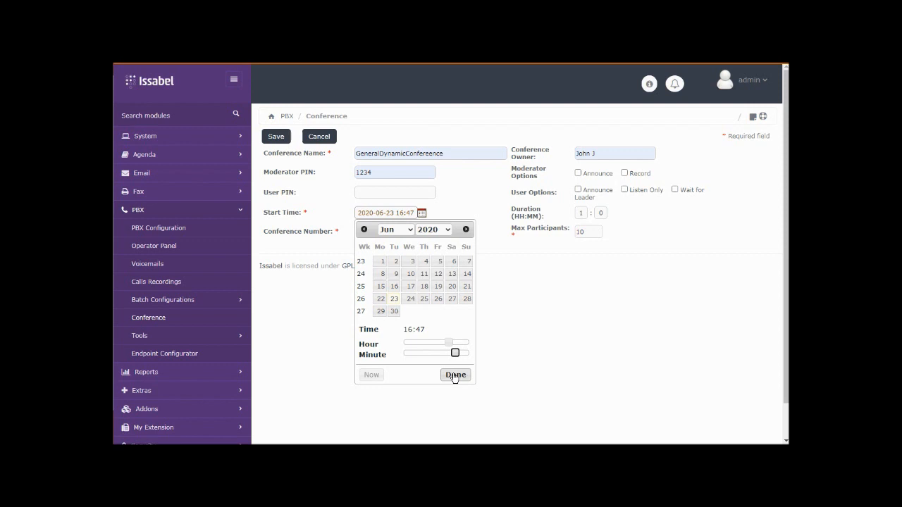
click(456, 374)
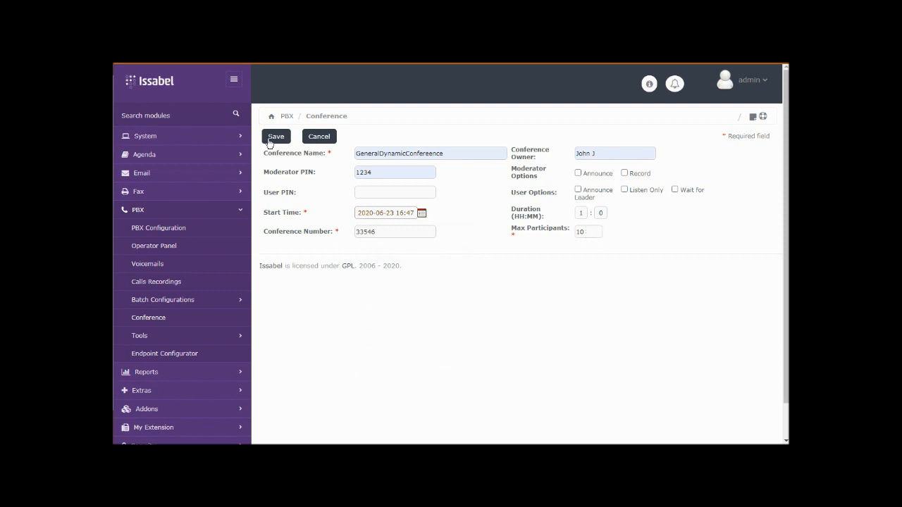
Save GeneralDynamicConference, room 33546, scheduled 16:47–17:47 for 10 participants
click(276, 136)
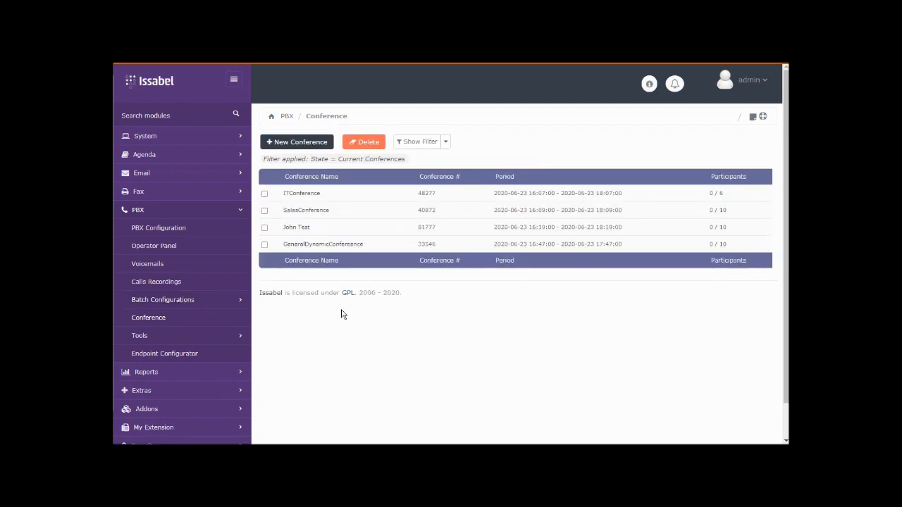
mouse_move(400, 317)
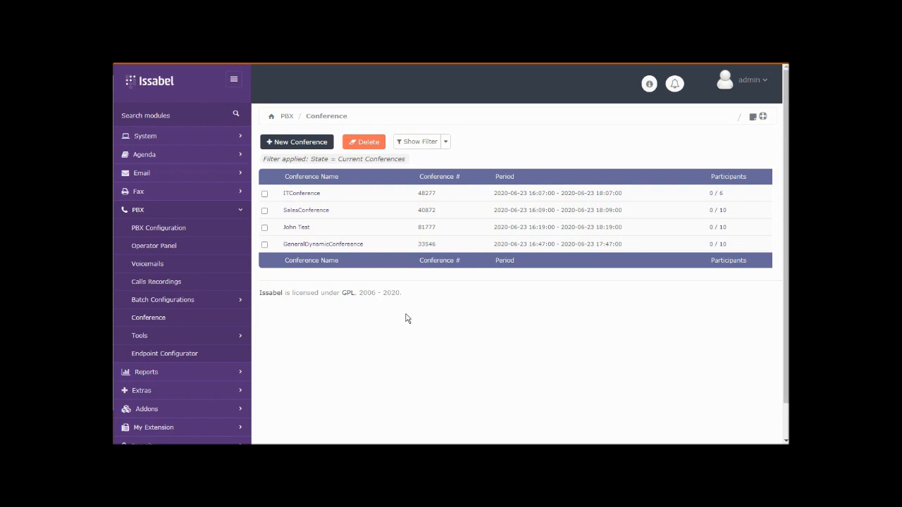
mouse_move(419, 313)
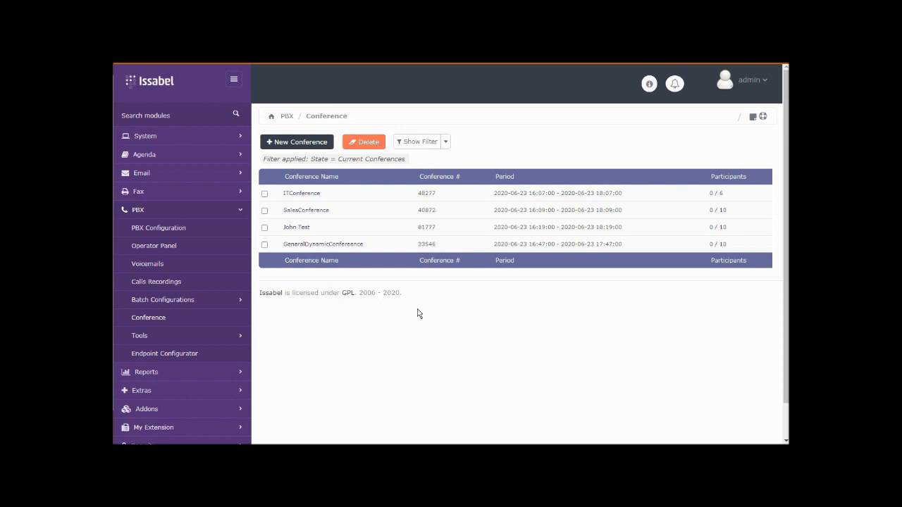
mouse_move(366, 146)
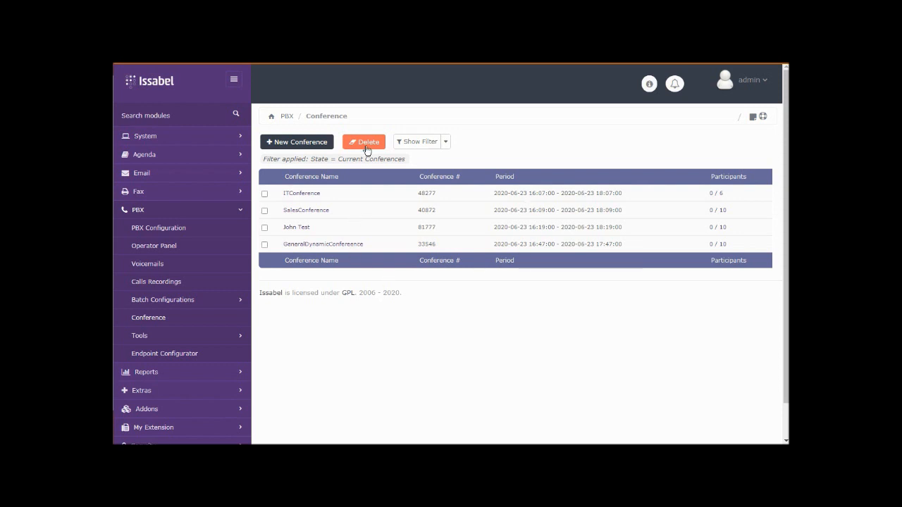
mouse_move(496, 348)
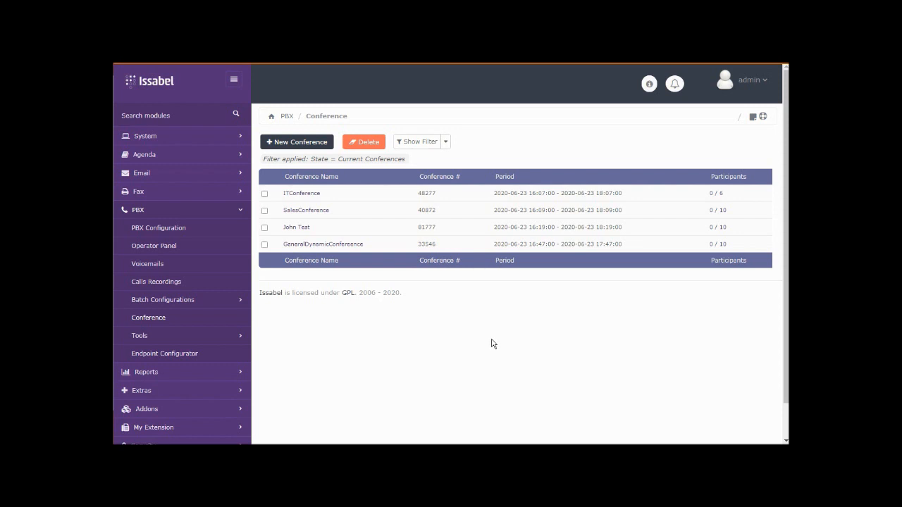
mouse_move(510, 288)
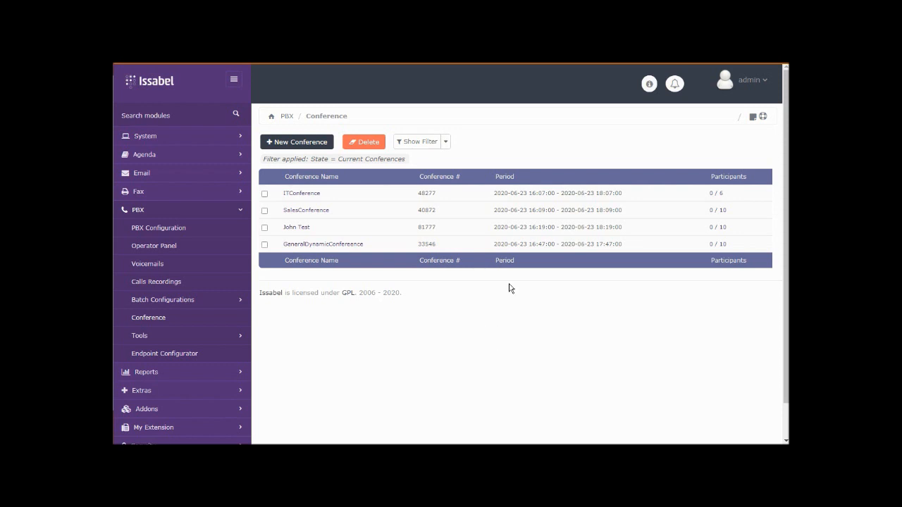
mouse_move(545, 293)
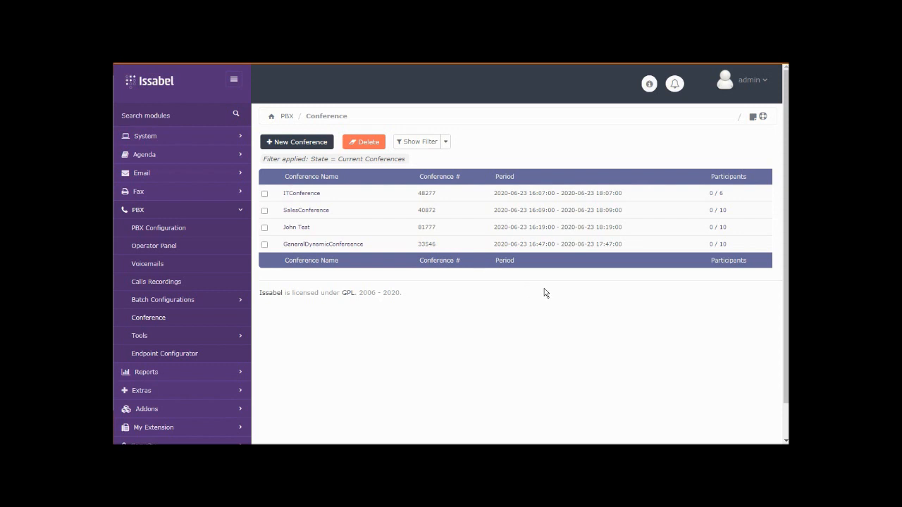
mouse_move(540, 285)
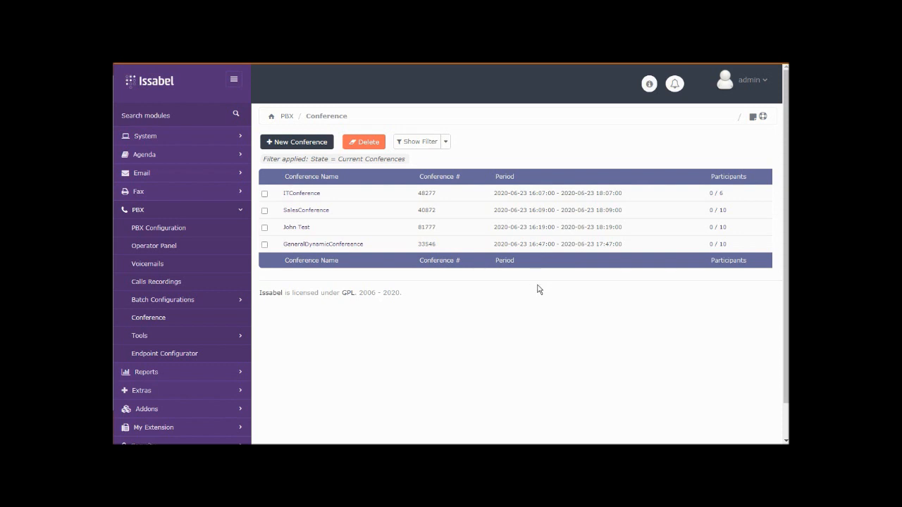
mouse_move(391, 258)
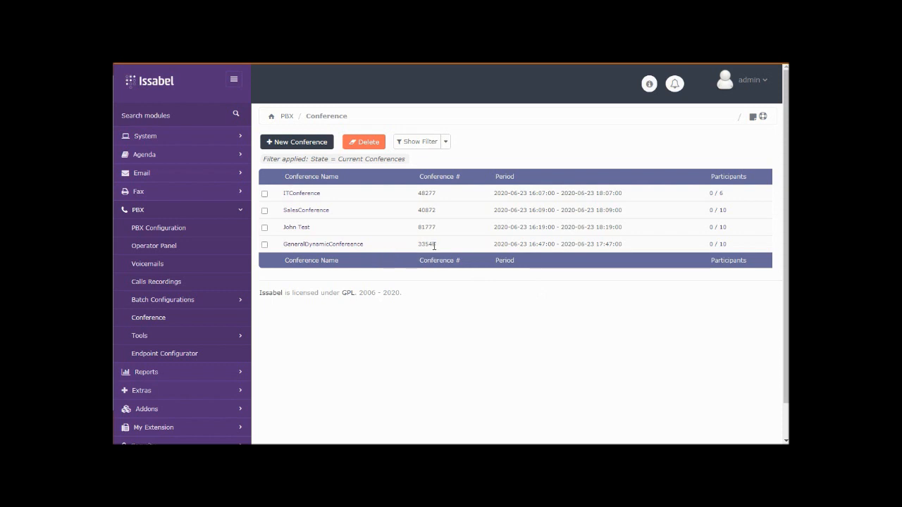
mouse_move(451, 300)
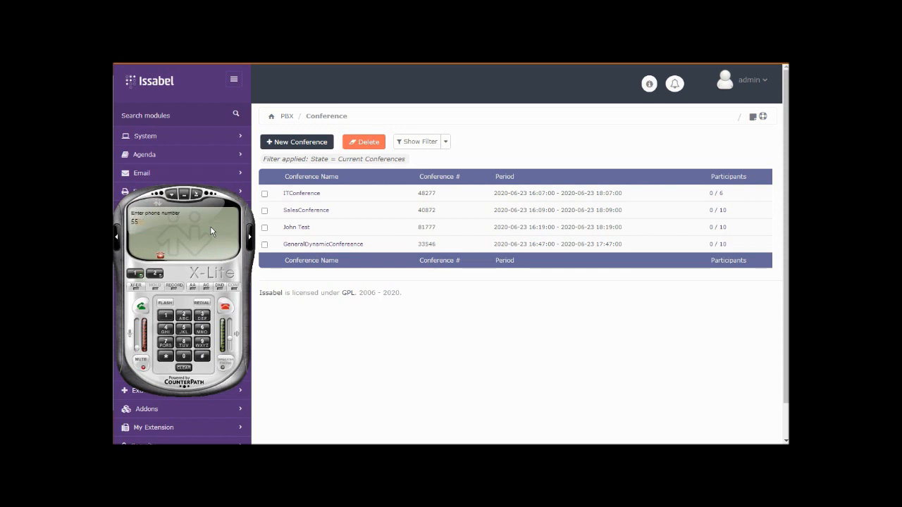
Call 5555 from X-Lite, then minimize the softphone while connected
click(147, 304)
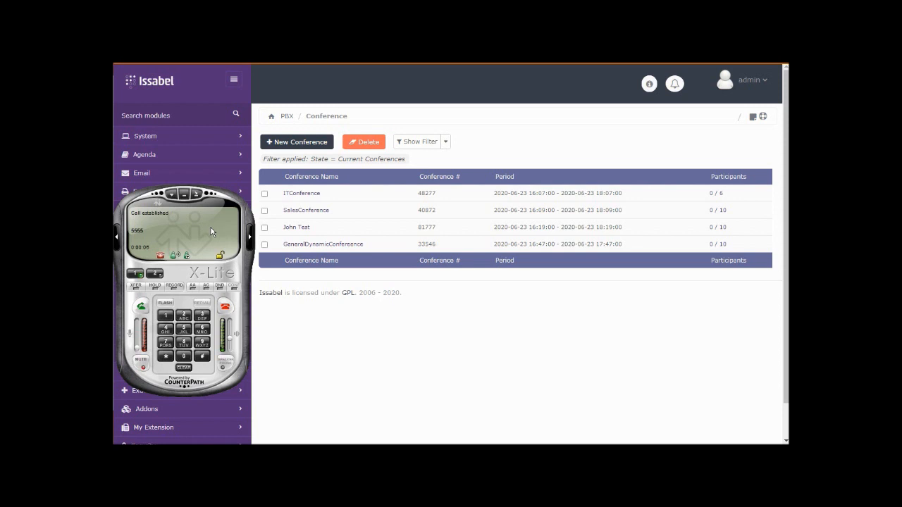
mouse_move(462, 255)
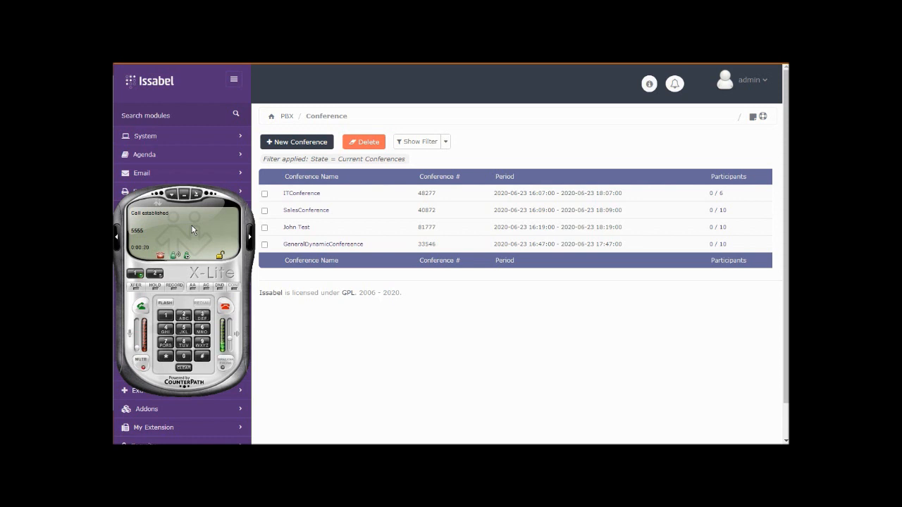
mouse_move(364, 274)
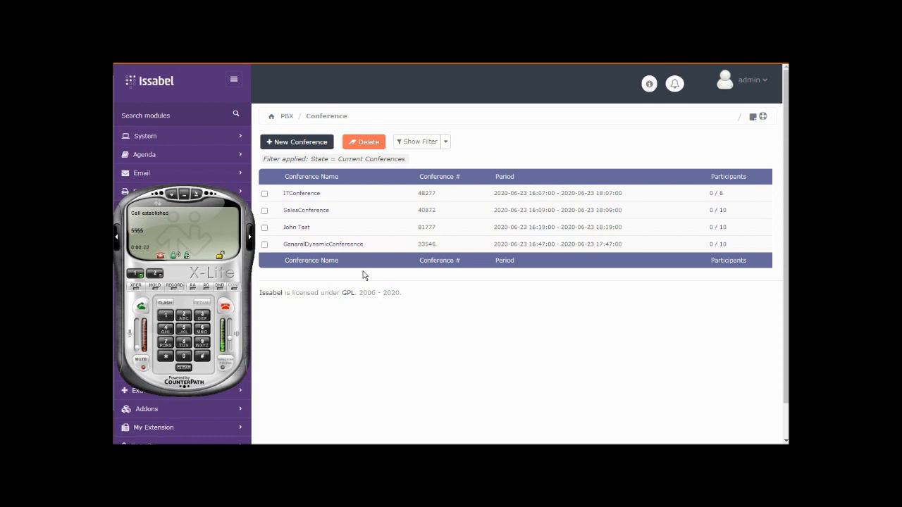
mouse_move(234, 202)
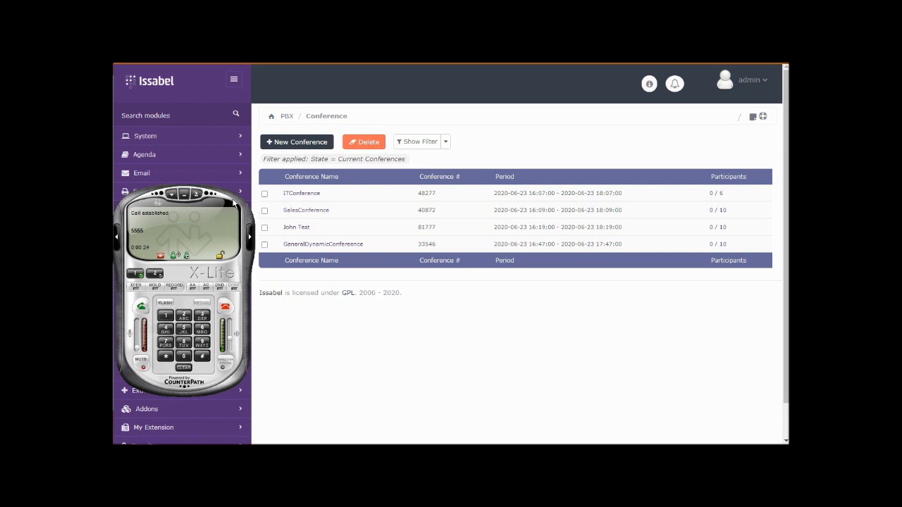
click(139, 209)
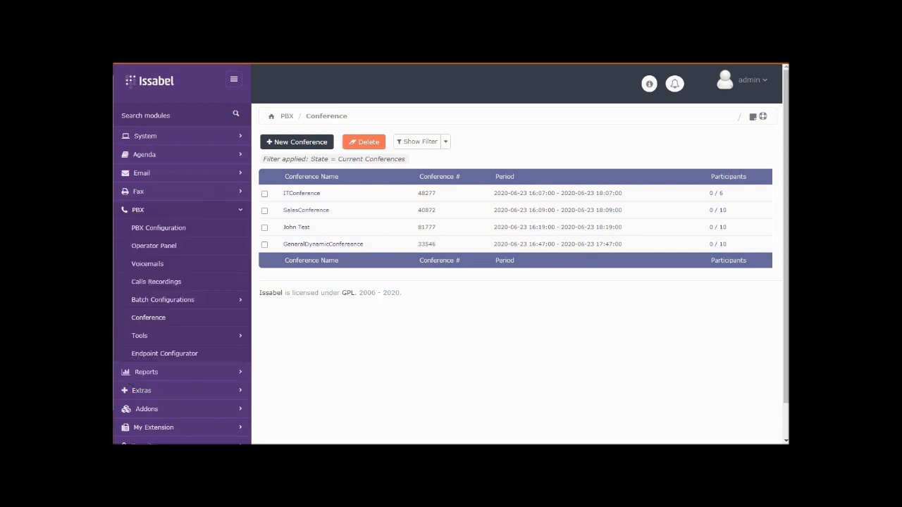
mouse_move(148, 317)
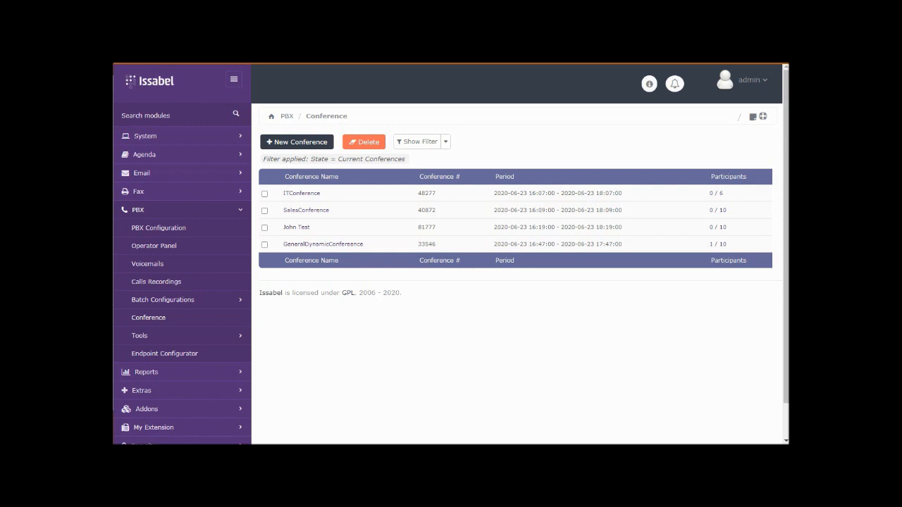
mouse_move(705, 397)
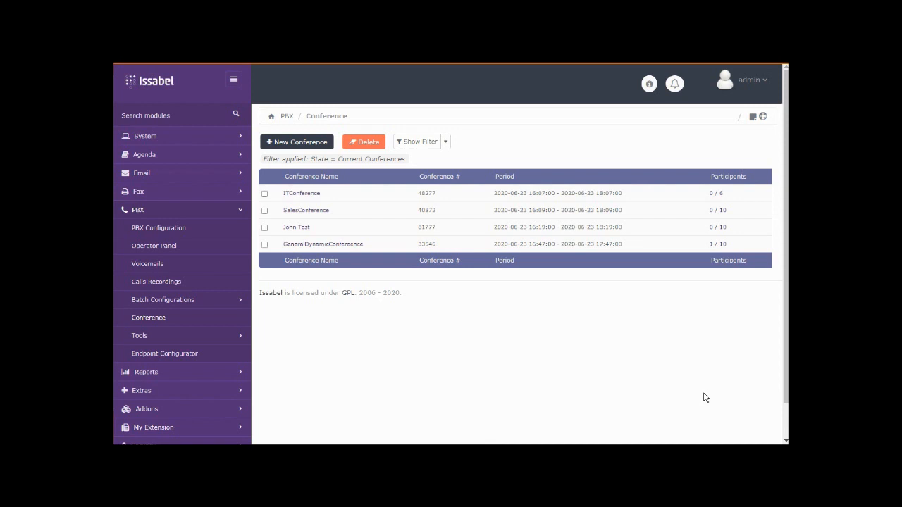
mouse_move(147, 317)
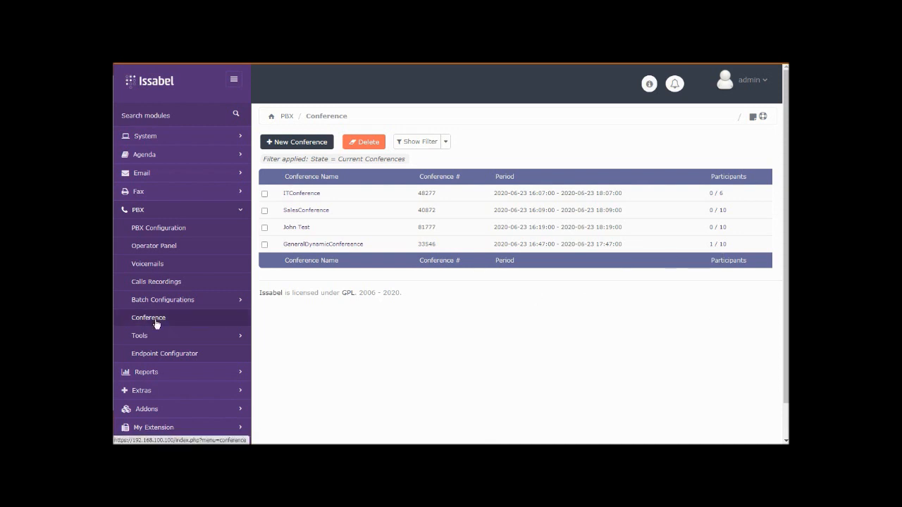
mouse_move(654, 302)
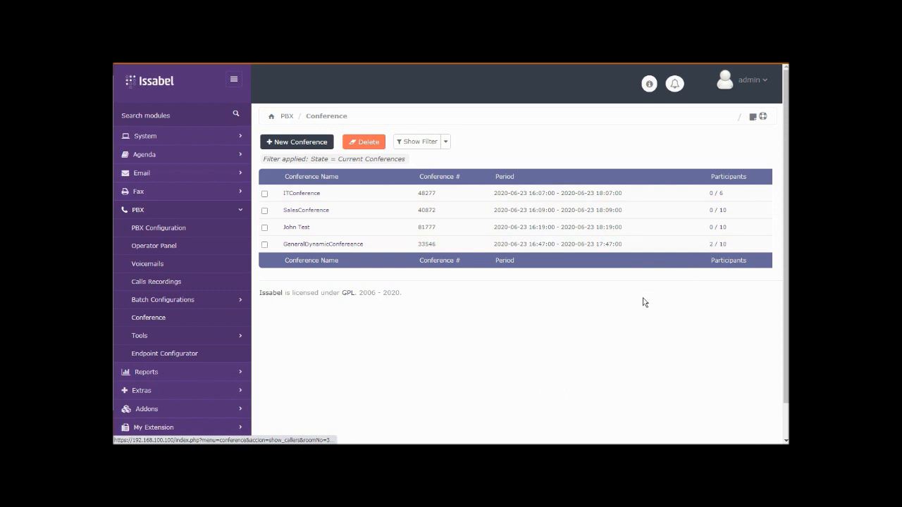
mouse_move(718, 247)
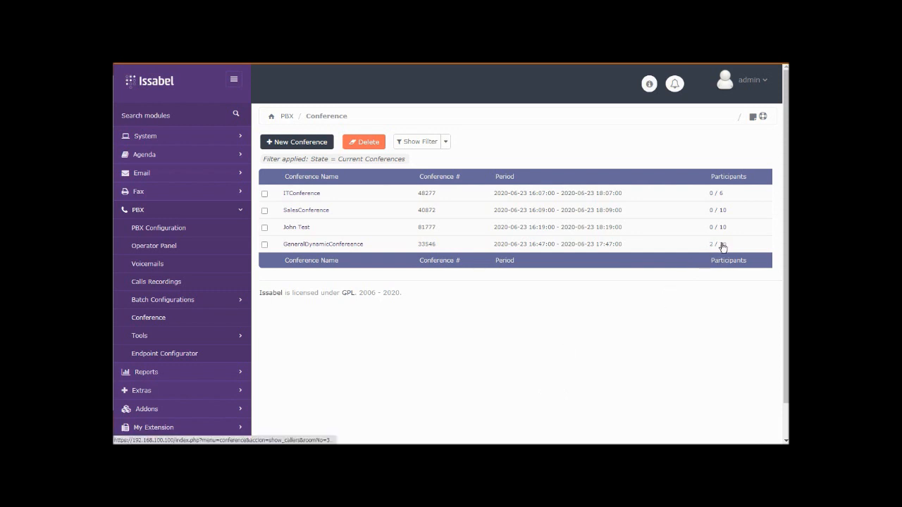
click(716, 244)
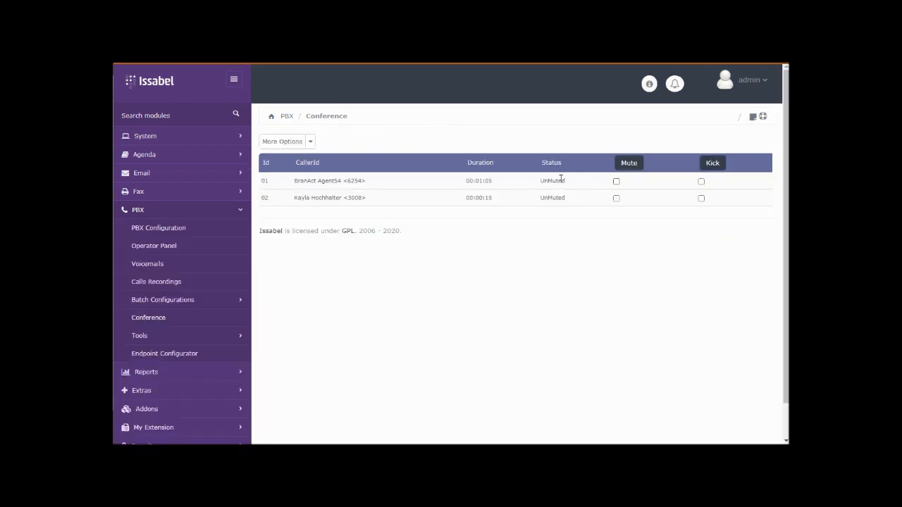
mouse_move(377, 183)
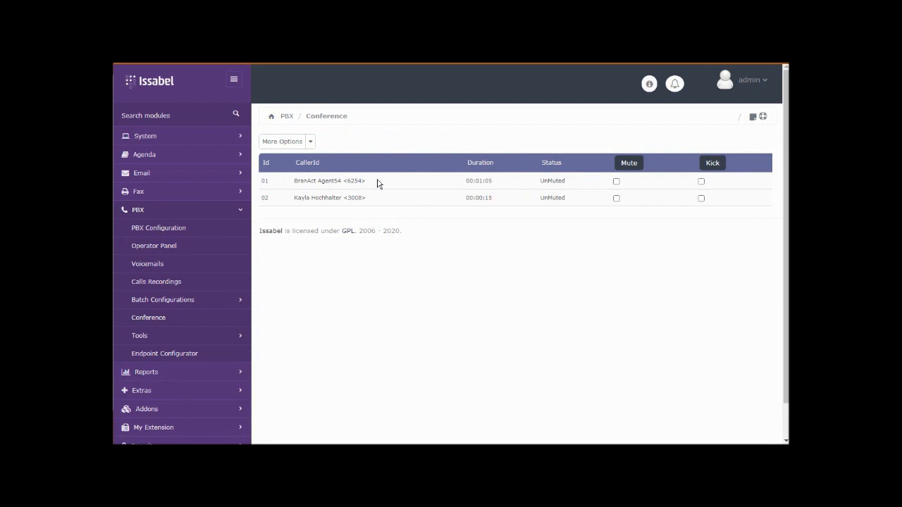
mouse_move(411, 236)
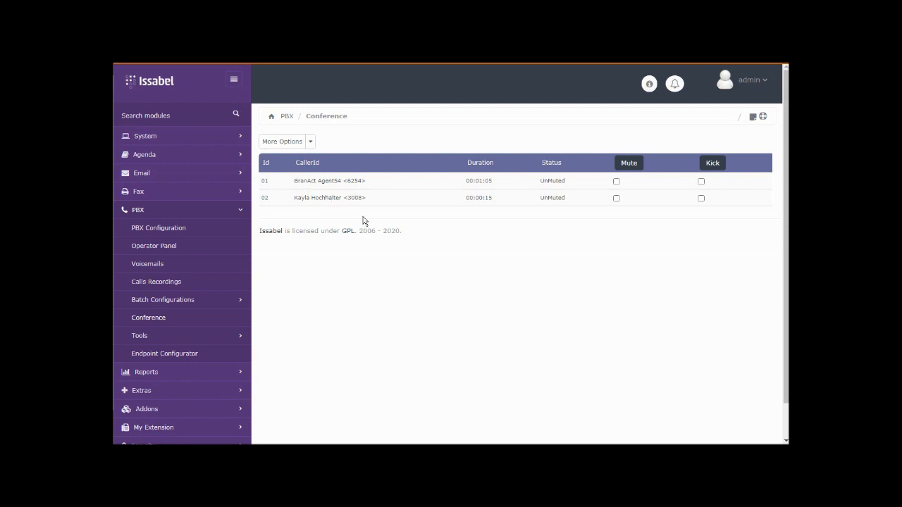
mouse_move(525, 213)
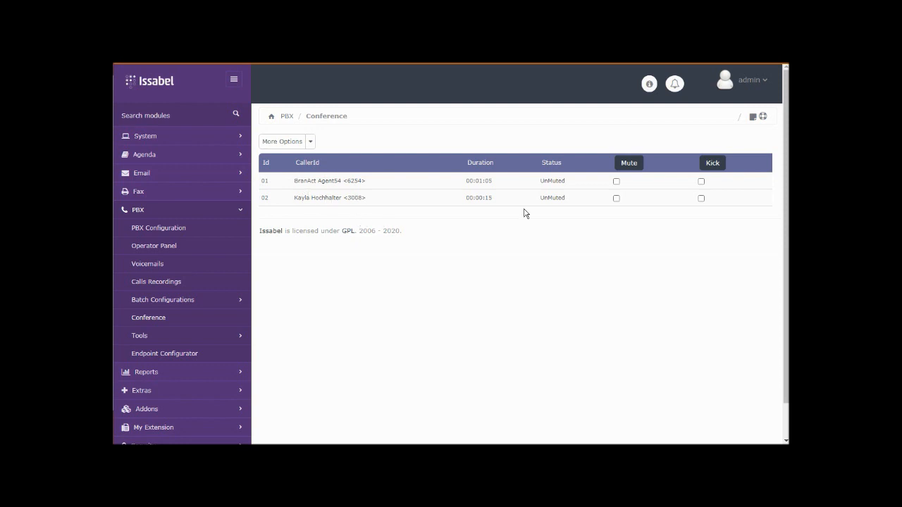
mouse_move(488, 190)
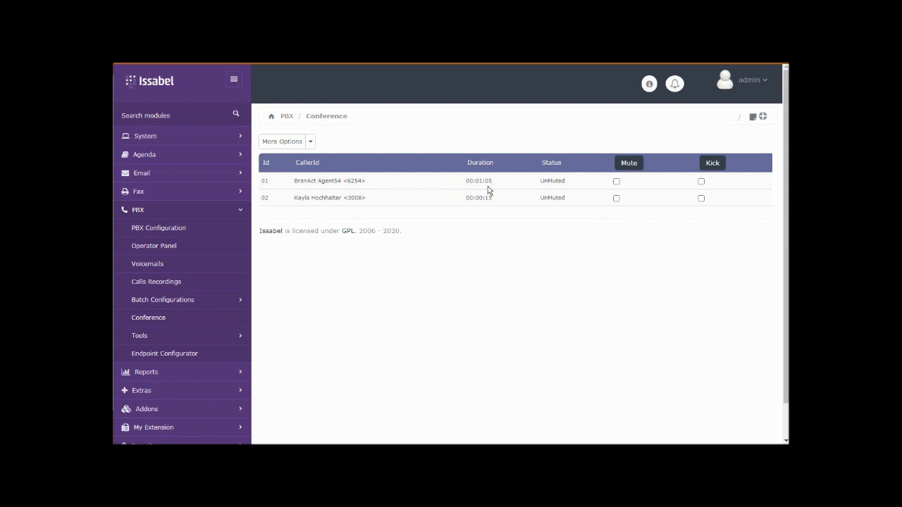
mouse_move(547, 217)
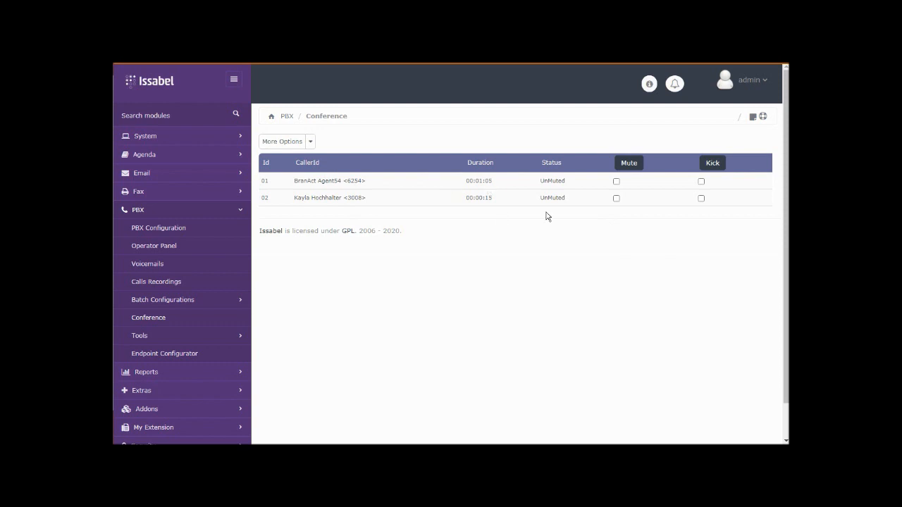
mouse_move(703, 171)
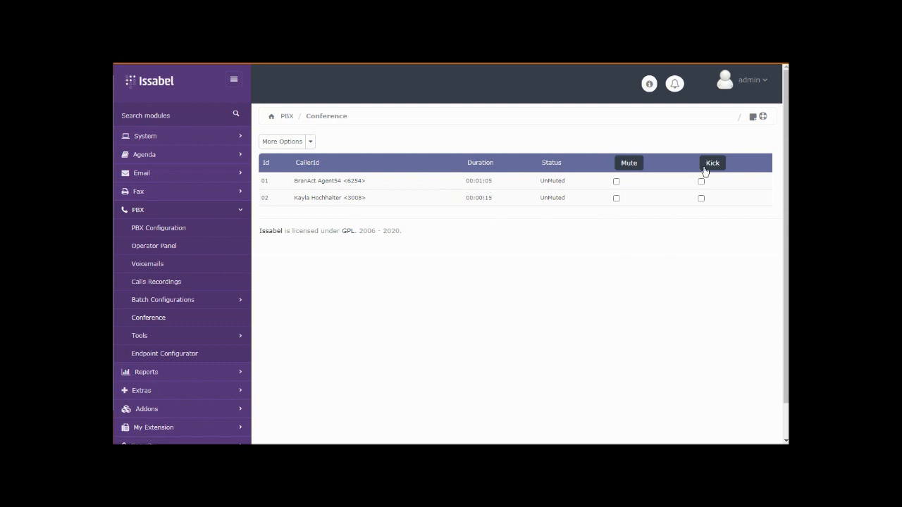
mouse_move(232, 345)
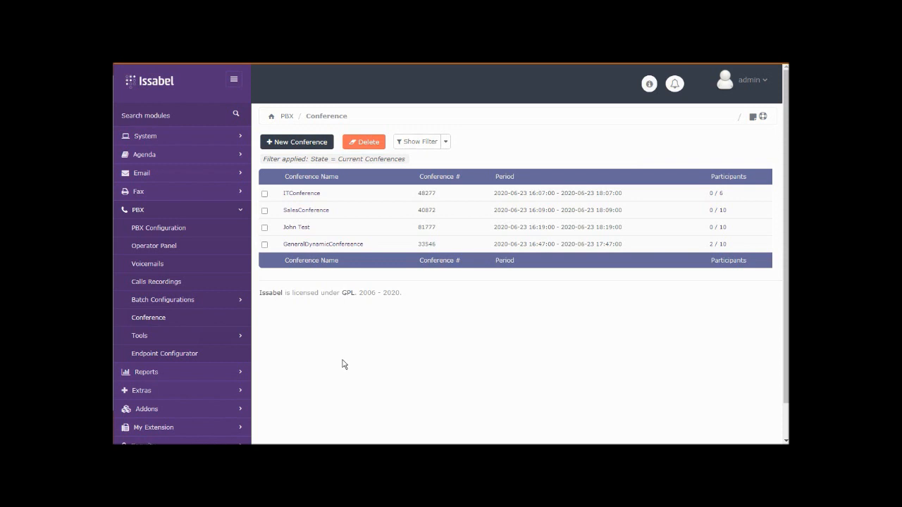
mouse_move(438, 251)
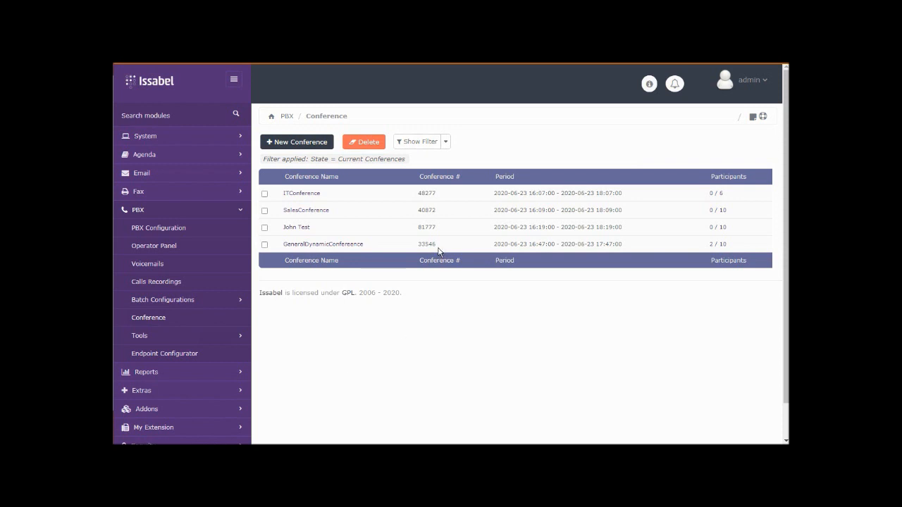
mouse_move(380, 345)
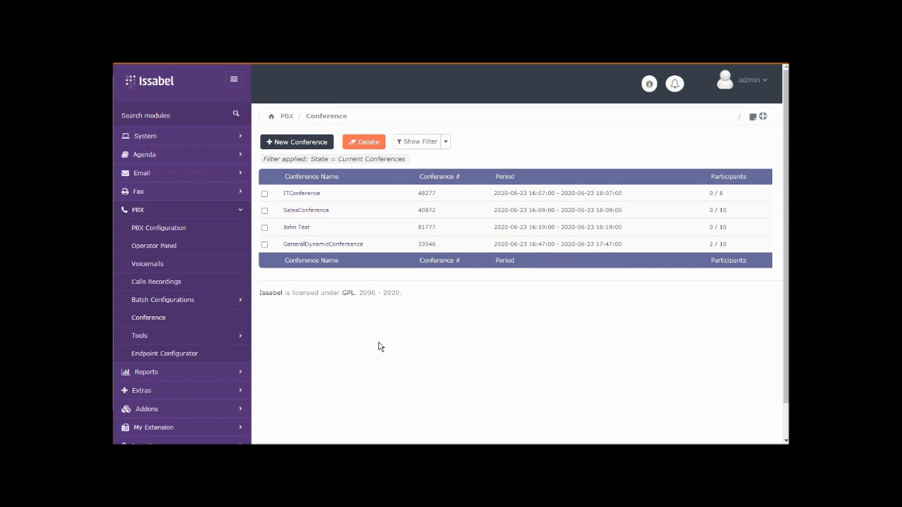
mouse_move(169, 231)
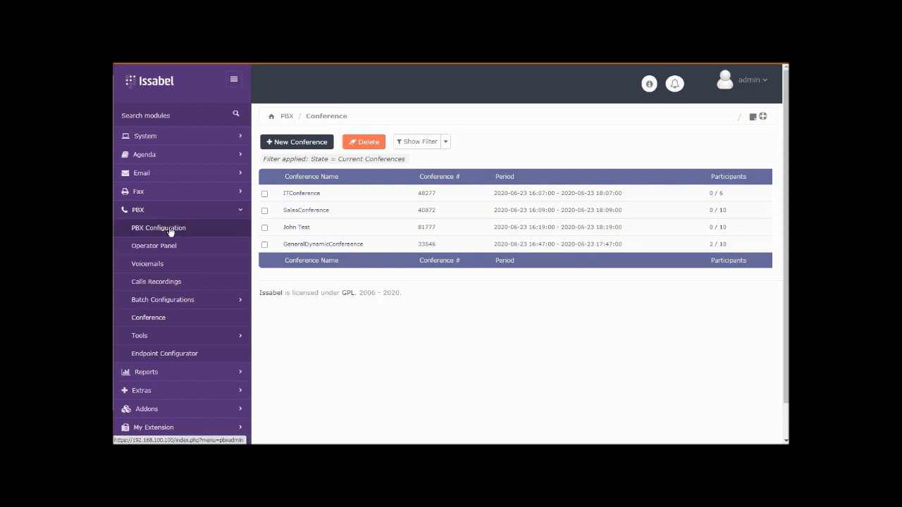
From the conference list showing 2 of 10 participants, load PBX Configuration
click(157, 227)
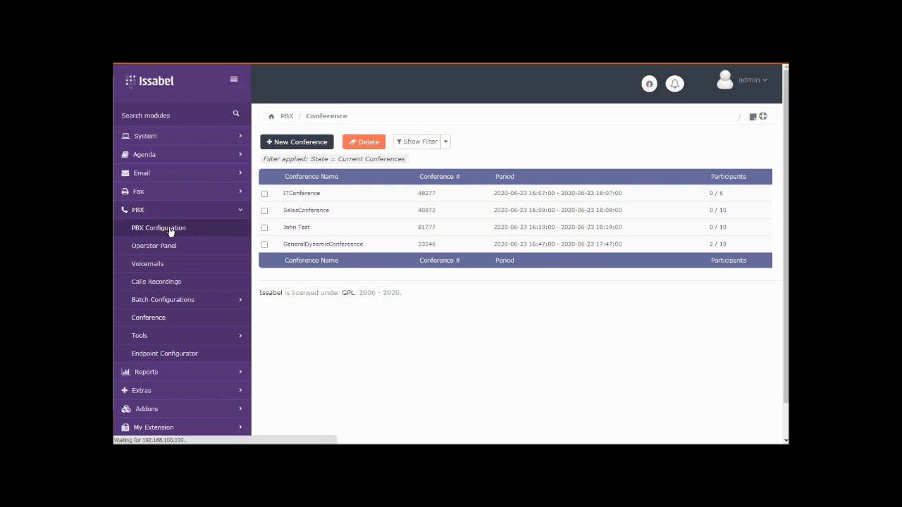
Confirm the ConfAccess misc destination dials 5555, then bring up the IVR list
click(158, 227)
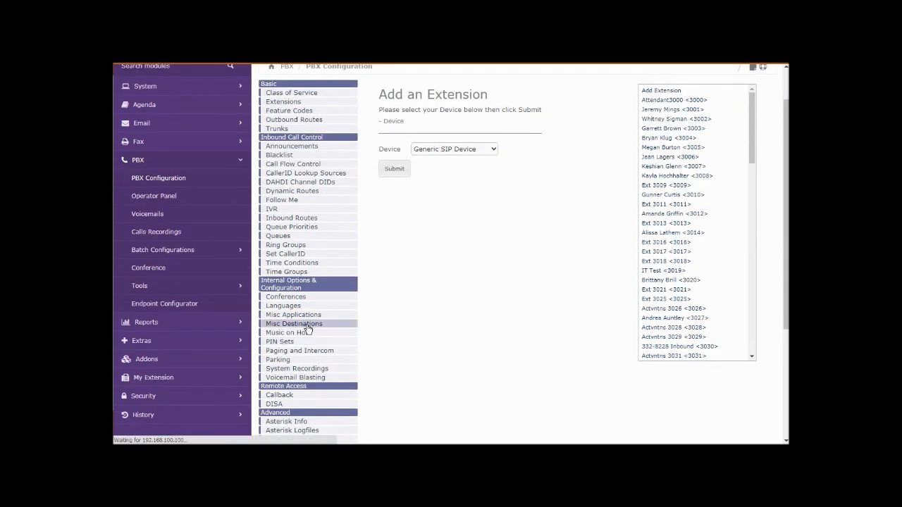
click(294, 323)
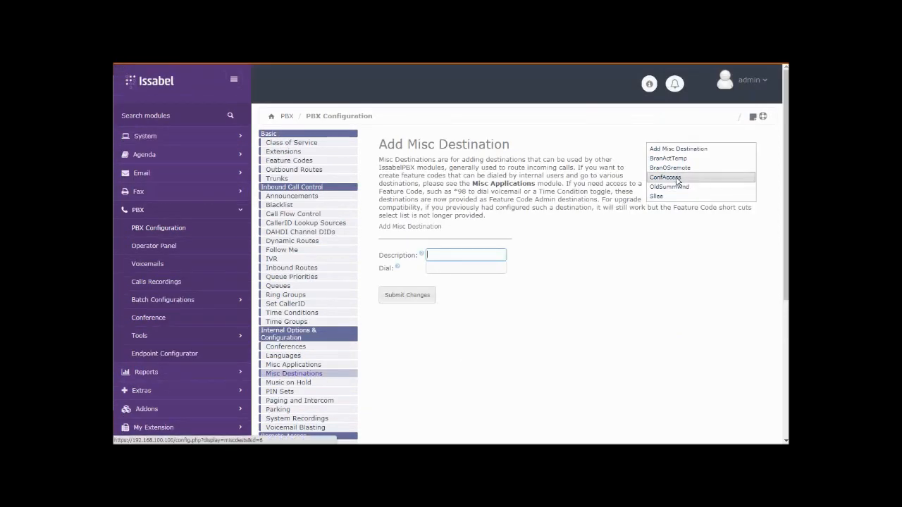
click(665, 177)
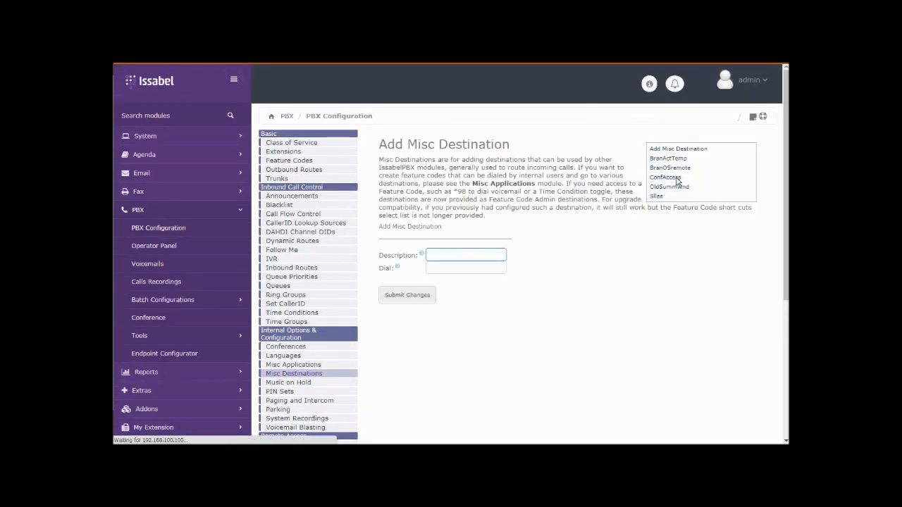
click(665, 177)
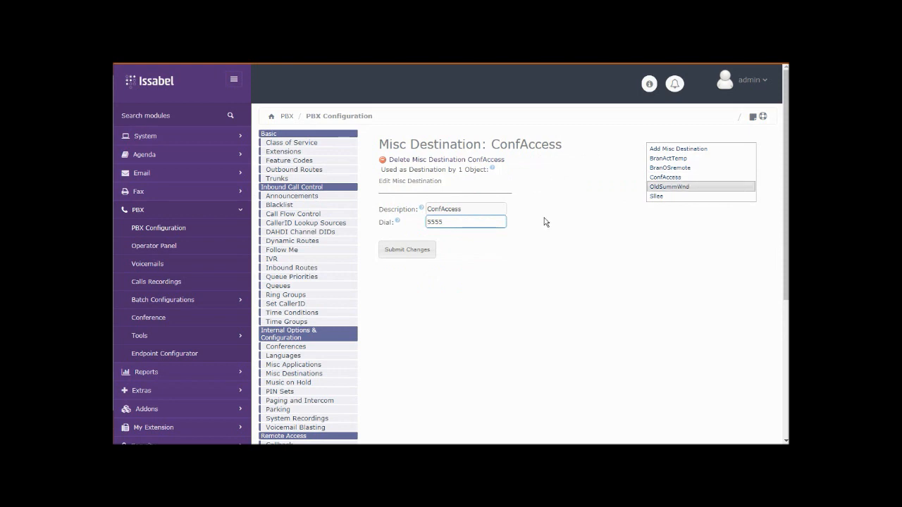
click(465, 221)
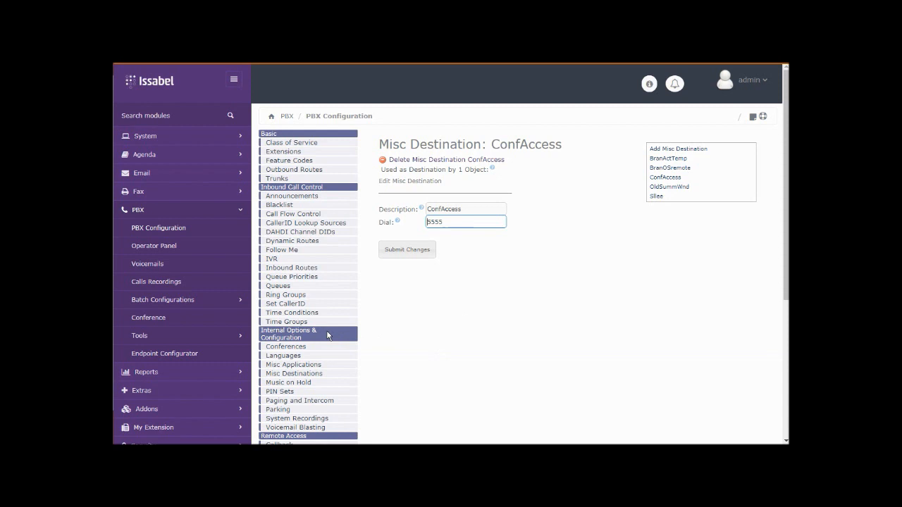
click(271, 259)
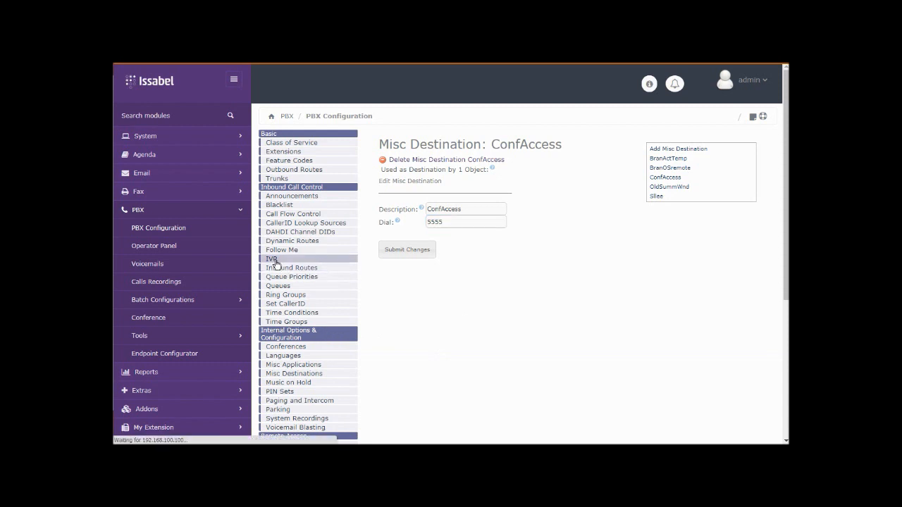
click(271, 259)
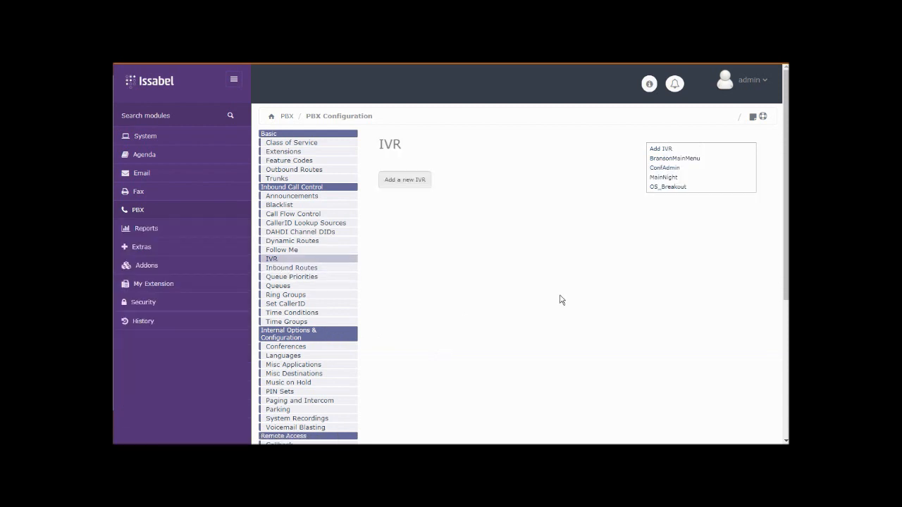
mouse_move(664, 168)
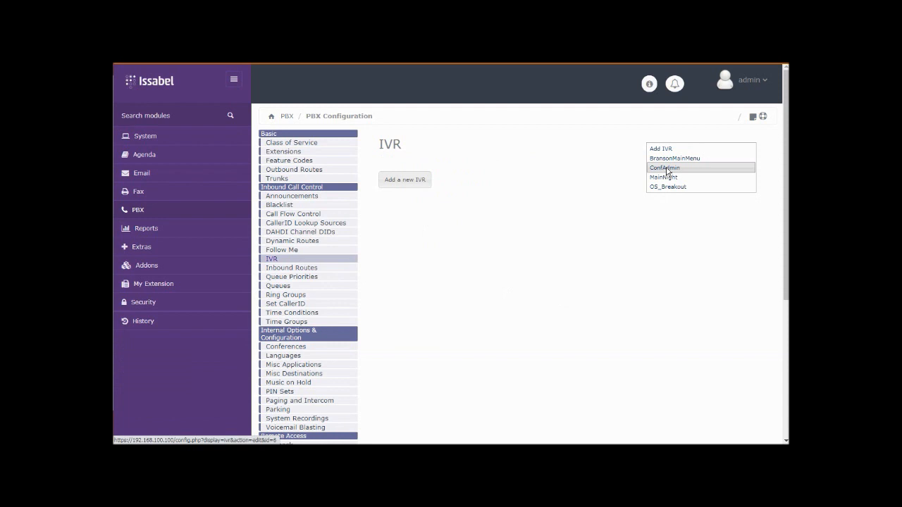
mouse_move(541, 266)
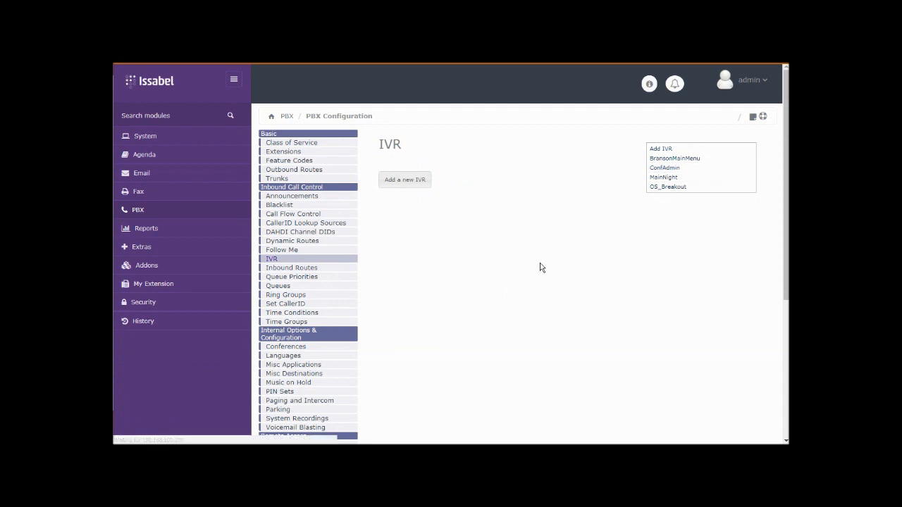
Review the ConfAdmin IVR entries: key 1 to ConfAccess, key 2 to voicemail
click(664, 168)
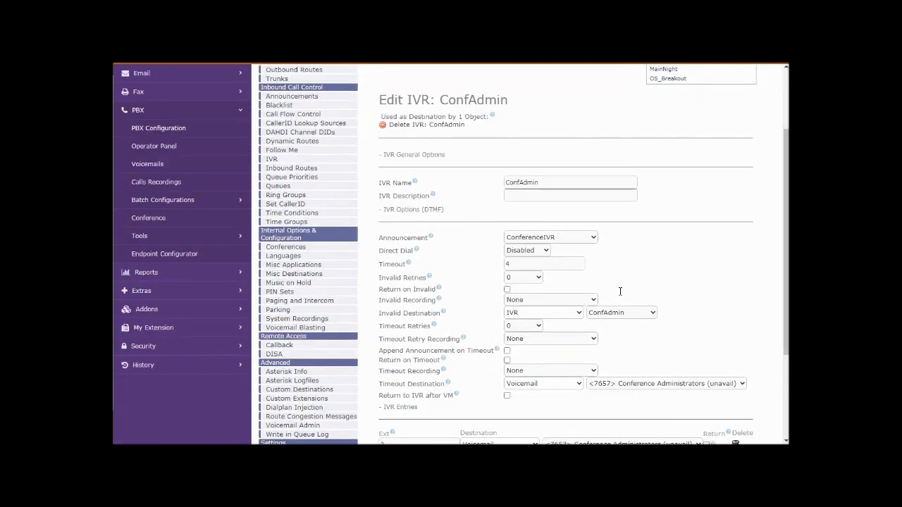
mouse_move(654, 283)
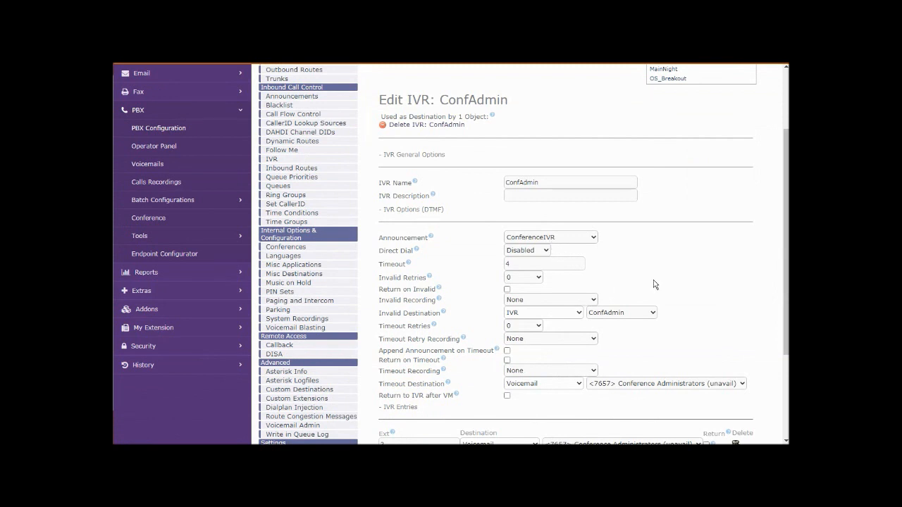
mouse_move(656, 286)
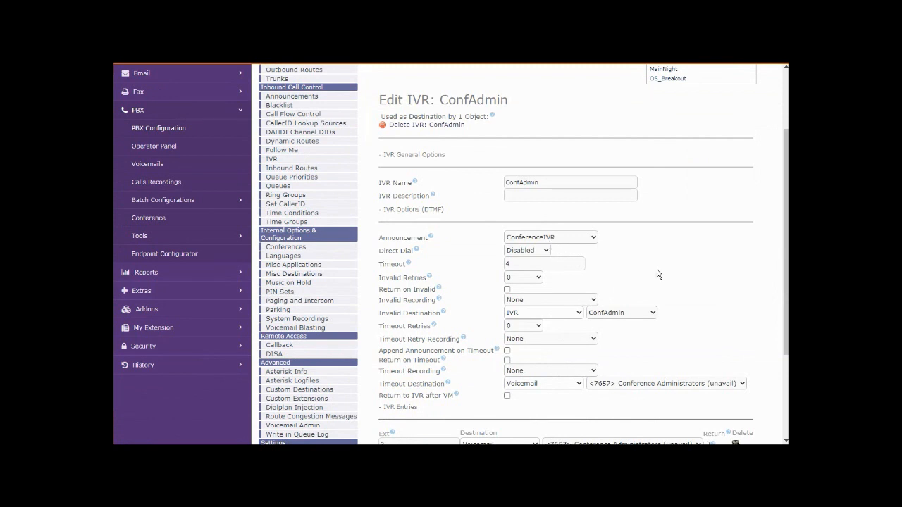
scroll(down, 3)
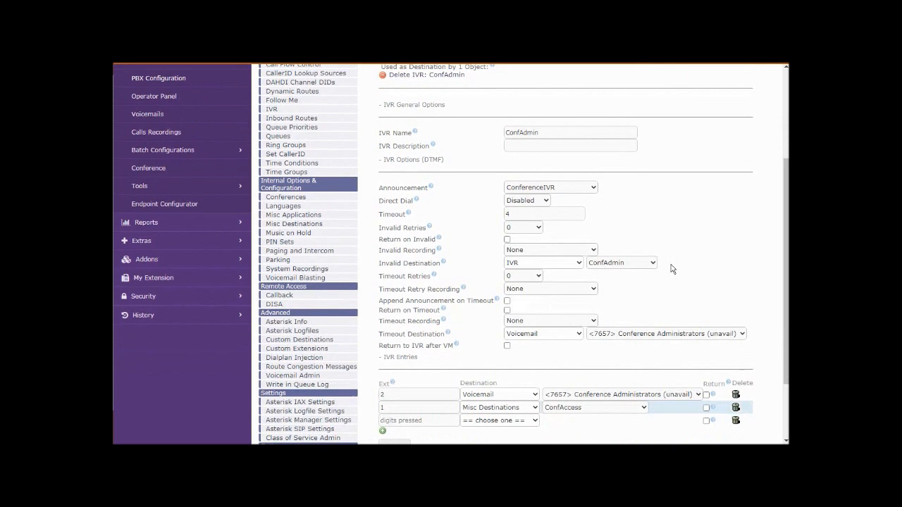
mouse_move(621, 292)
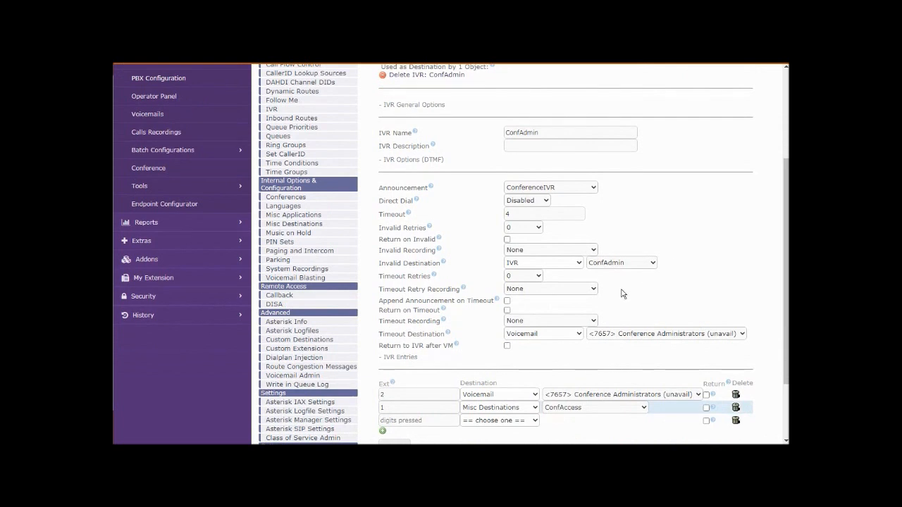
mouse_move(655, 312)
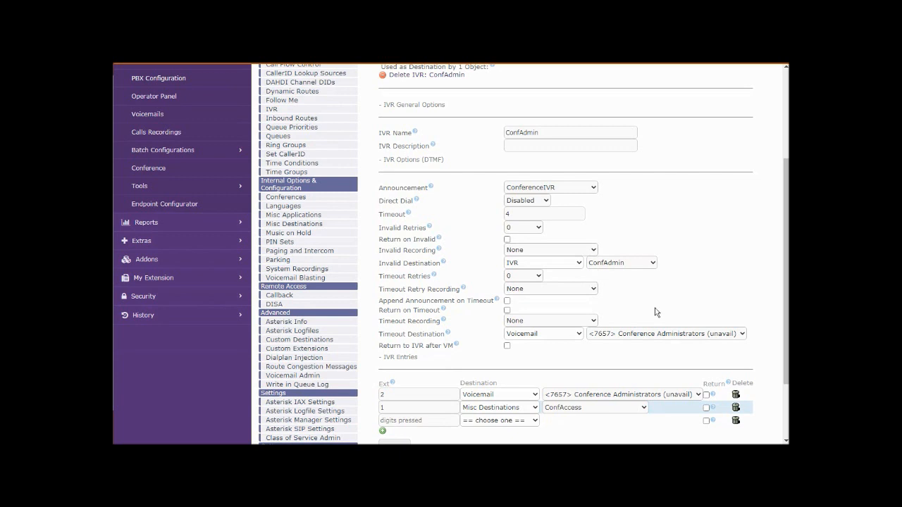
scroll(down, 3)
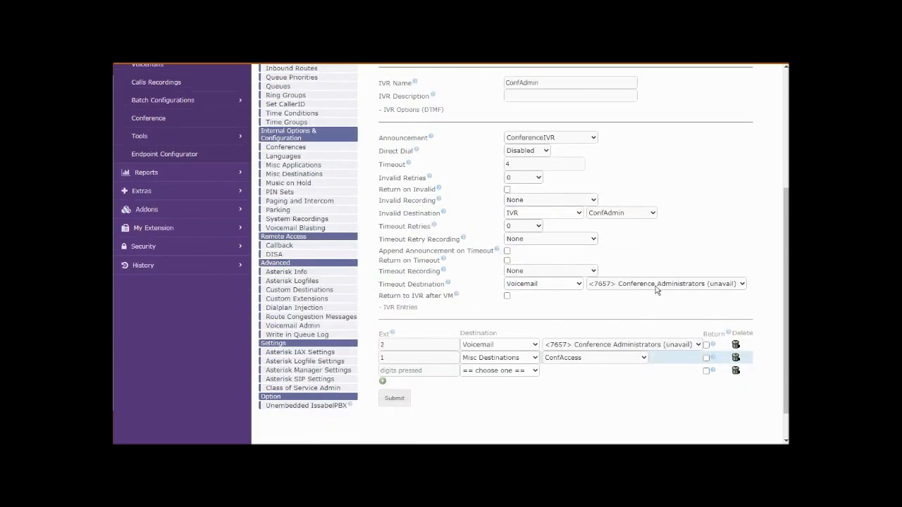
mouse_move(548, 314)
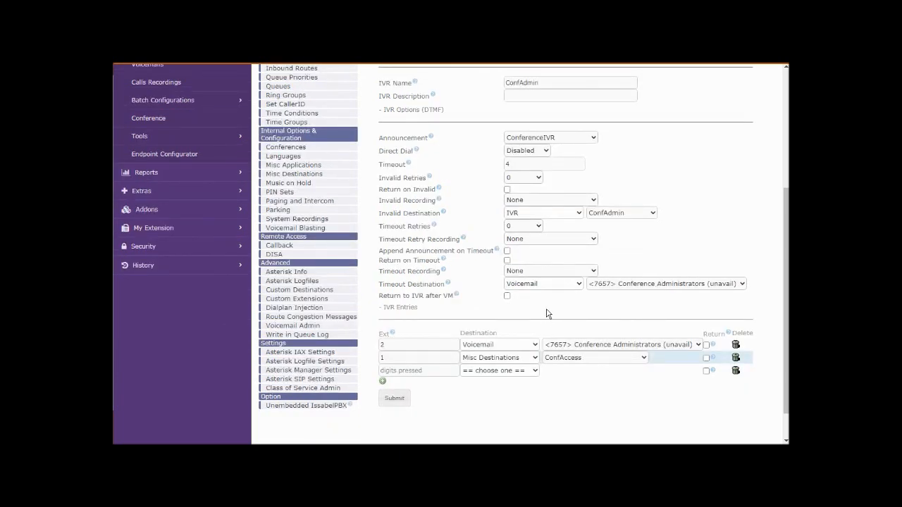
mouse_move(607, 293)
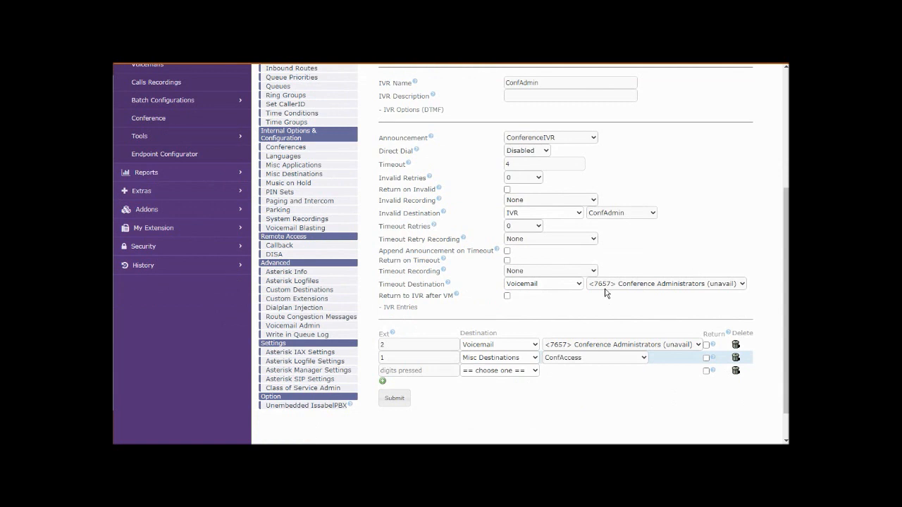
mouse_move(608, 312)
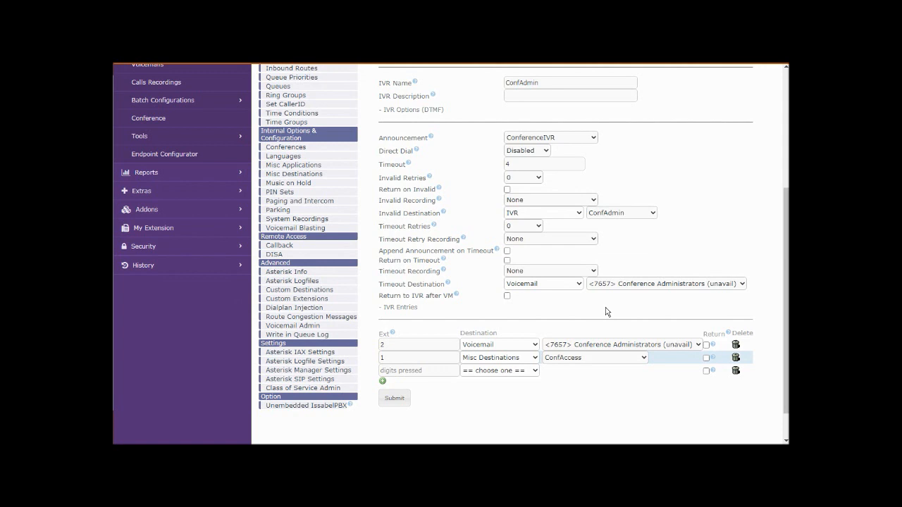
scroll(down, 3)
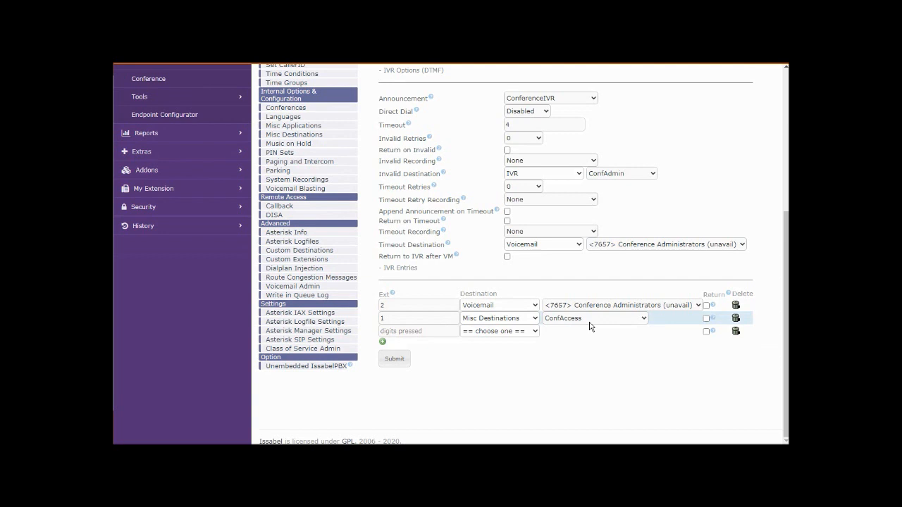
mouse_move(590, 385)
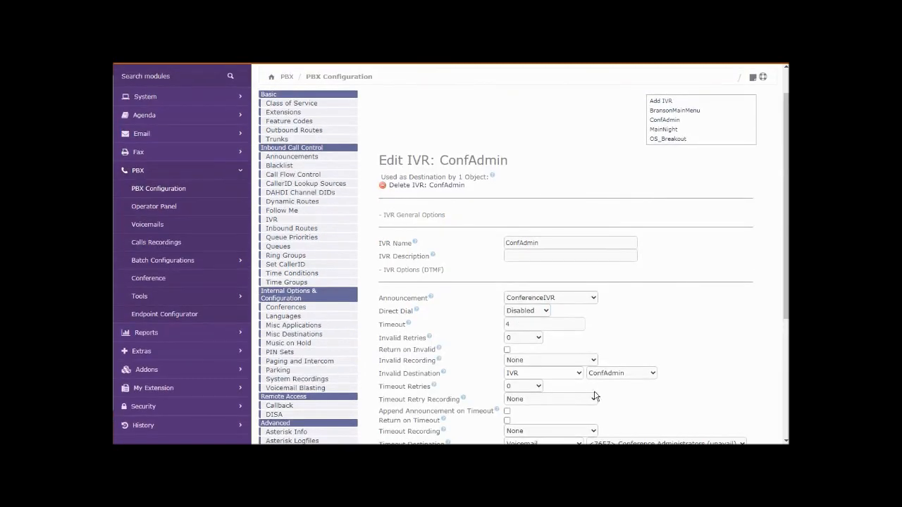
mouse_move(494, 180)
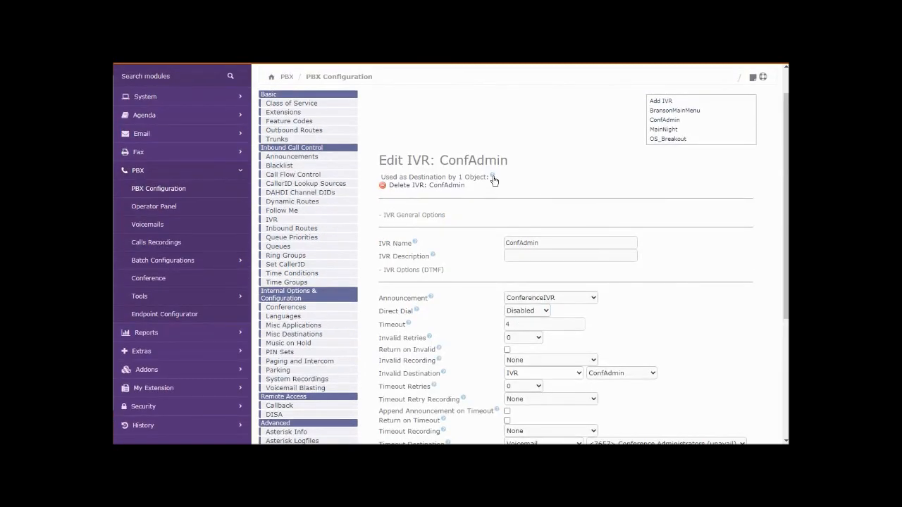
mouse_move(493, 178)
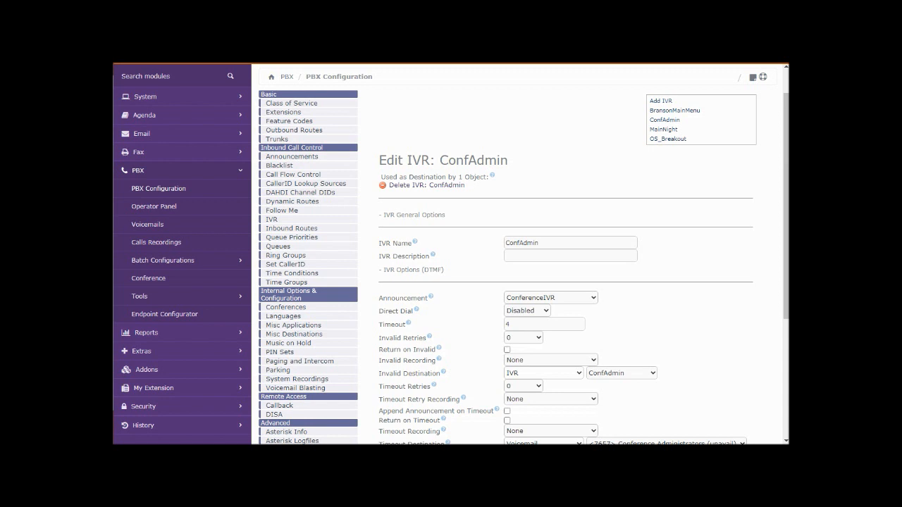
click(148, 278)
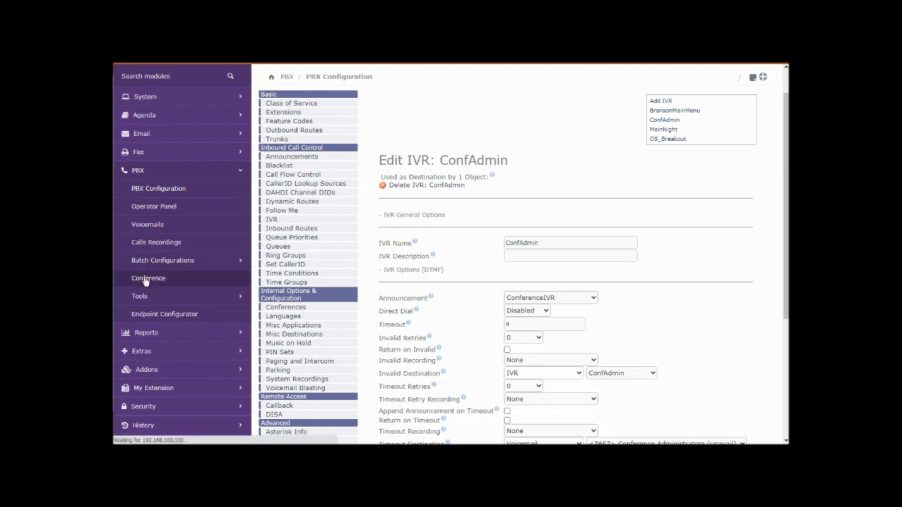
Reload current conferences and open GeneralDynamicConference's 3/10 participants link
click(148, 278)
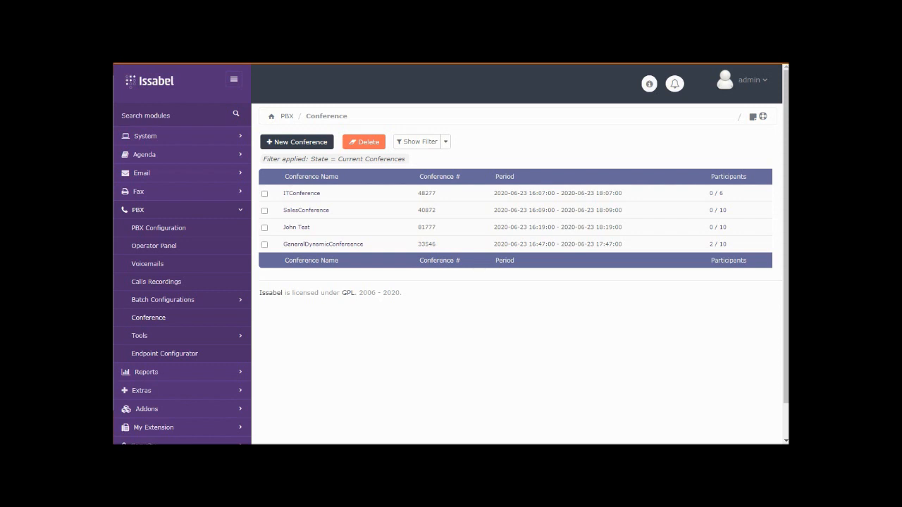
mouse_move(207, 303)
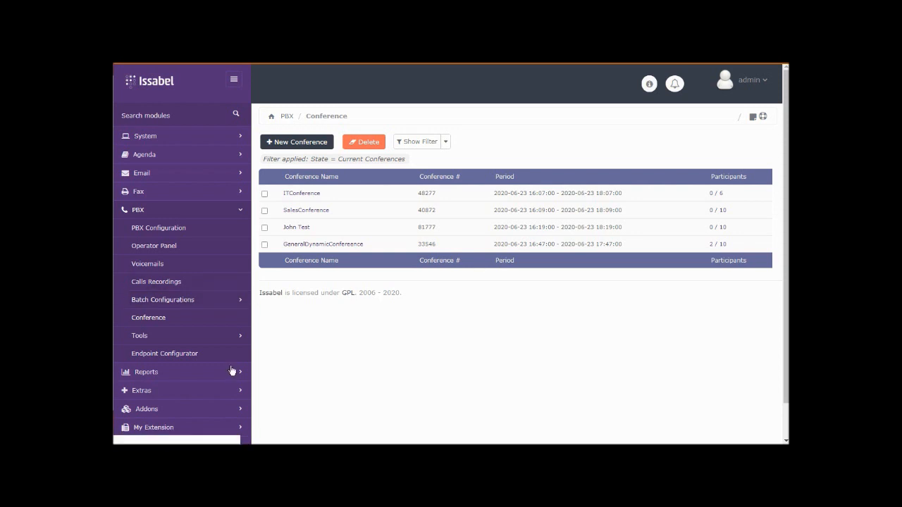
click(148, 317)
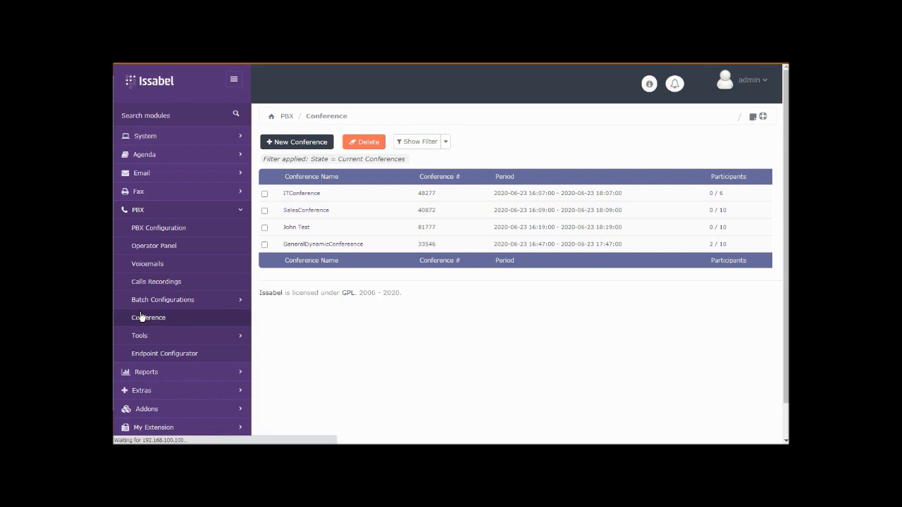
mouse_move(675, 295)
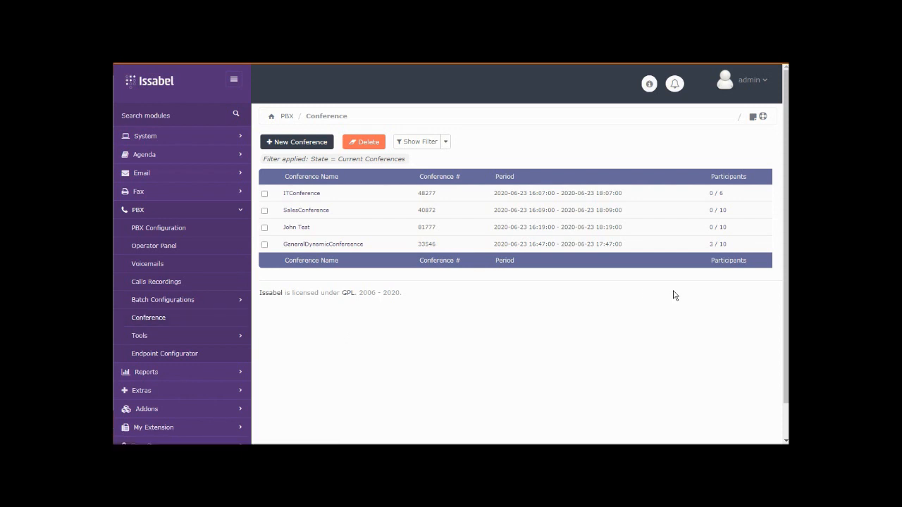
mouse_move(722, 250)
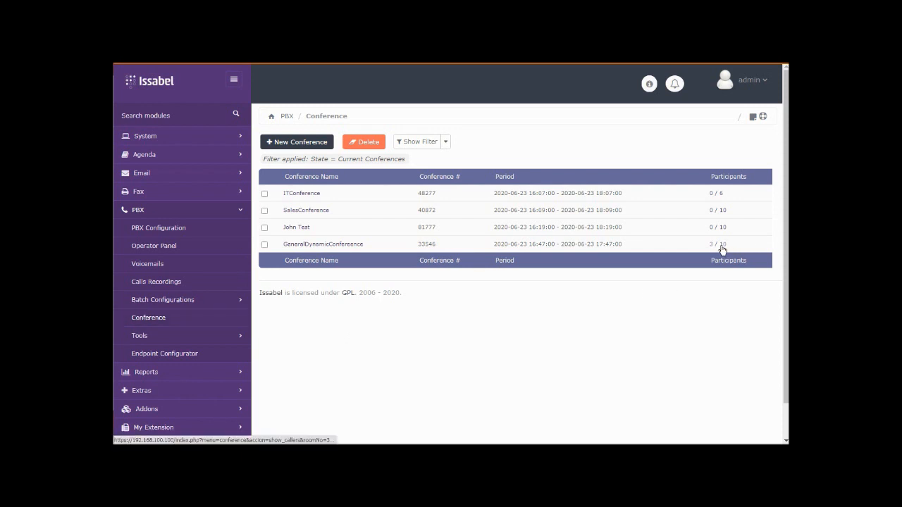
click(719, 244)
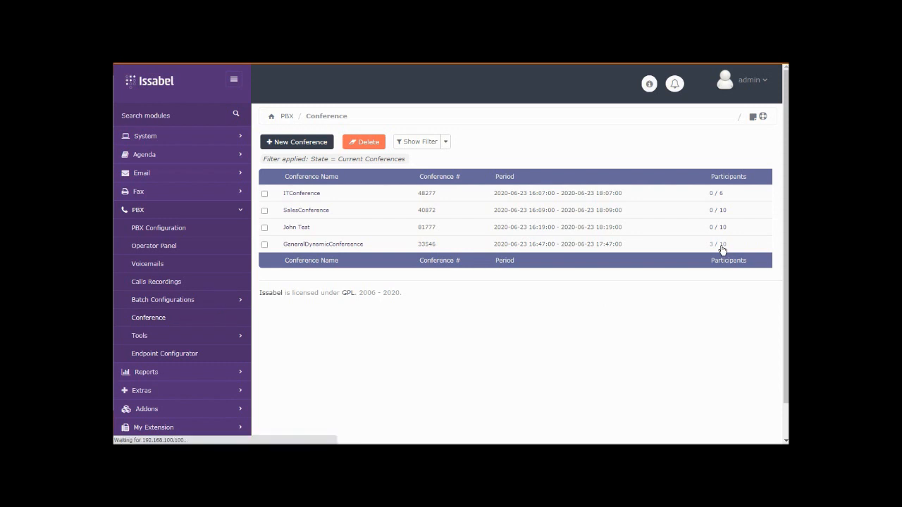
Inspect the three unmuted GeneralDynamicConference callers, then return to the conferences list
click(322, 244)
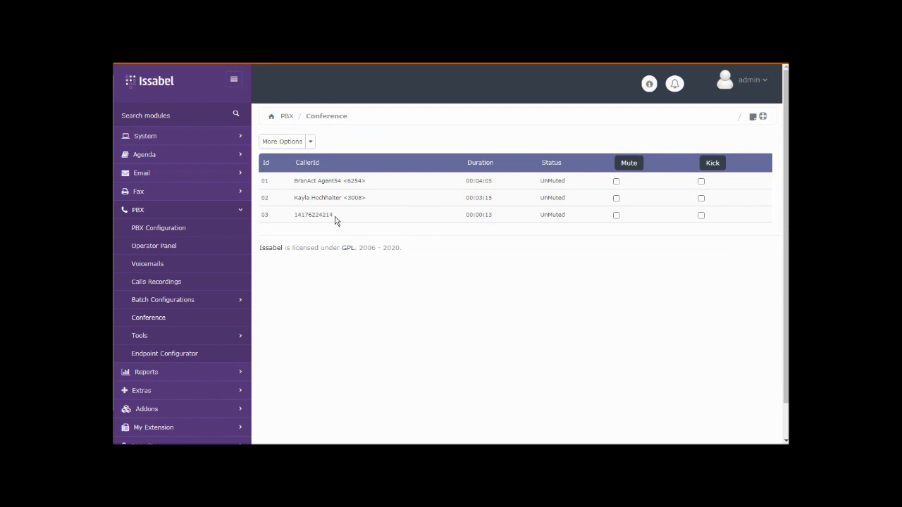
double_click(313, 214)
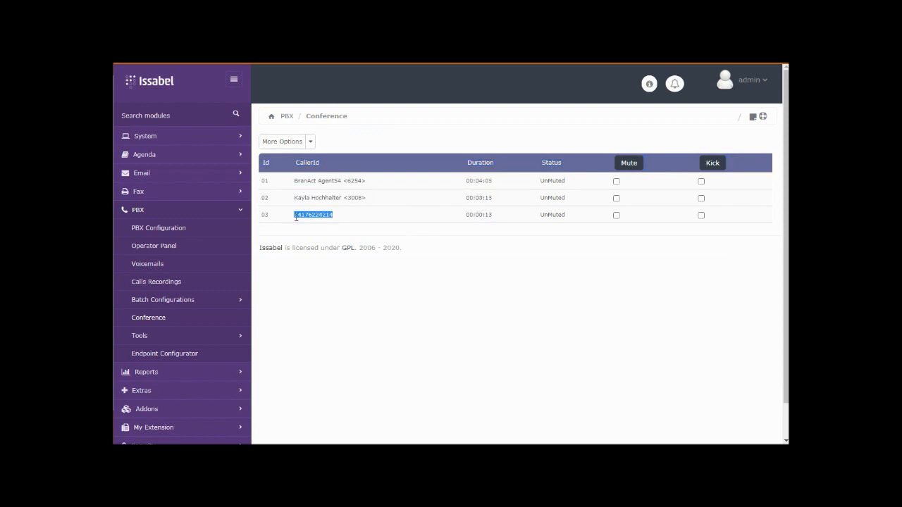
mouse_move(501, 222)
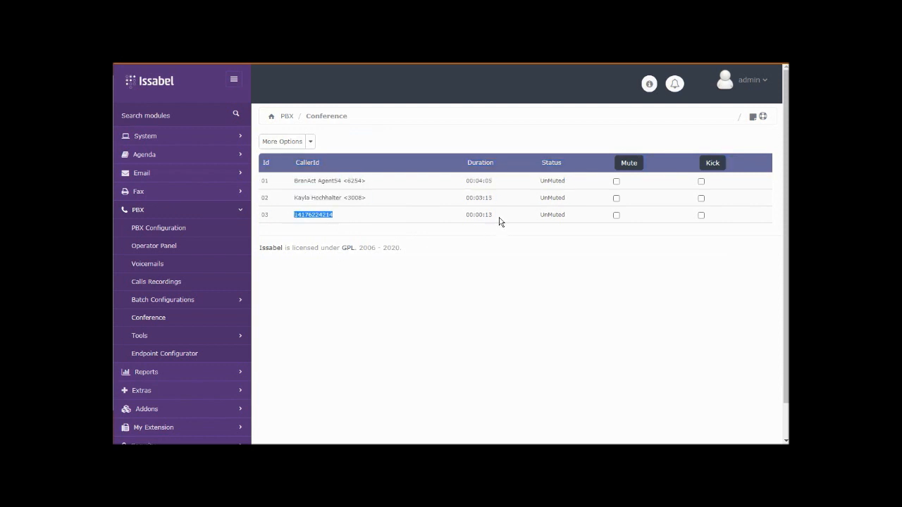
mouse_move(370, 180)
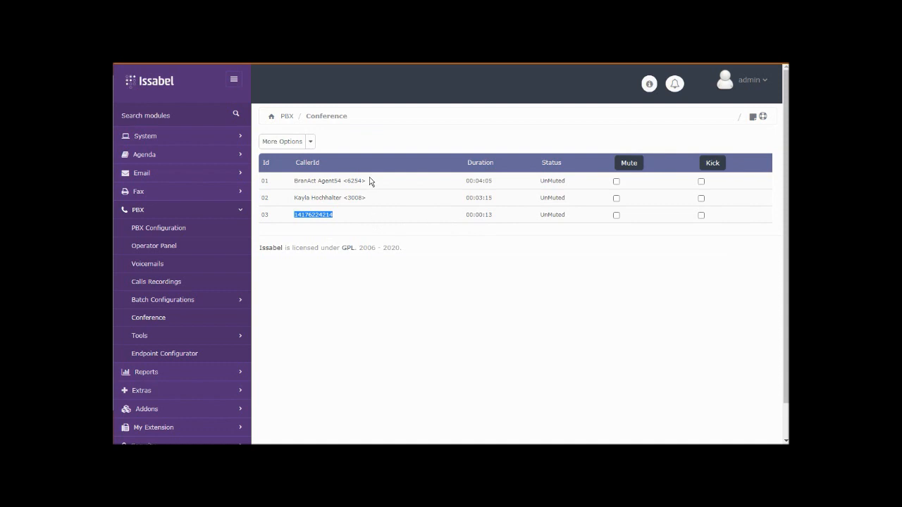
mouse_move(441, 255)
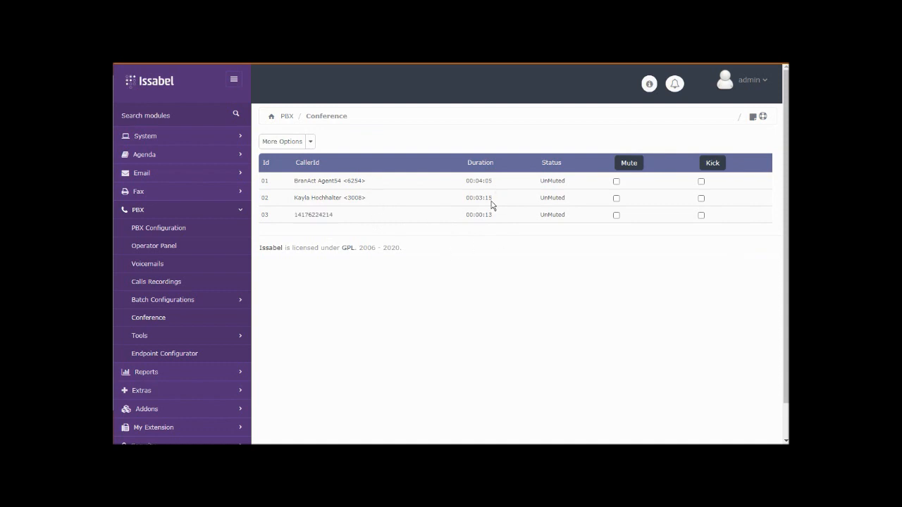
mouse_move(647, 233)
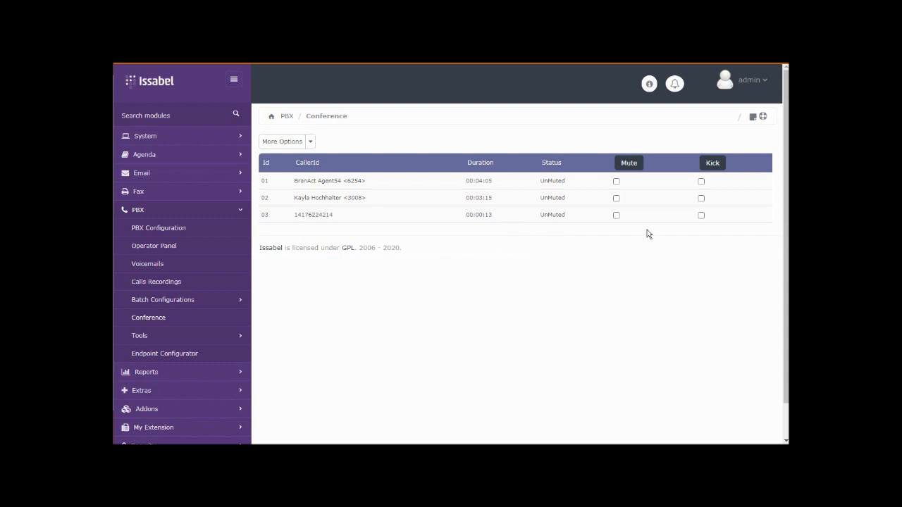
mouse_move(679, 287)
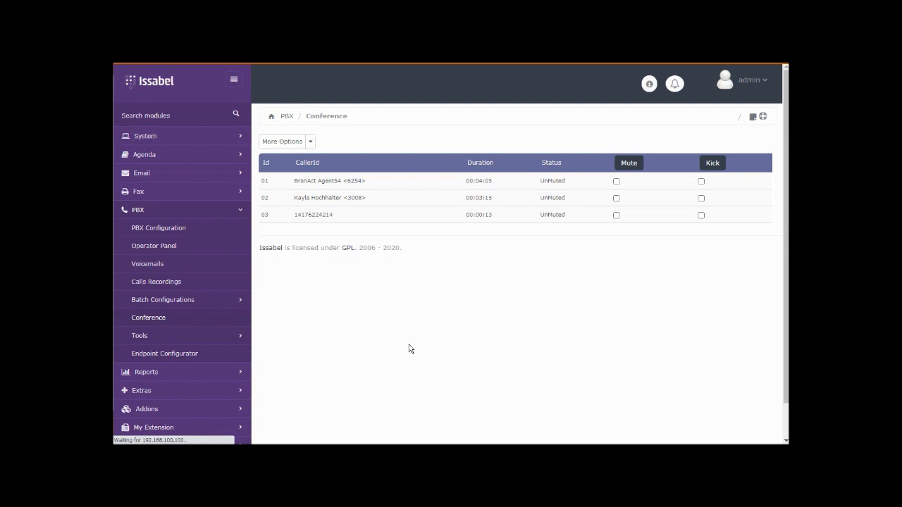
click(149, 317)
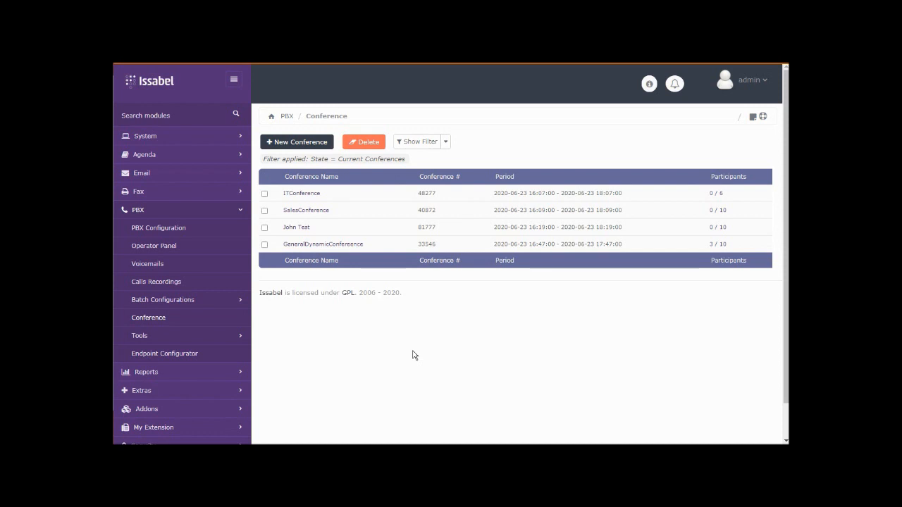
mouse_move(520, 244)
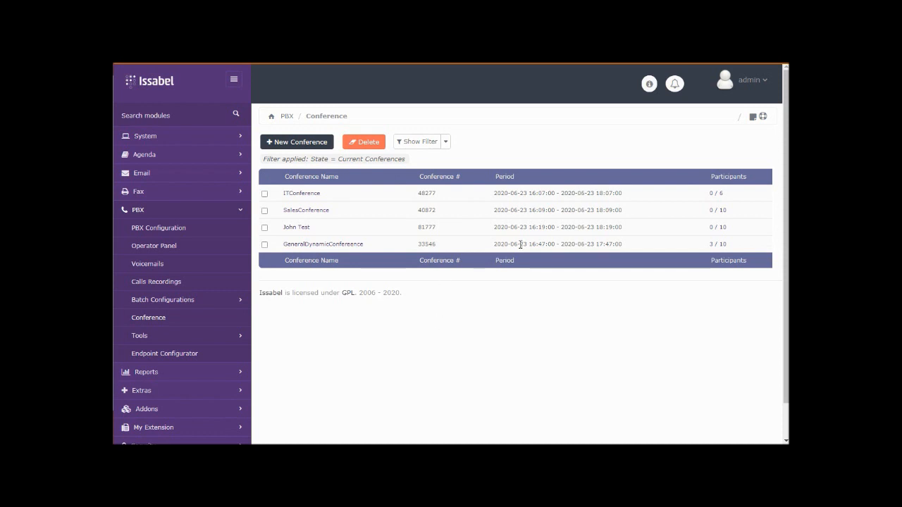
mouse_move(397, 243)
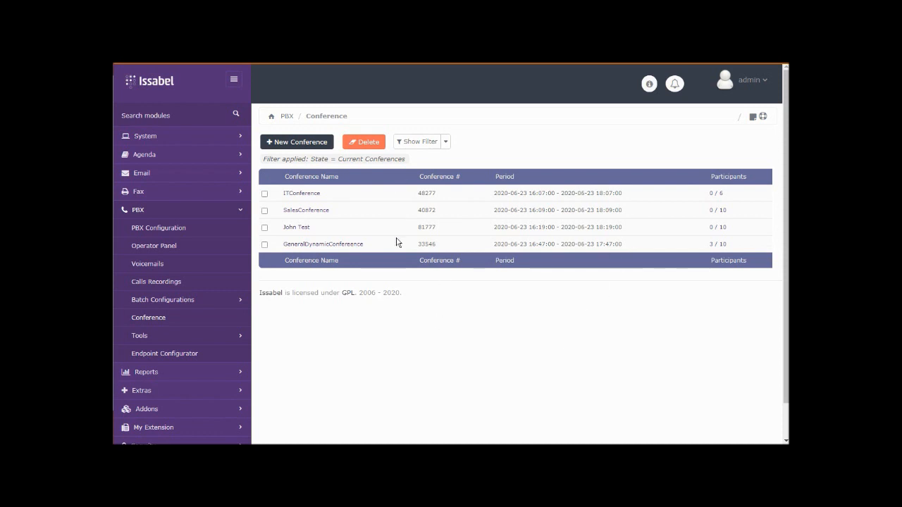
mouse_move(512, 334)
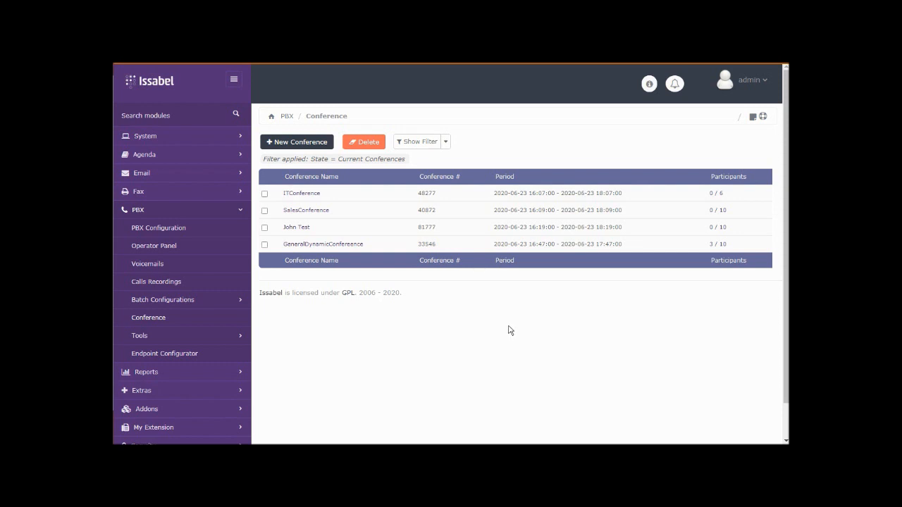
mouse_move(262, 283)
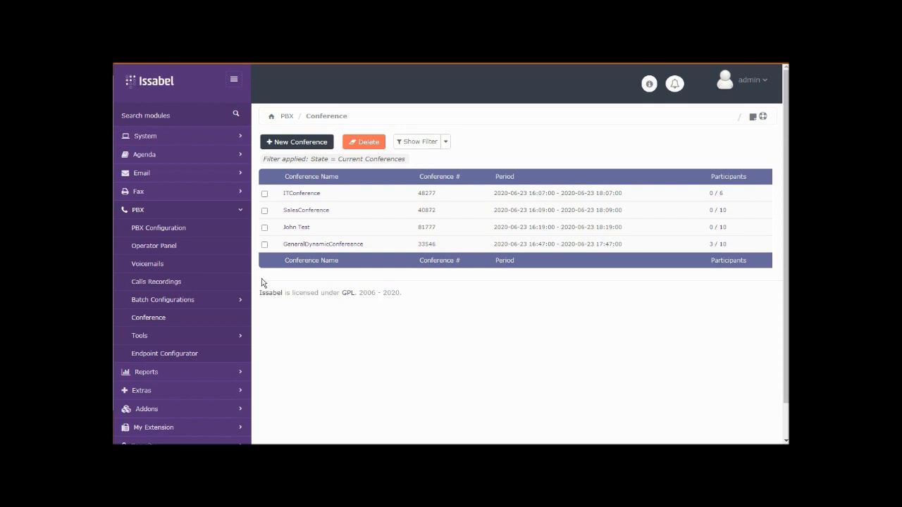
mouse_move(286, 317)
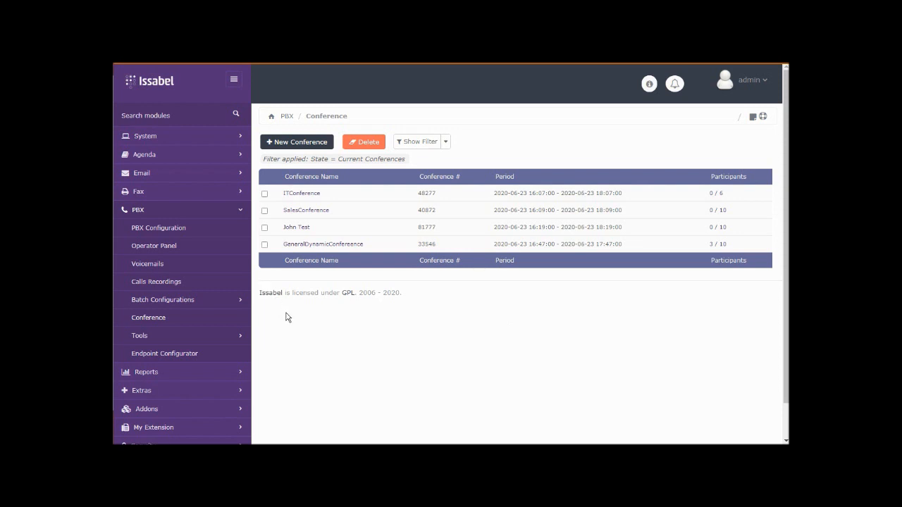
mouse_move(301, 329)
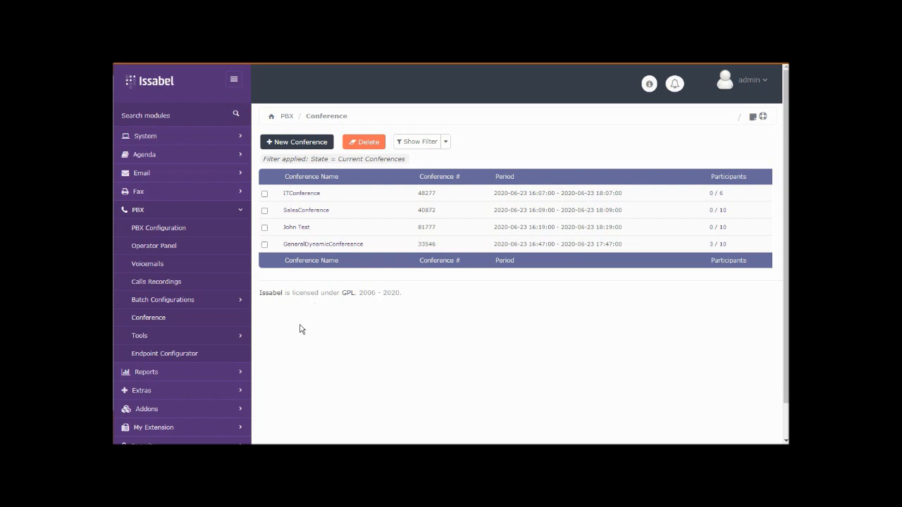
mouse_move(444, 336)
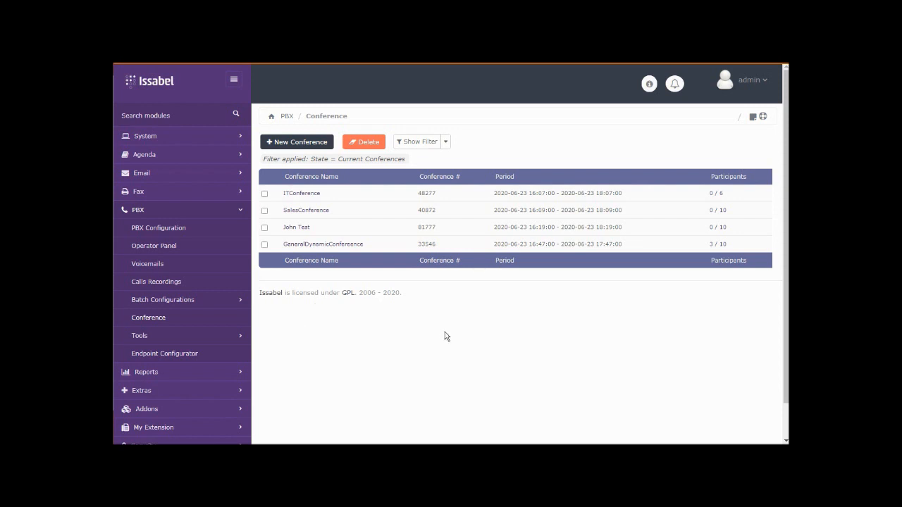
mouse_move(575, 144)
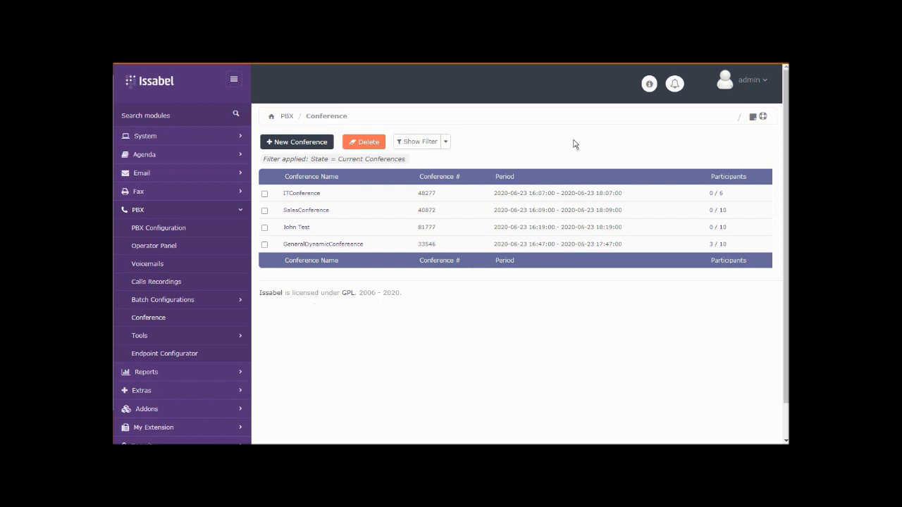
mouse_move(364, 141)
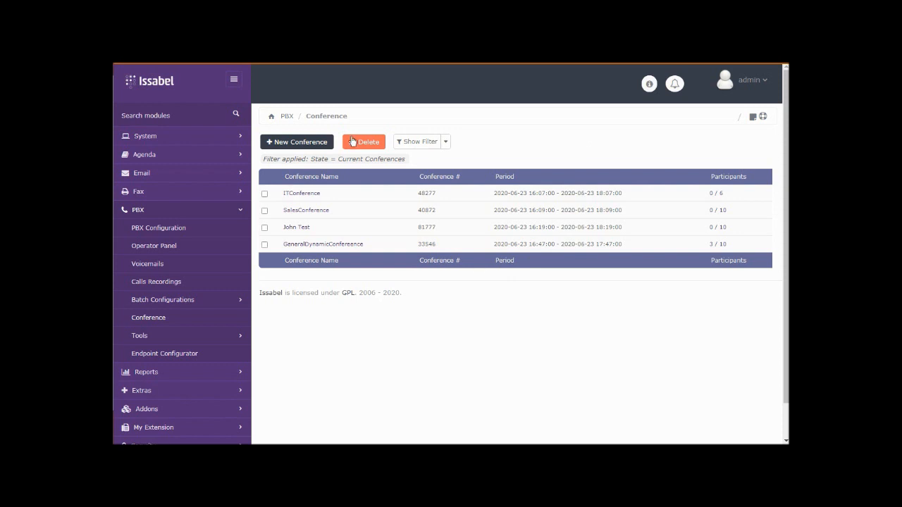
mouse_move(597, 140)
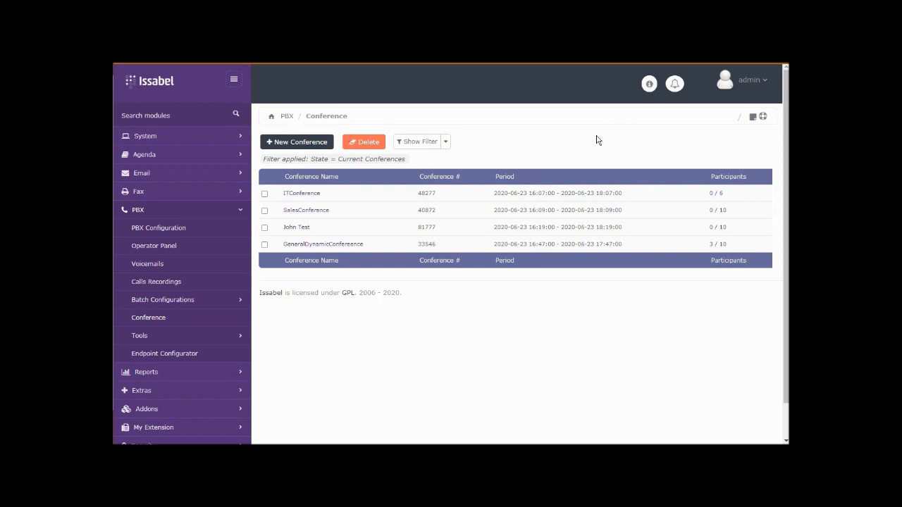
mouse_move(752, 84)
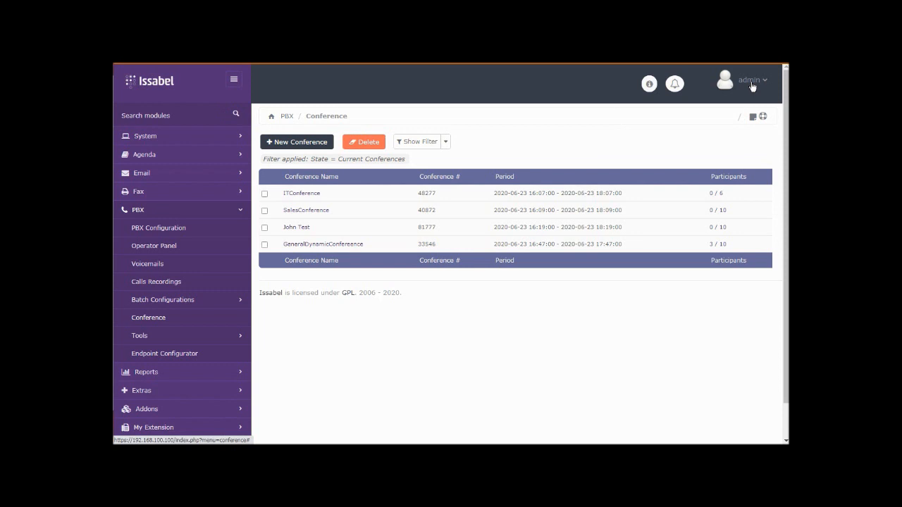
Log out of admin and enter username 'confadmin' with its password
click(748, 80)
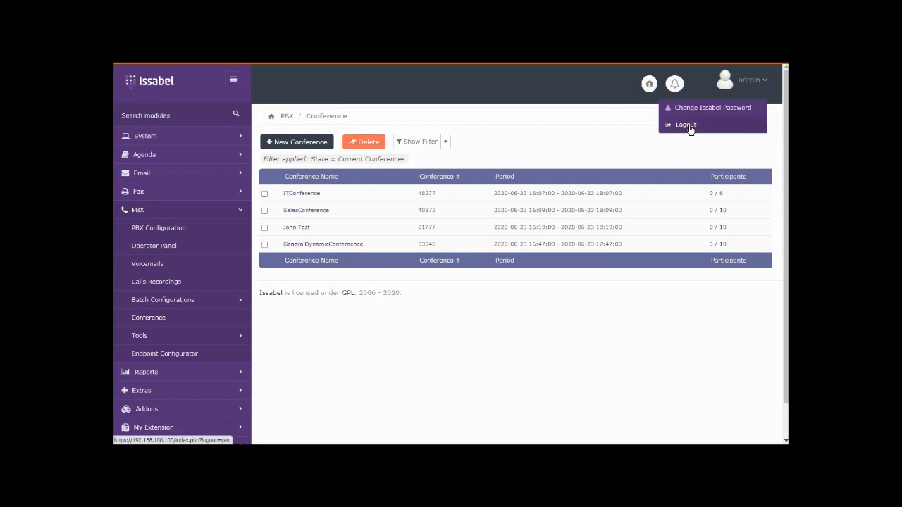
click(685, 125)
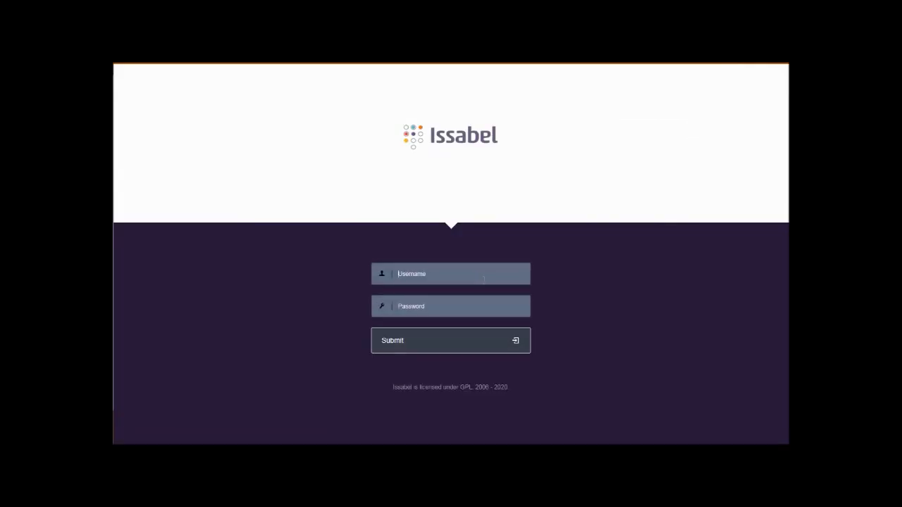
text(conf)
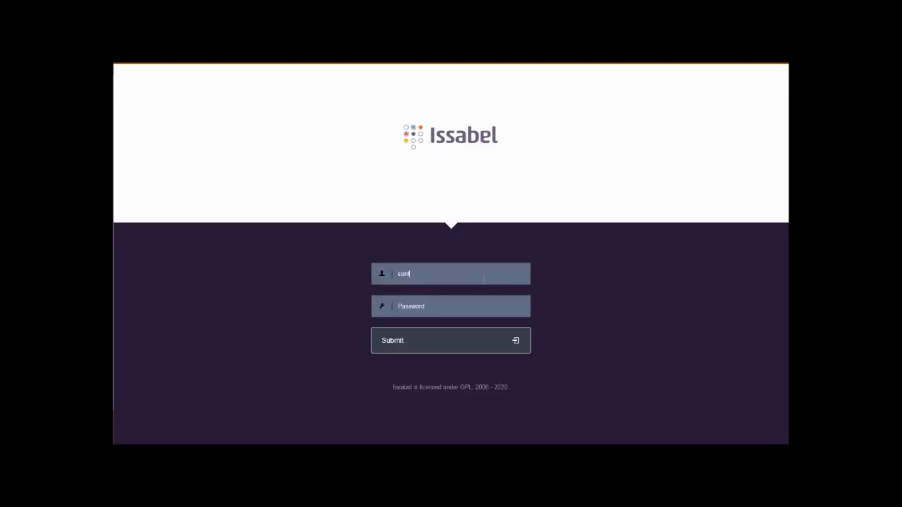
text(admin)
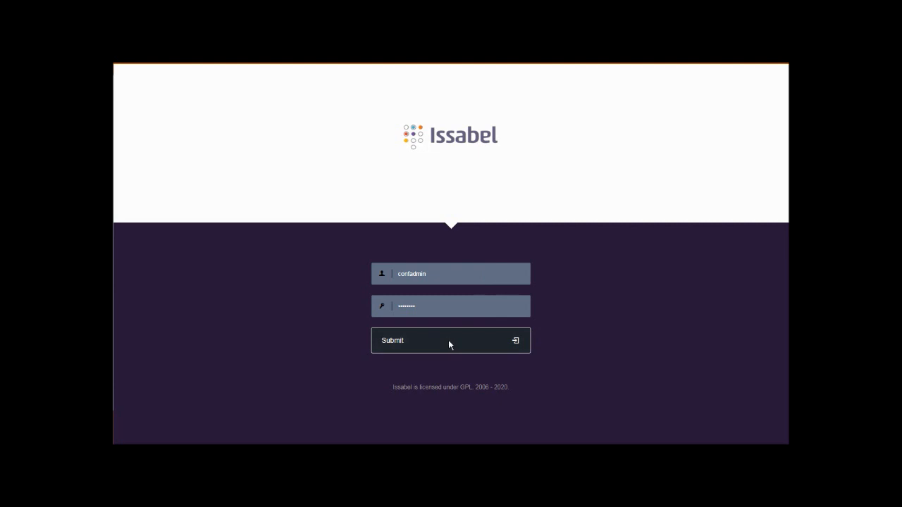
mouse_move(449, 344)
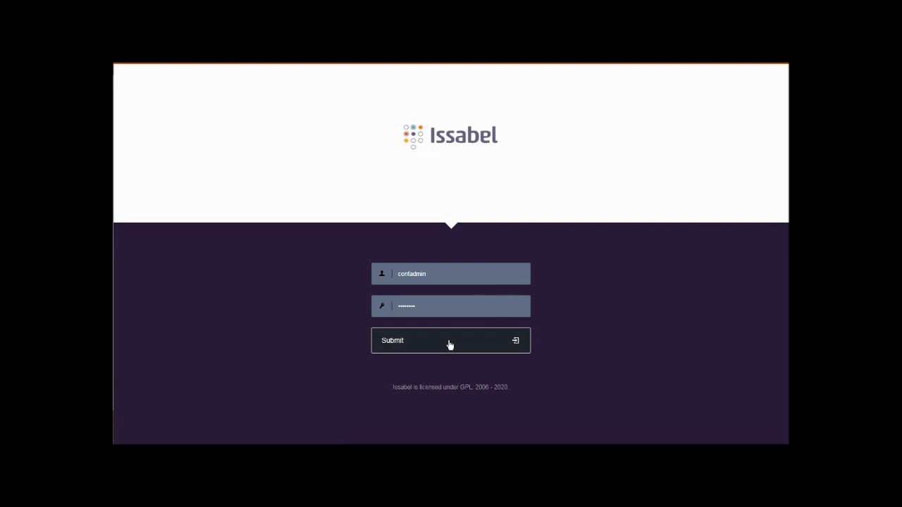
Sign in as confadmin and expand PBX Tools to show Asterisk-Cli
click(450, 340)
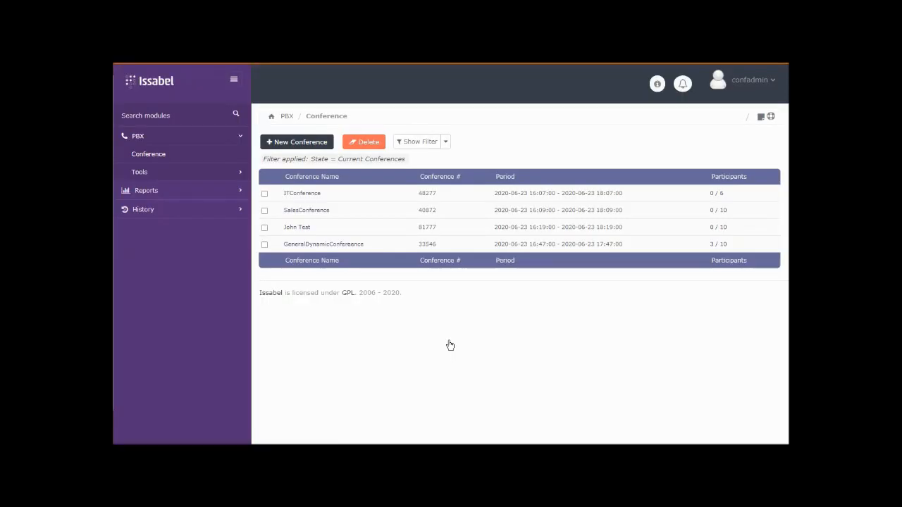
mouse_move(149, 136)
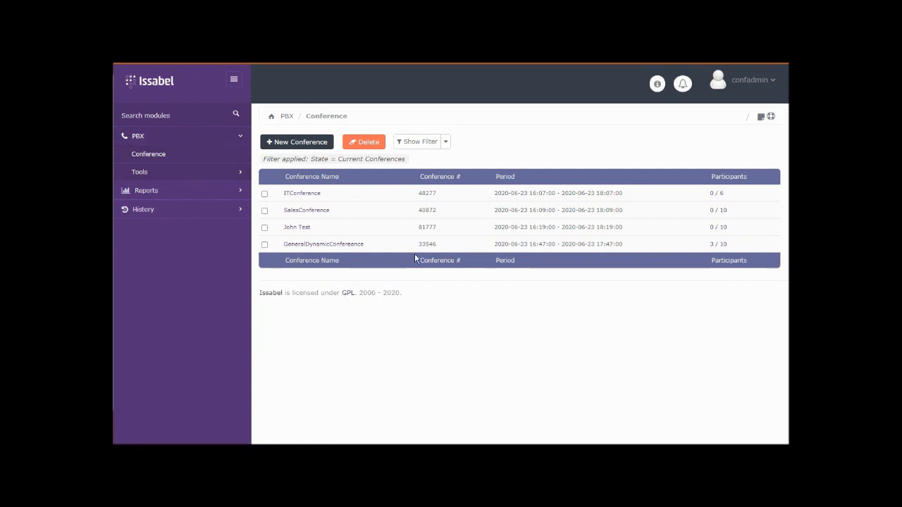
mouse_move(307, 144)
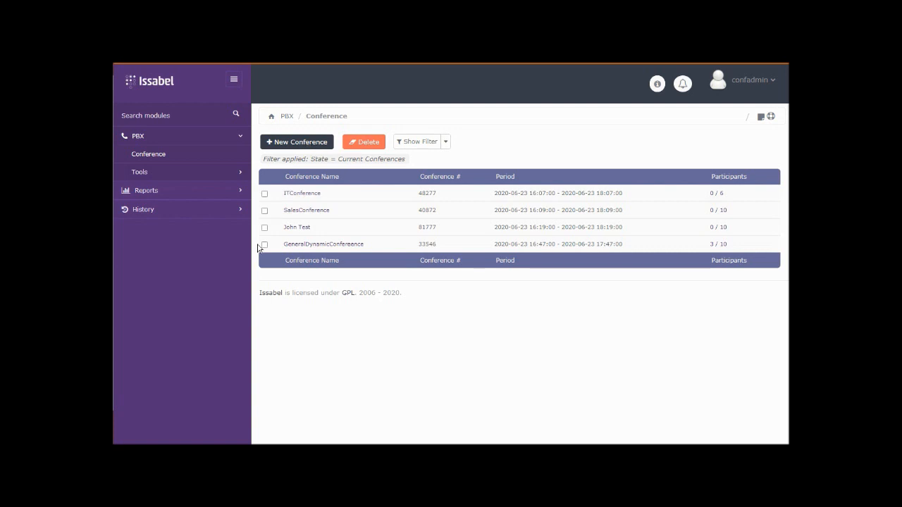
mouse_move(323, 244)
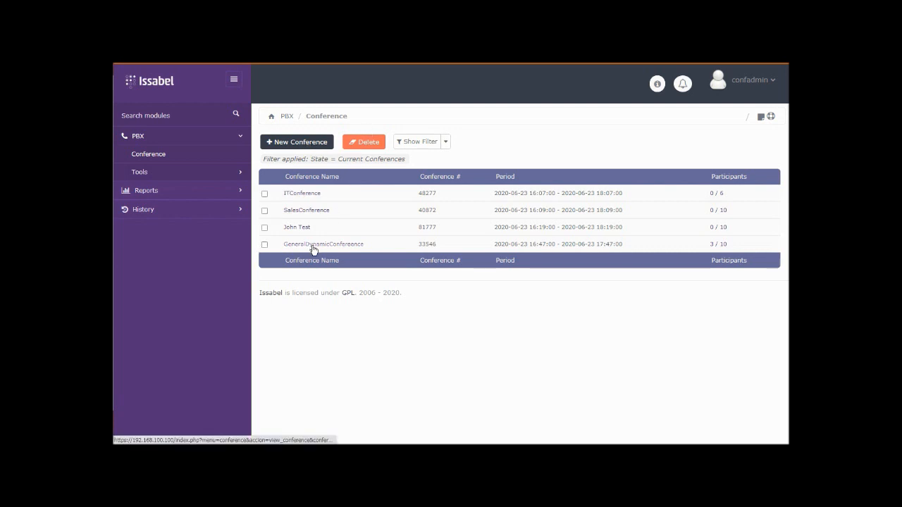
mouse_move(243, 215)
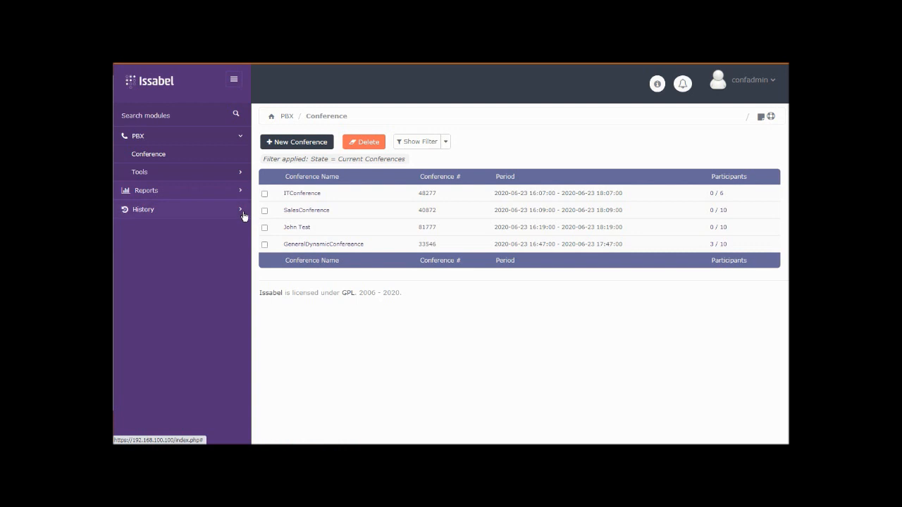
click(139, 171)
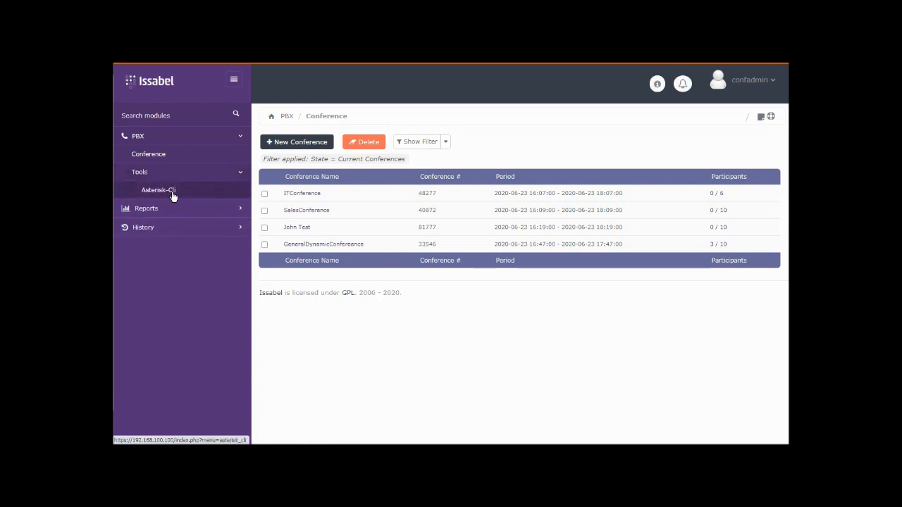
In Asterisk-Cli, run 'core show channels', then 'core show channels verbose'
click(158, 190)
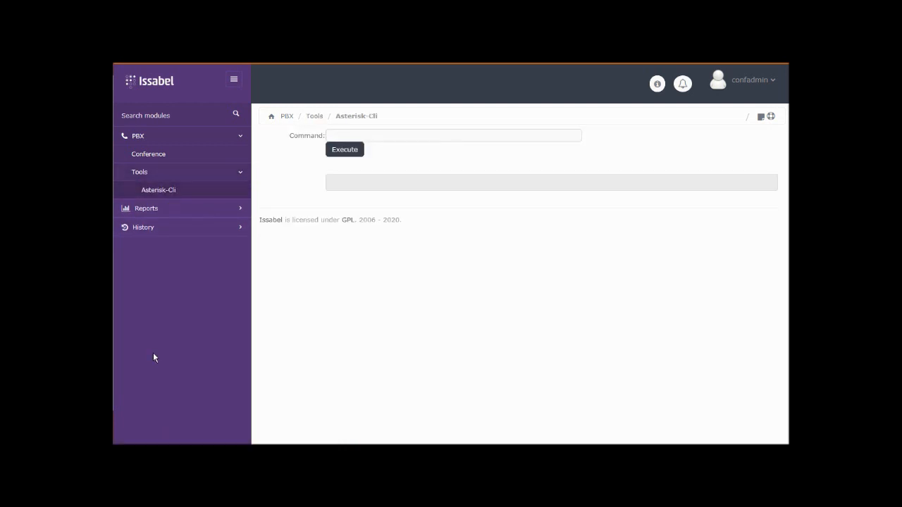
click(453, 136)
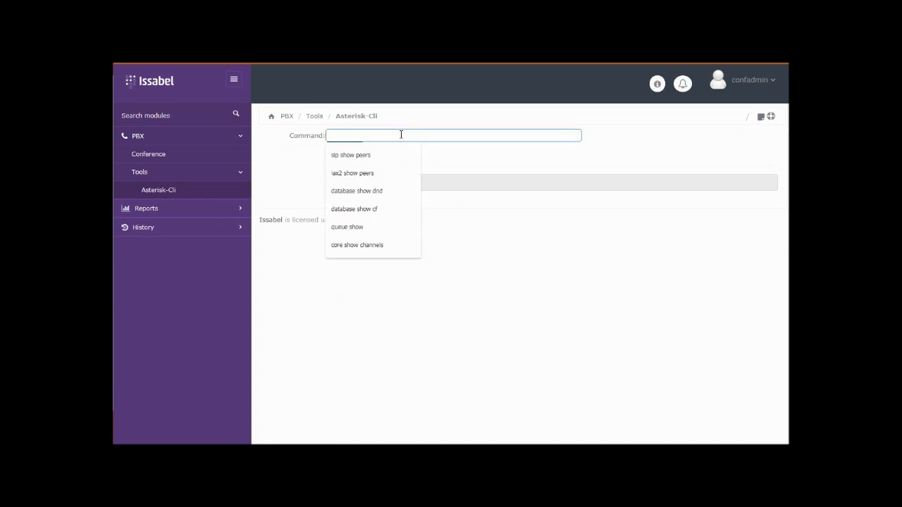
click(357, 245)
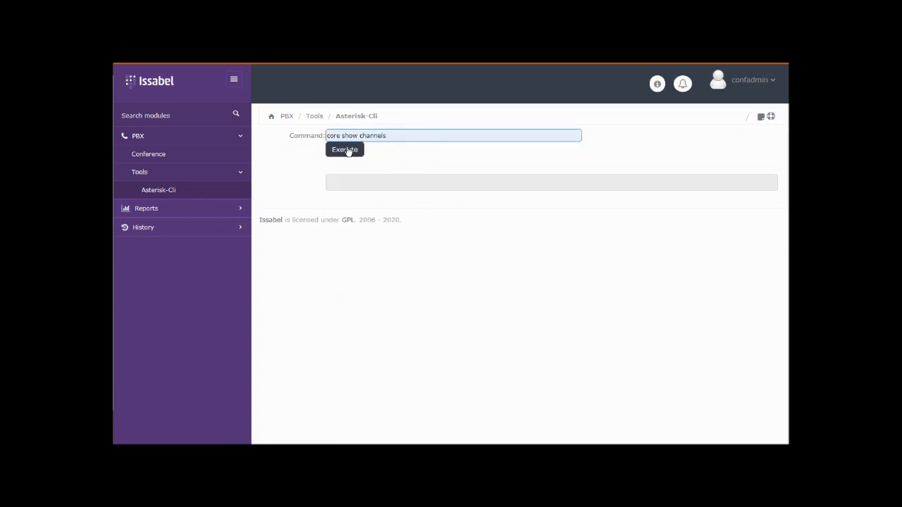
click(344, 149)
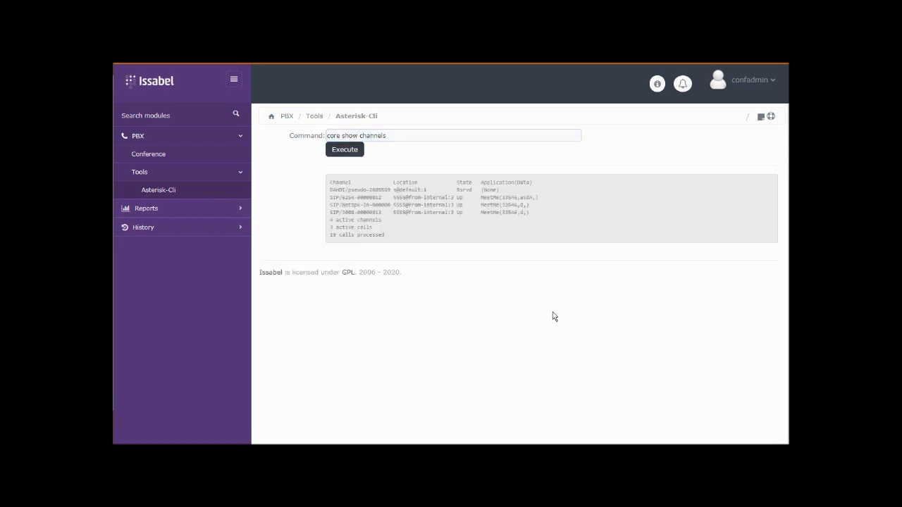
mouse_move(491, 235)
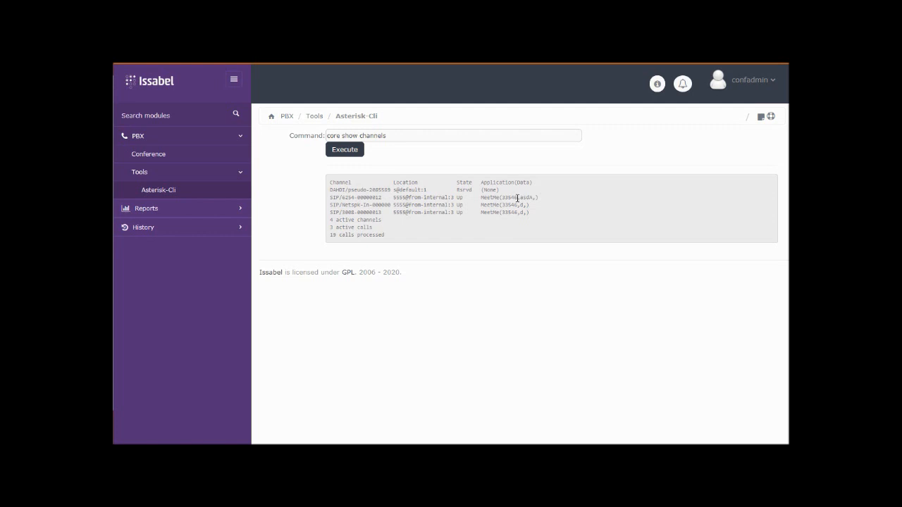
click(451, 136)
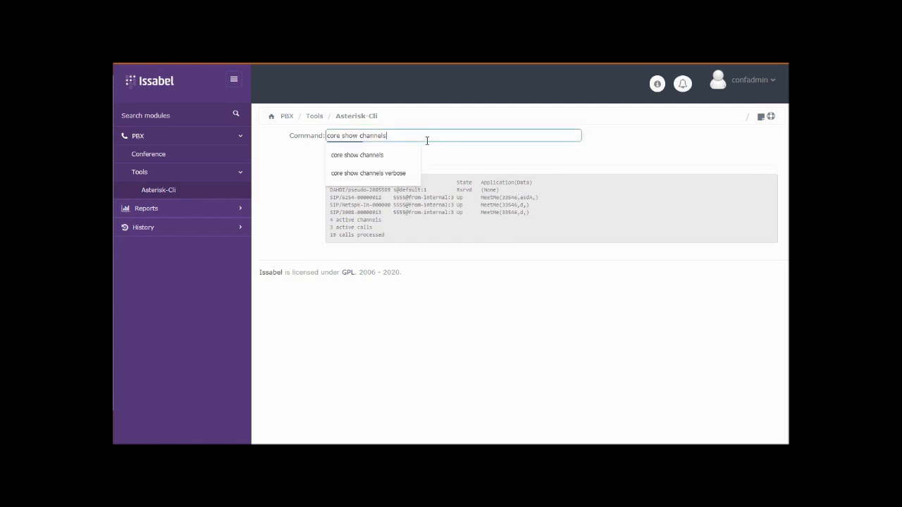
click(368, 172)
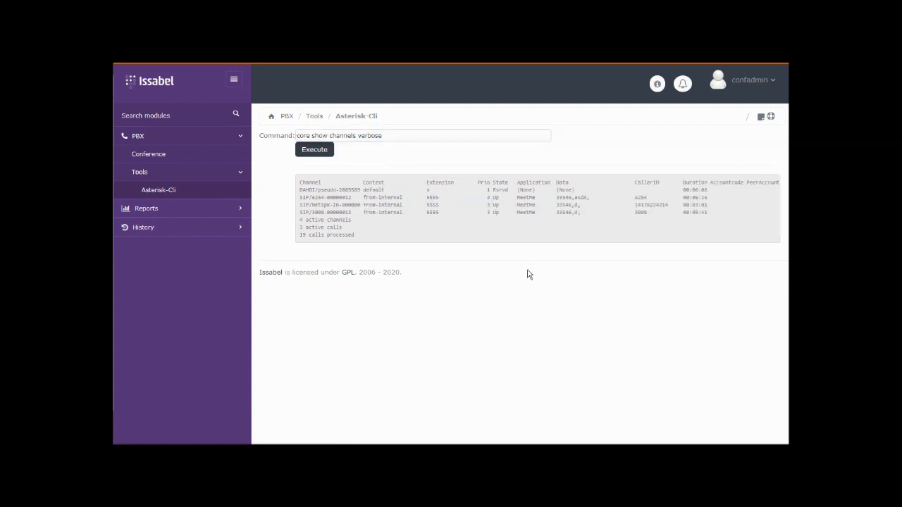
mouse_move(678, 199)
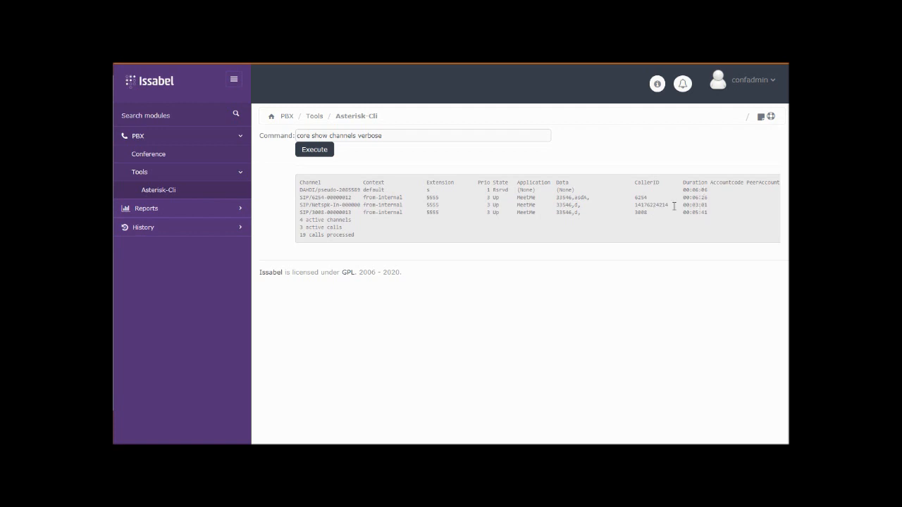
mouse_move(361, 158)
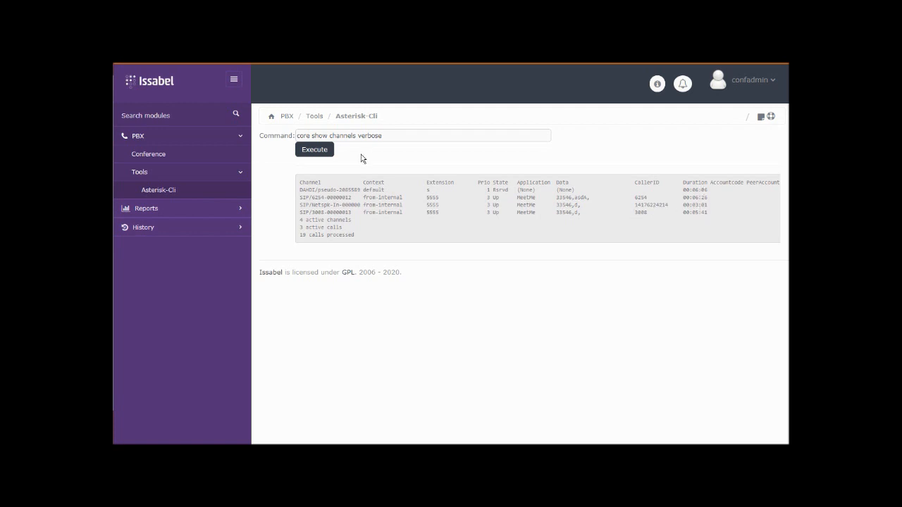
mouse_move(146, 208)
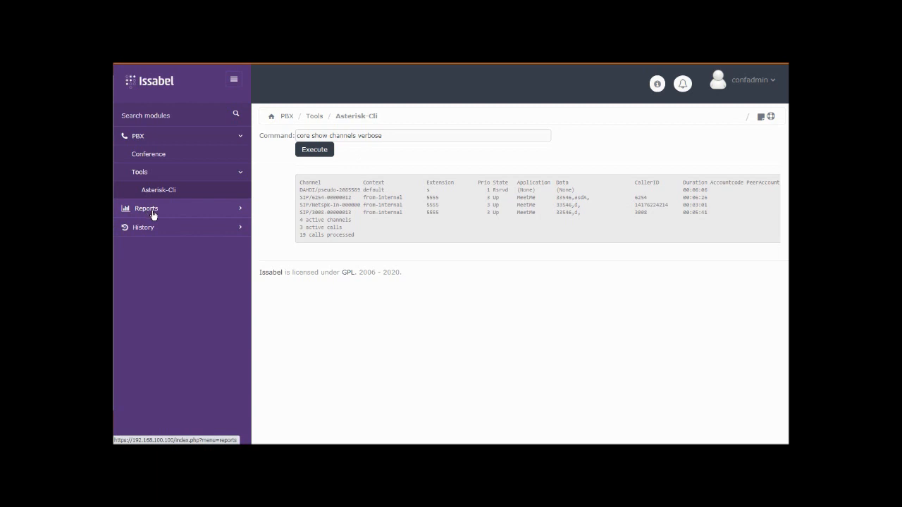
Open Reports > CDR Report and scroll through the 23 June 2020 call records
click(145, 208)
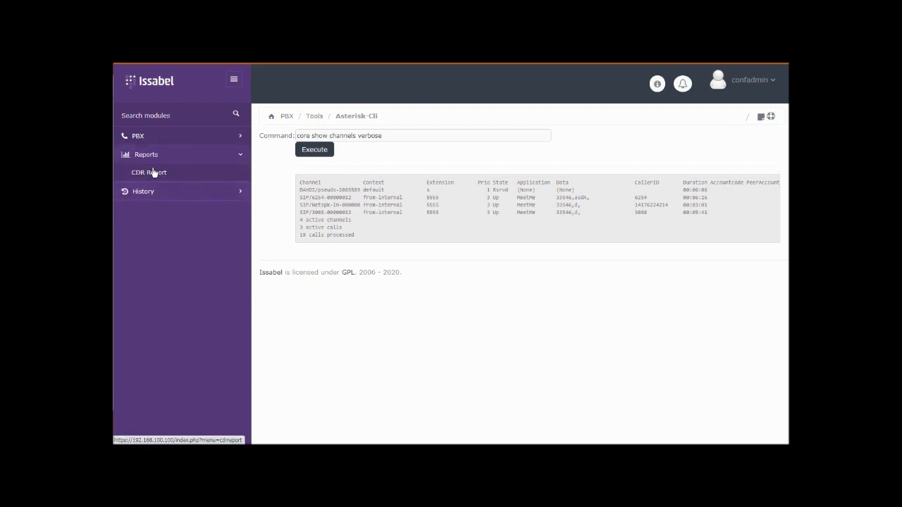
click(149, 171)
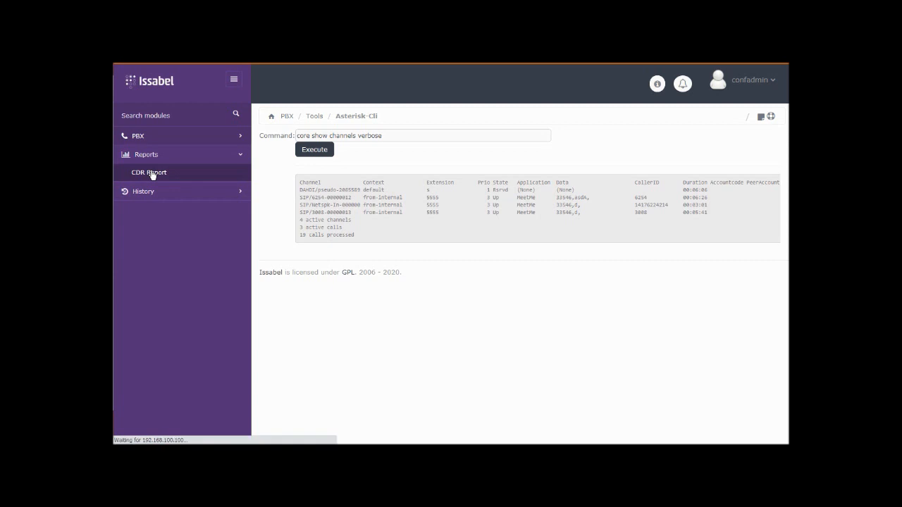
click(149, 172)
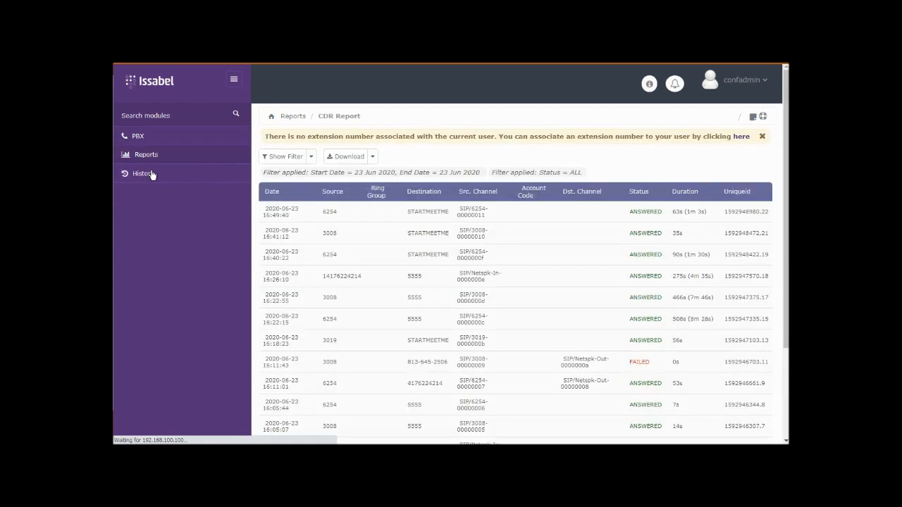
click(146, 154)
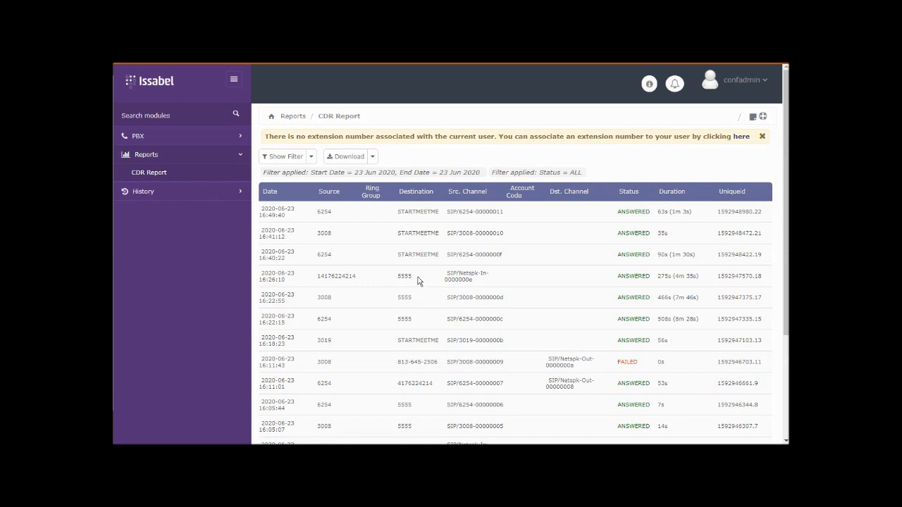
mouse_move(396, 305)
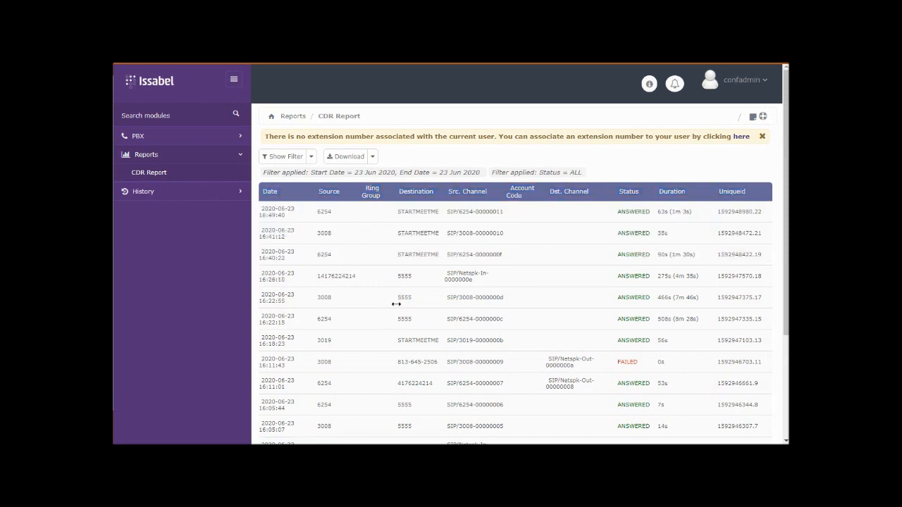
scroll(down, 3)
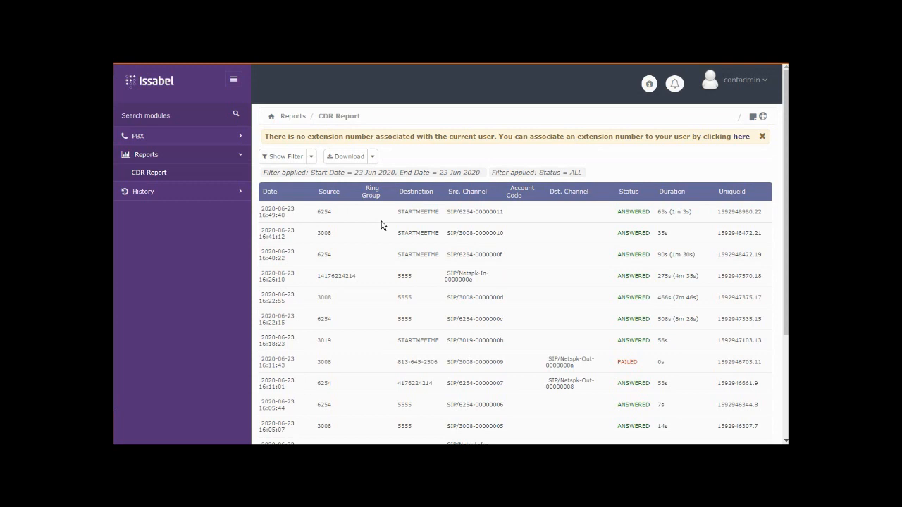
mouse_move(151, 296)
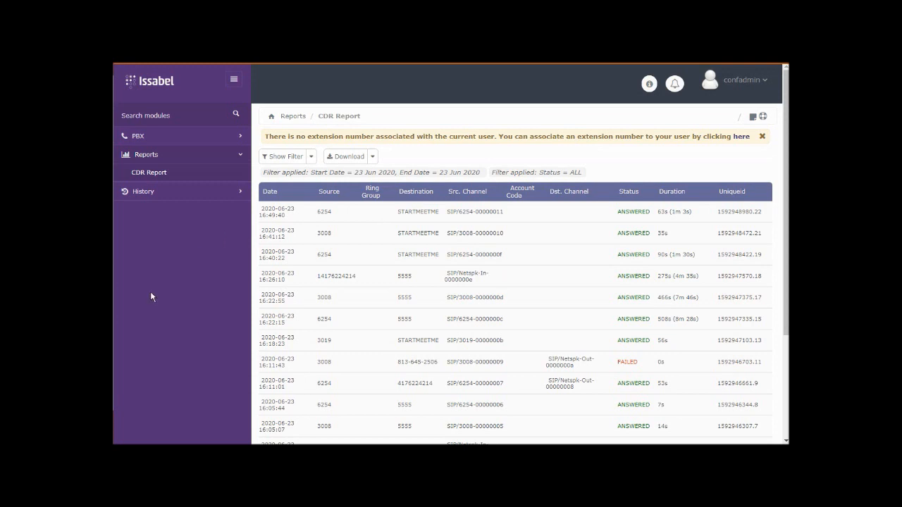
mouse_move(201, 266)
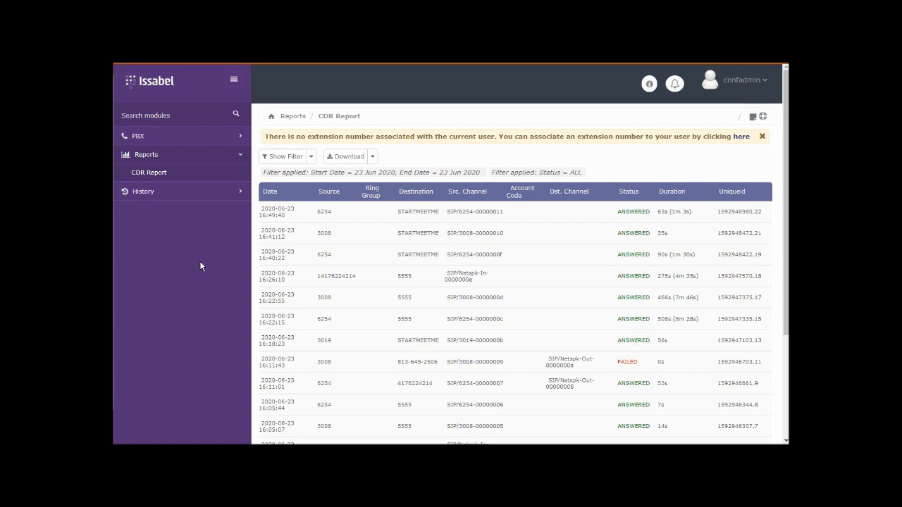
mouse_move(191, 255)
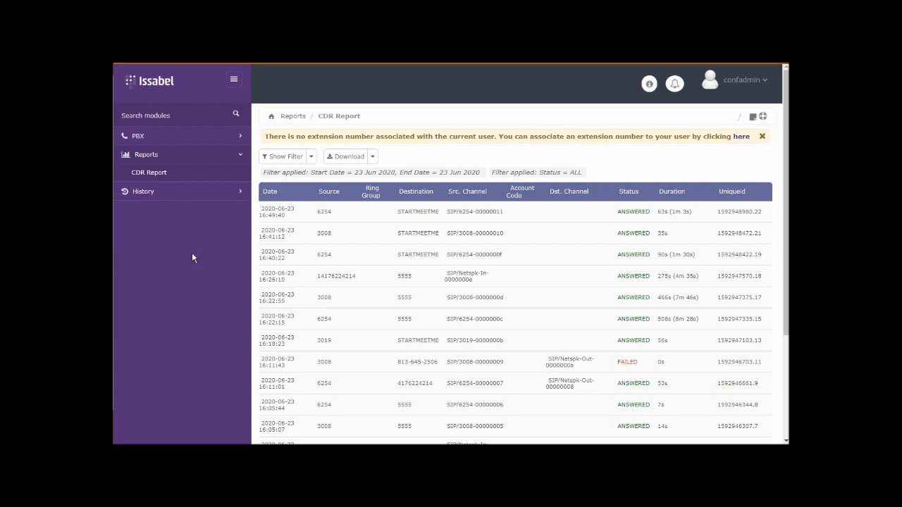
mouse_move(456, 93)
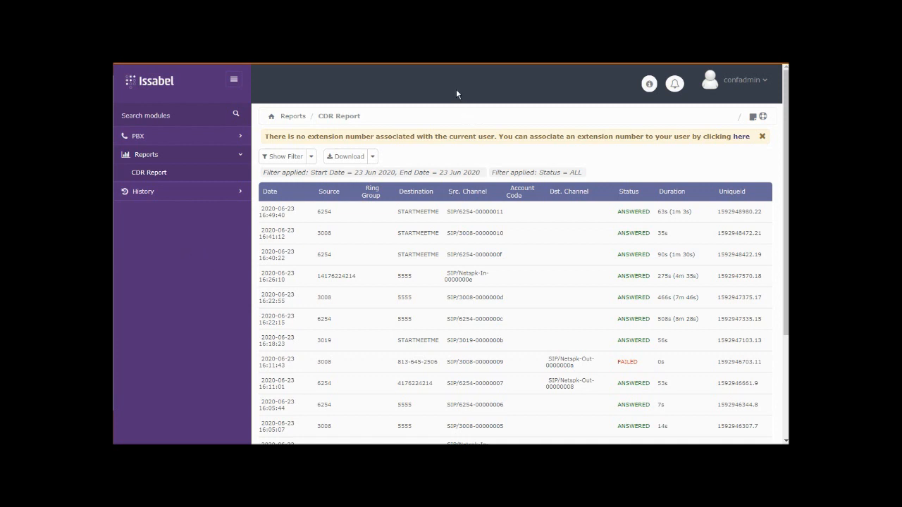
mouse_move(463, 91)
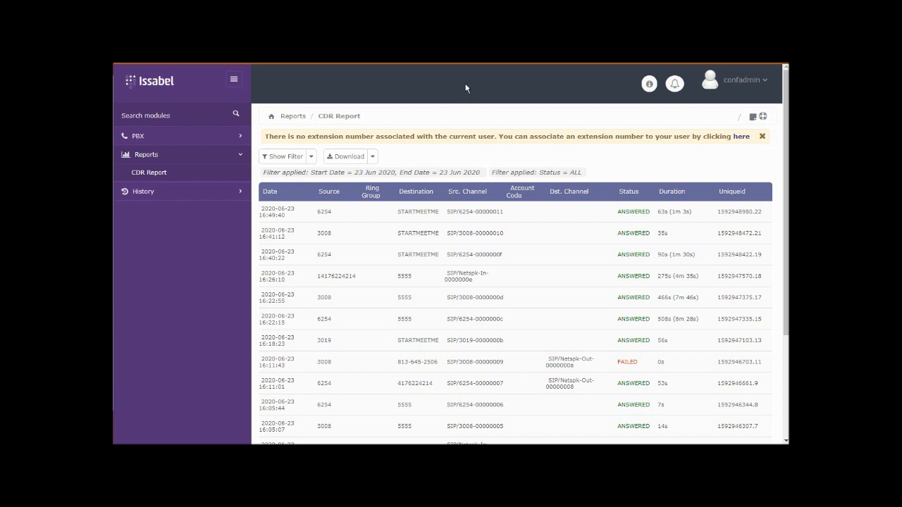
mouse_move(471, 94)
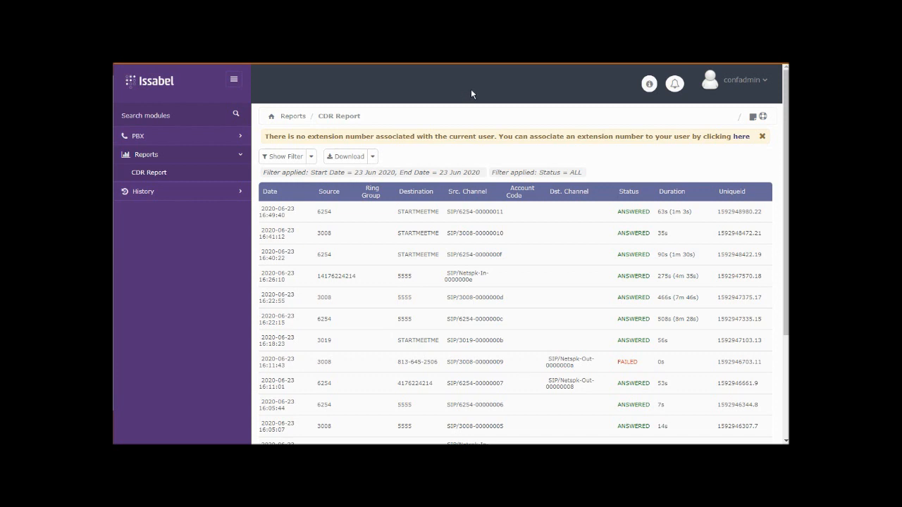